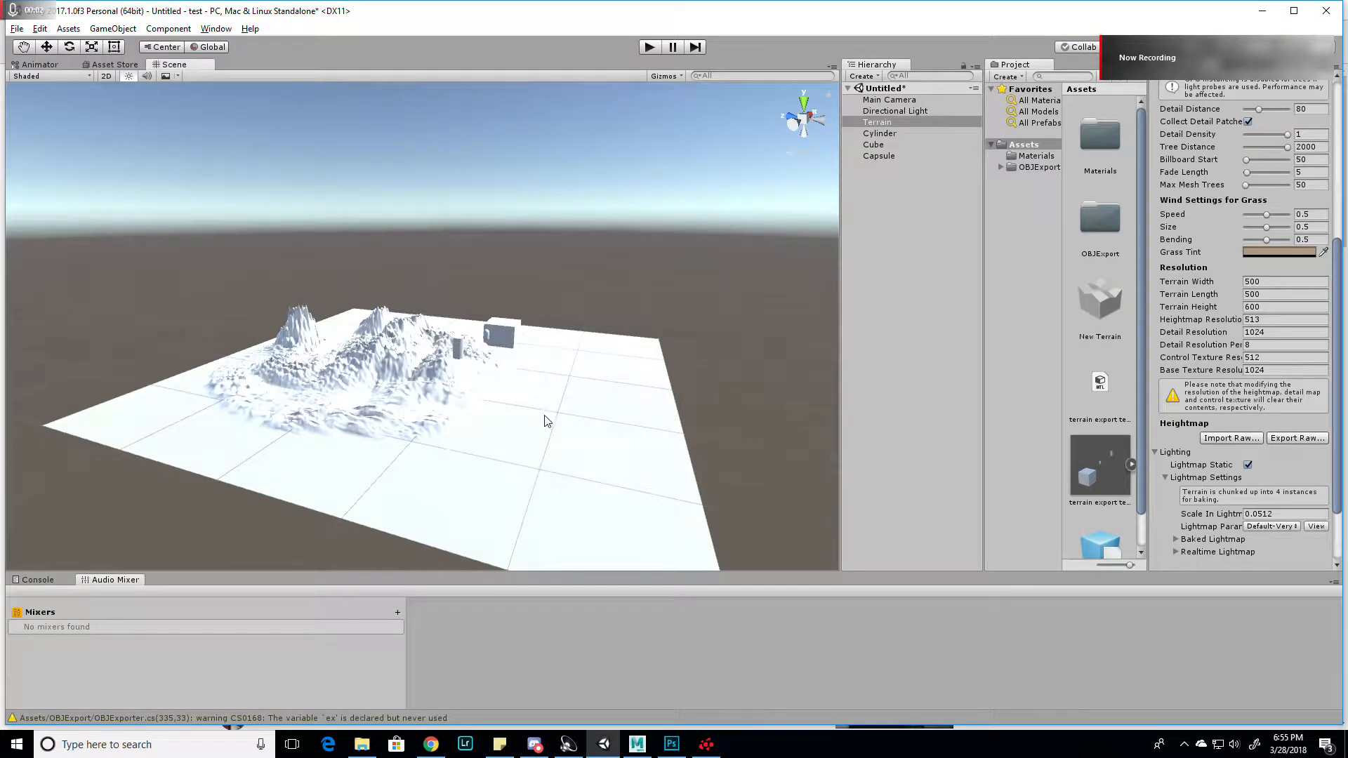
Step: Orbit around the Unity terrain to view its mountains and browse the creation menu
left_click_drag(543, 422, 463, 474)
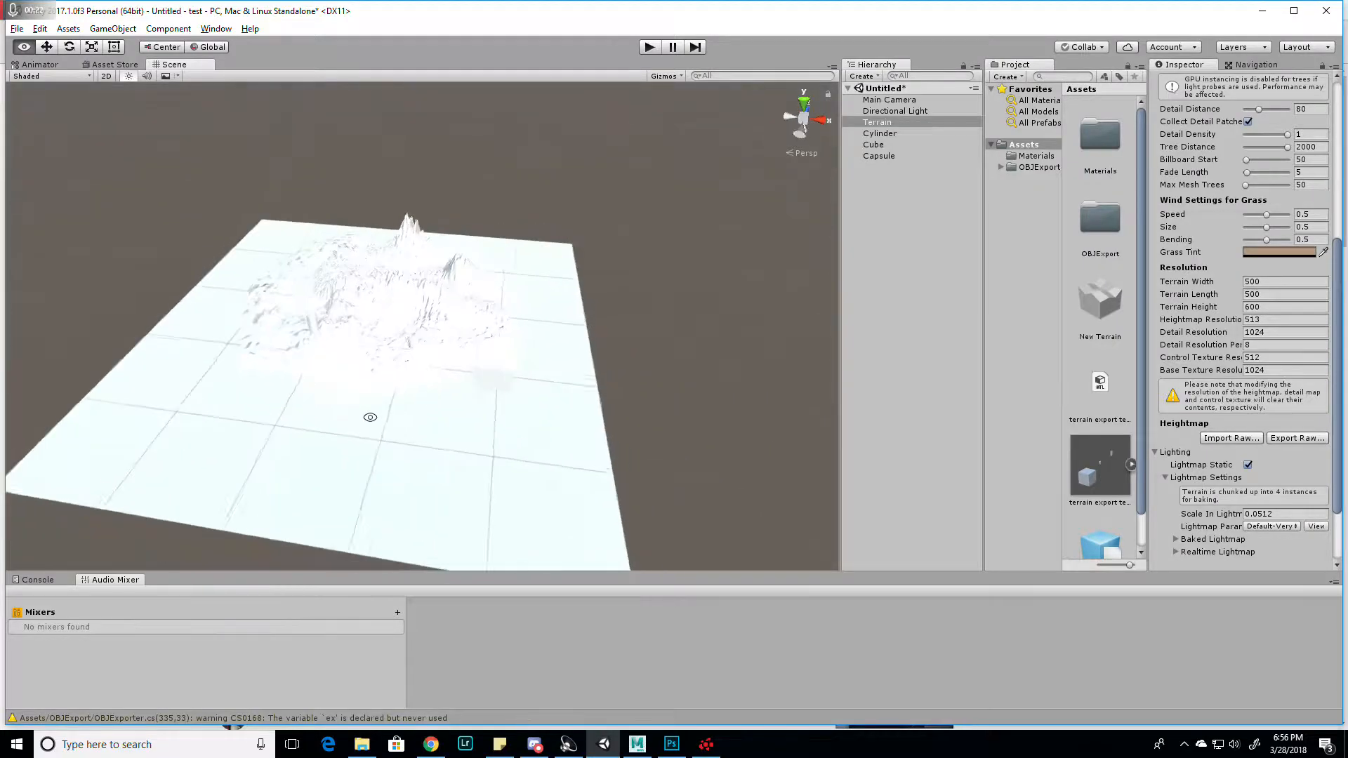
left_click_drag(370, 417, 169, 379)
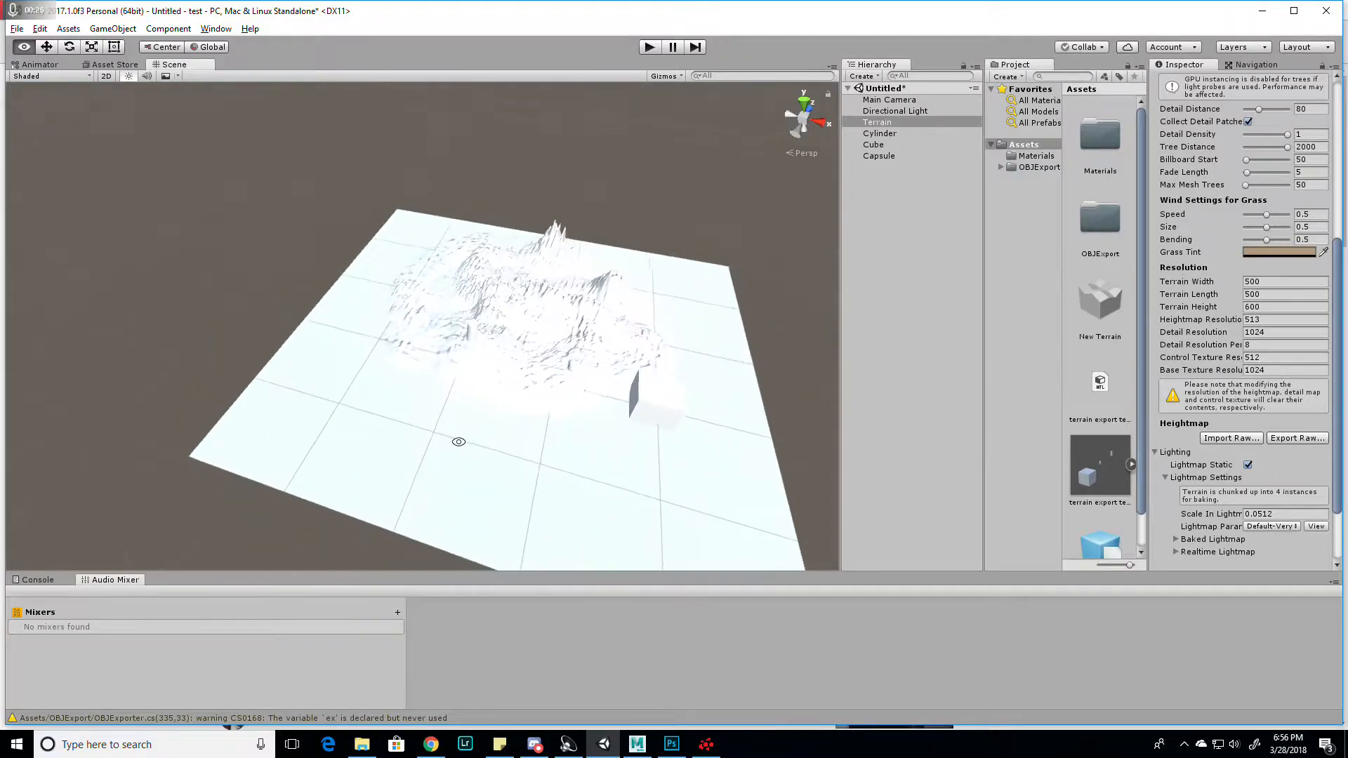
left_click(112, 28)
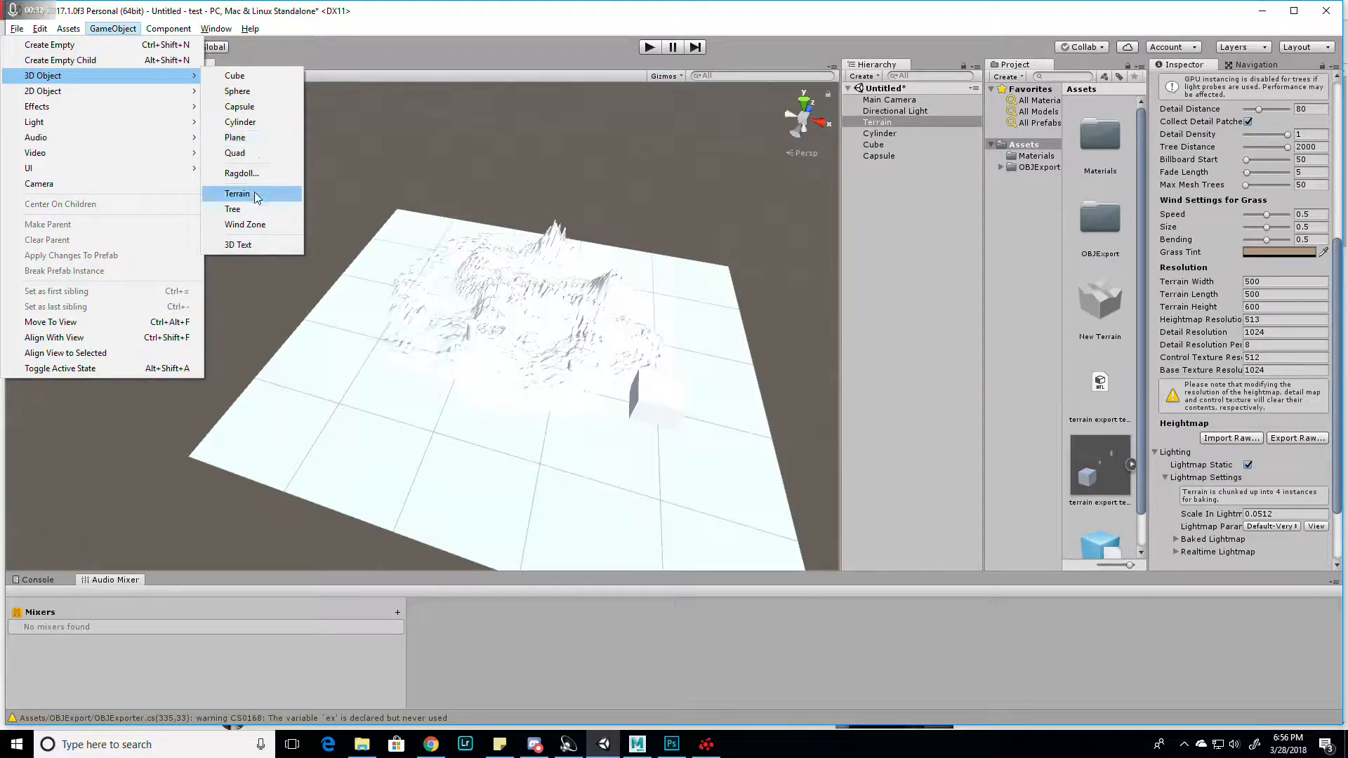
mouse_move(479, 150)
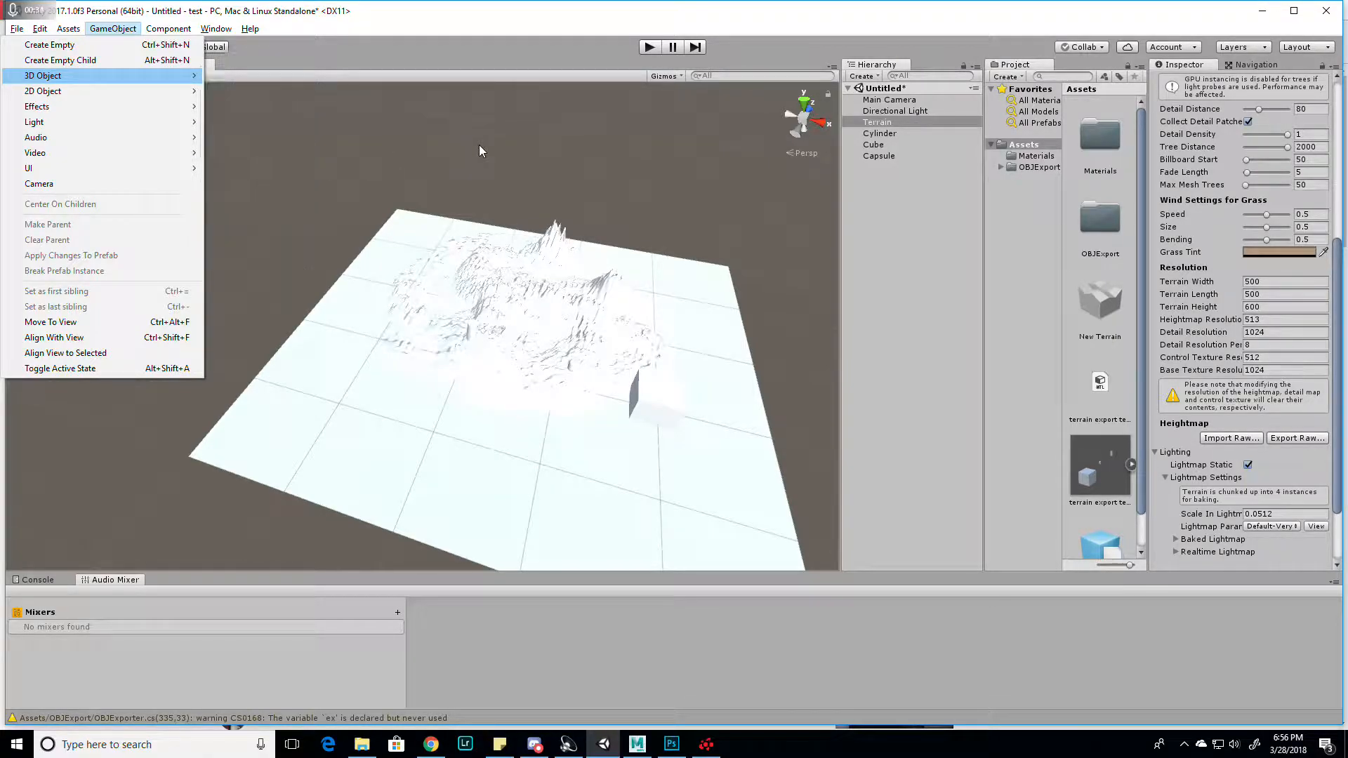
Step: Select the Terrain and show its settings, scrolled to the Resolution and Heightmap sections
left_click(480, 150)
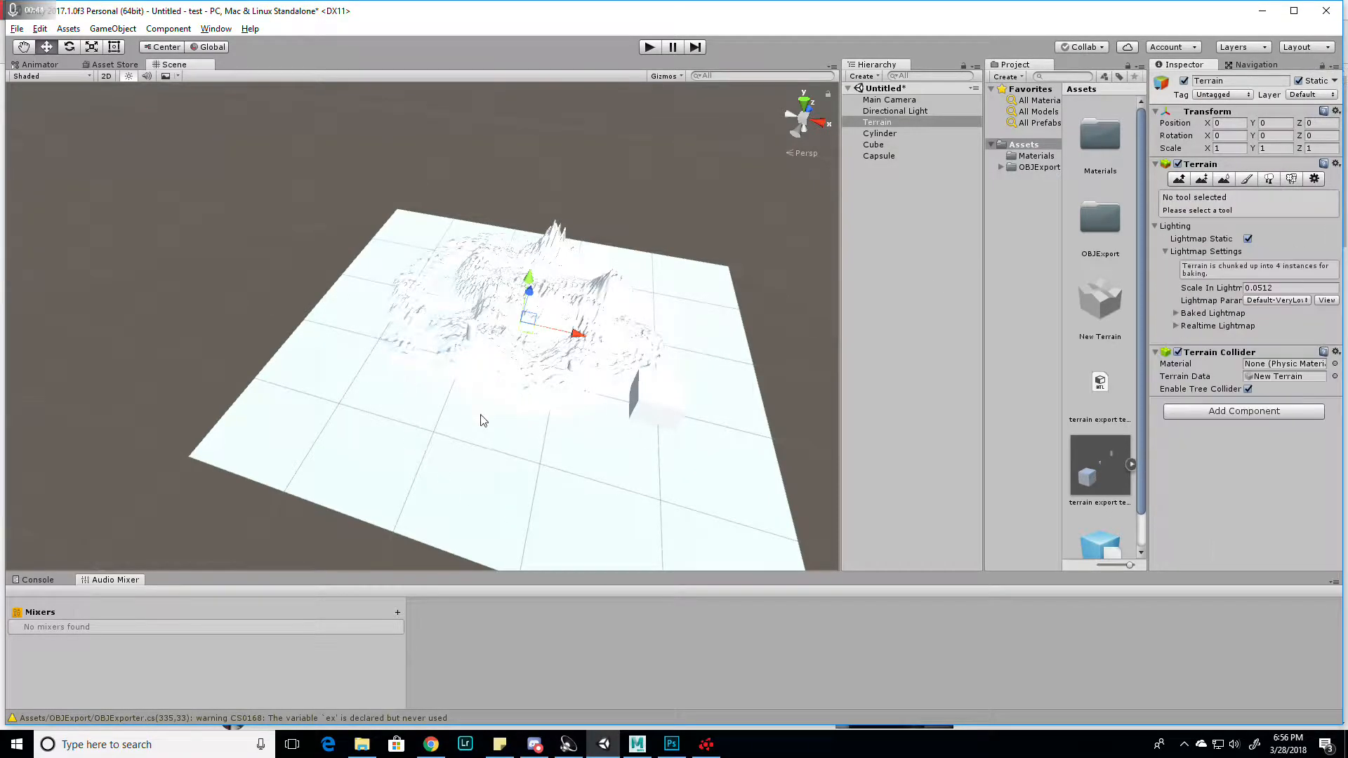
mouse_move(919, 388)
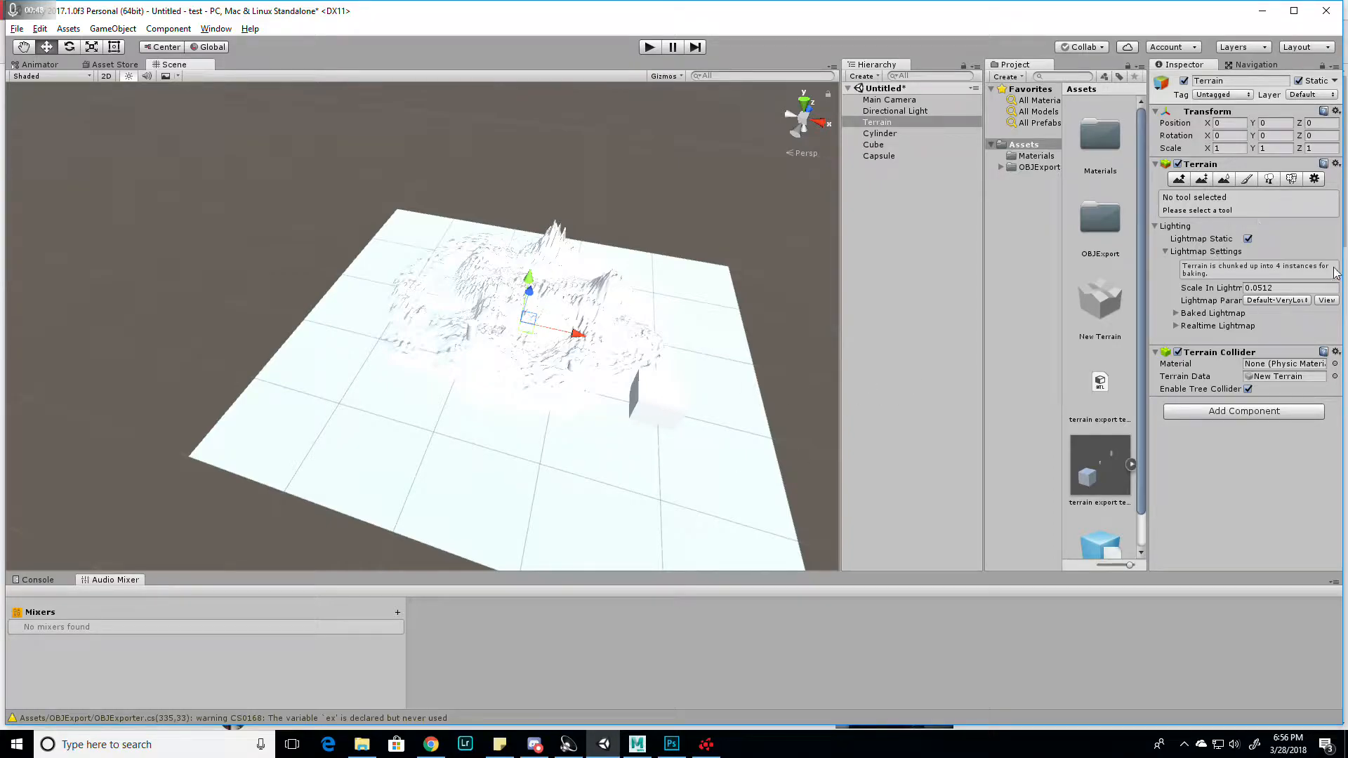
mouse_move(1056, 330)
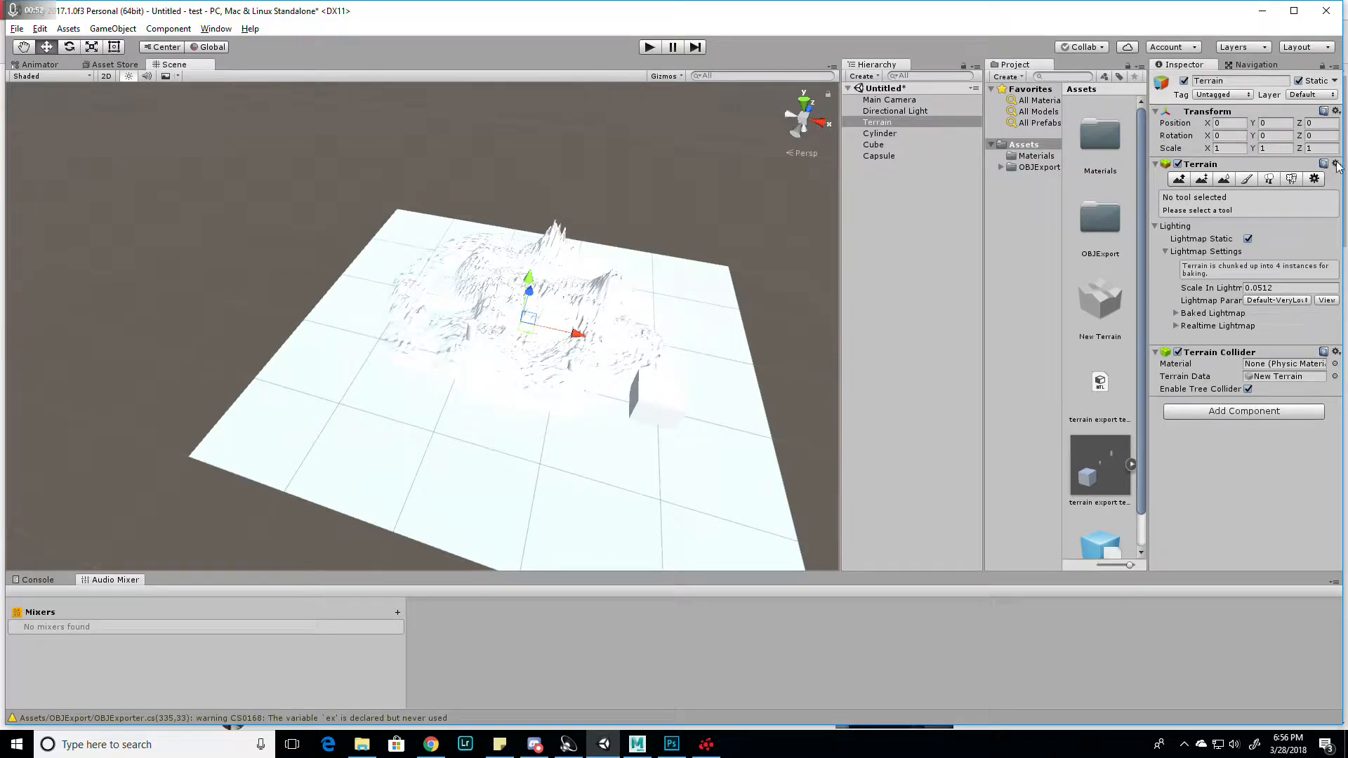
left_click(1333, 164)
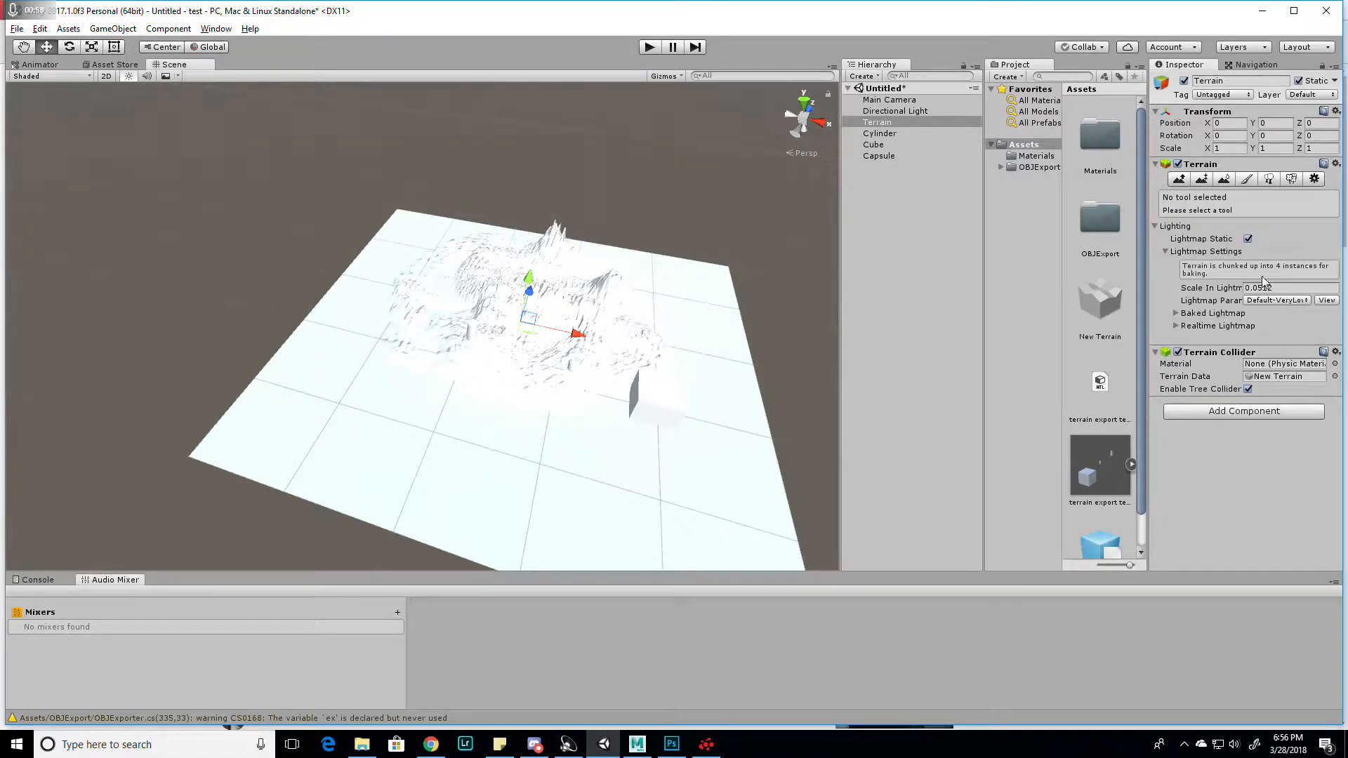
left_click(1314, 179)
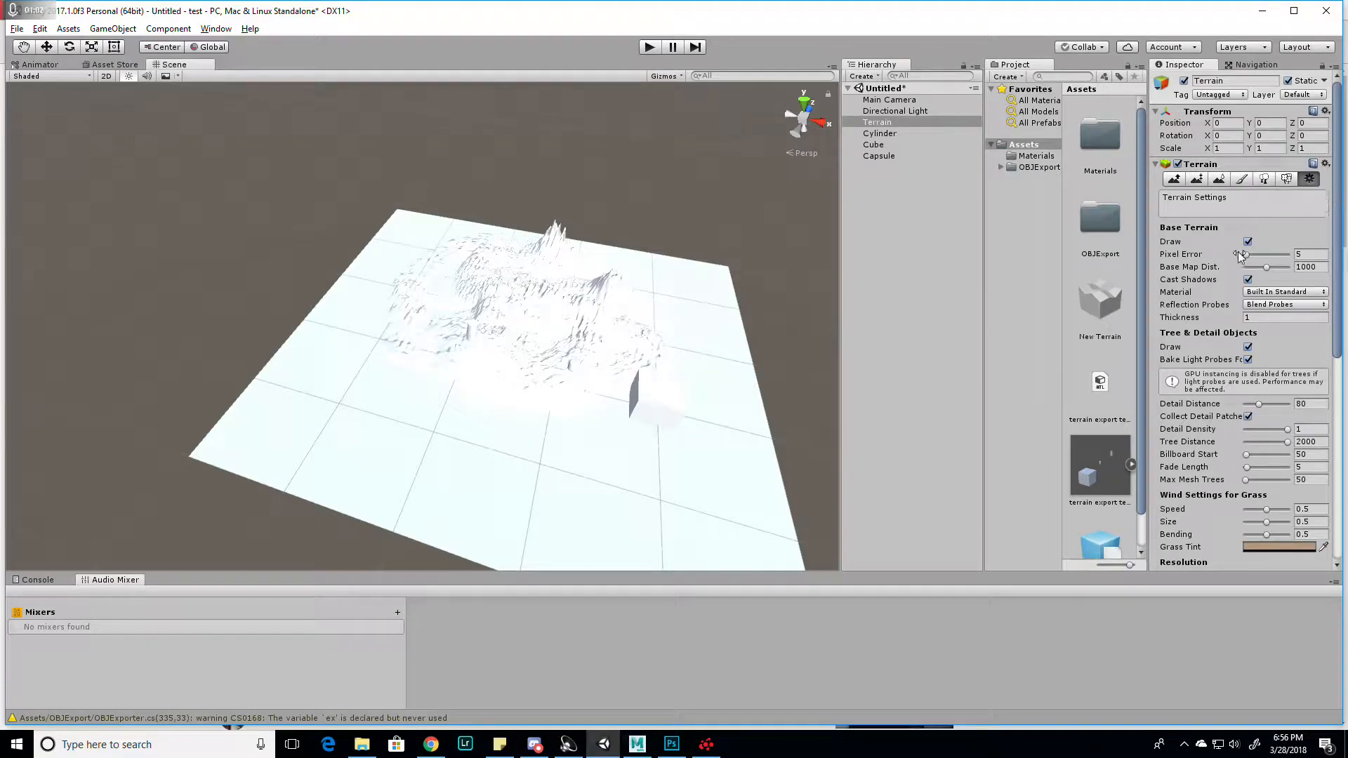
scroll("down", 3)
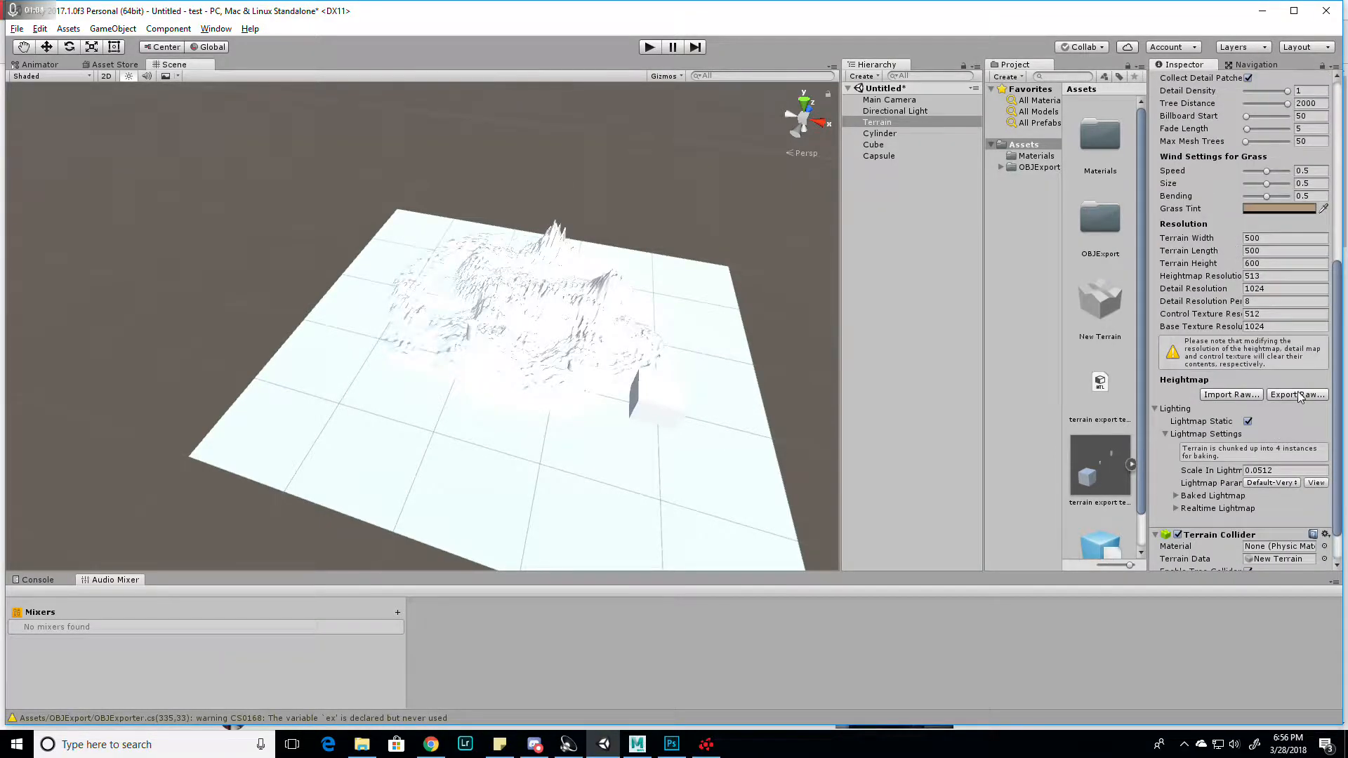
Step: Export the 513×513 heightmap as 16-bit, Windows byte order, saved as terrain.raw in Assets
left_click(1297, 394)
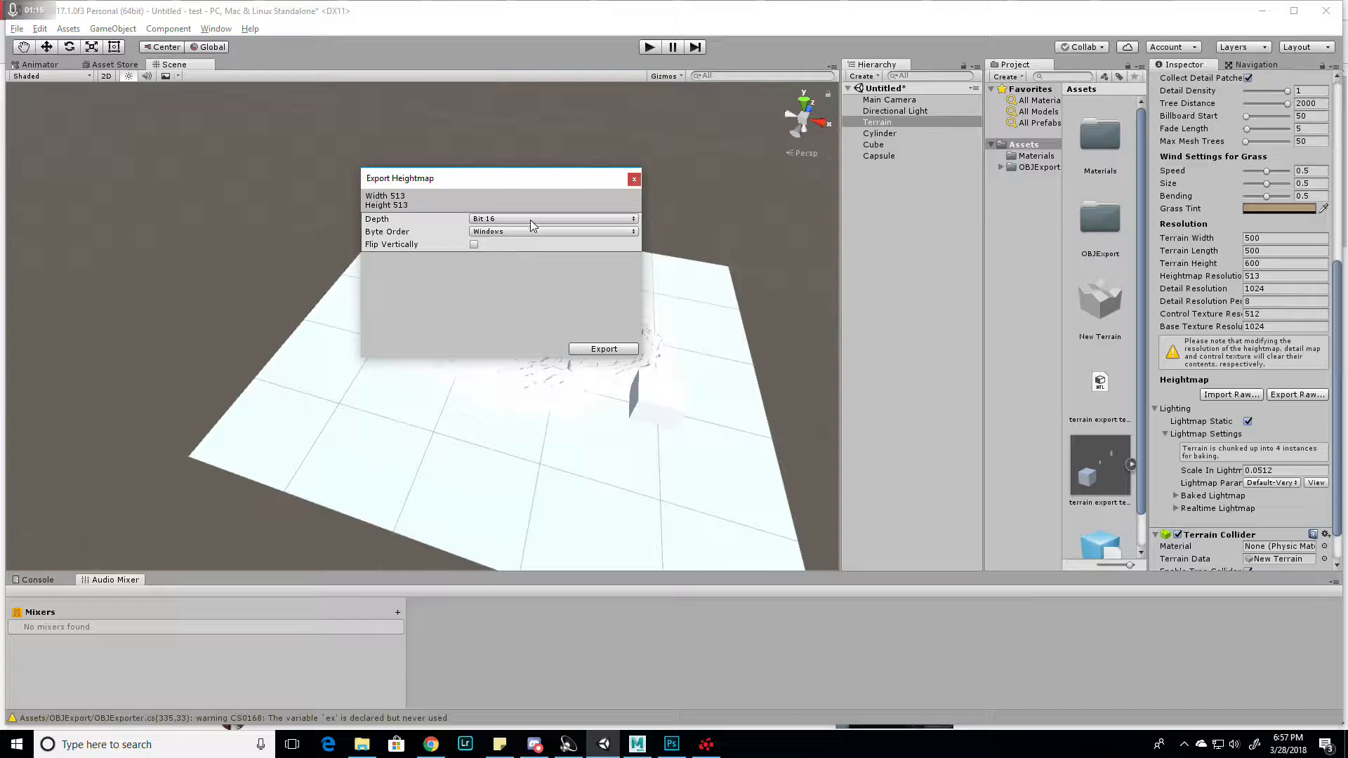
left_click(551, 218)
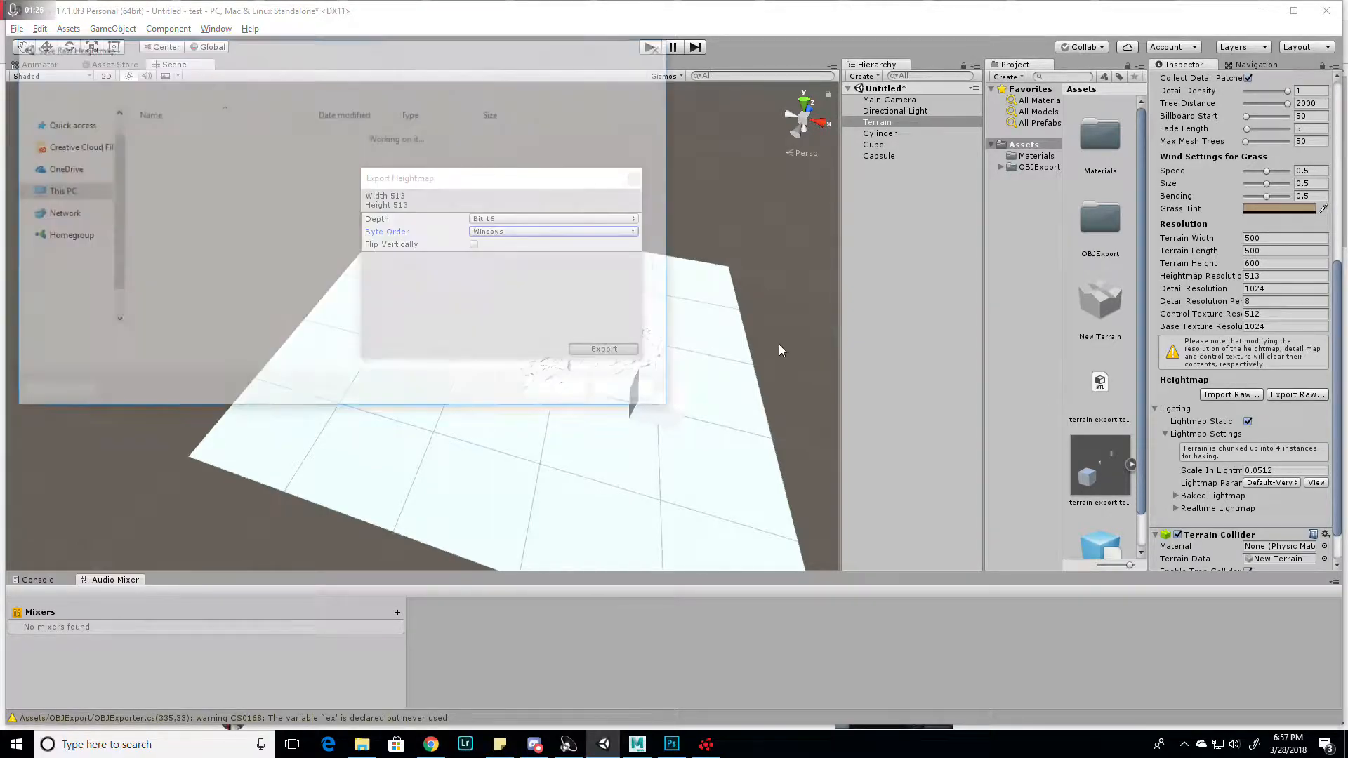
left_click(602, 348)
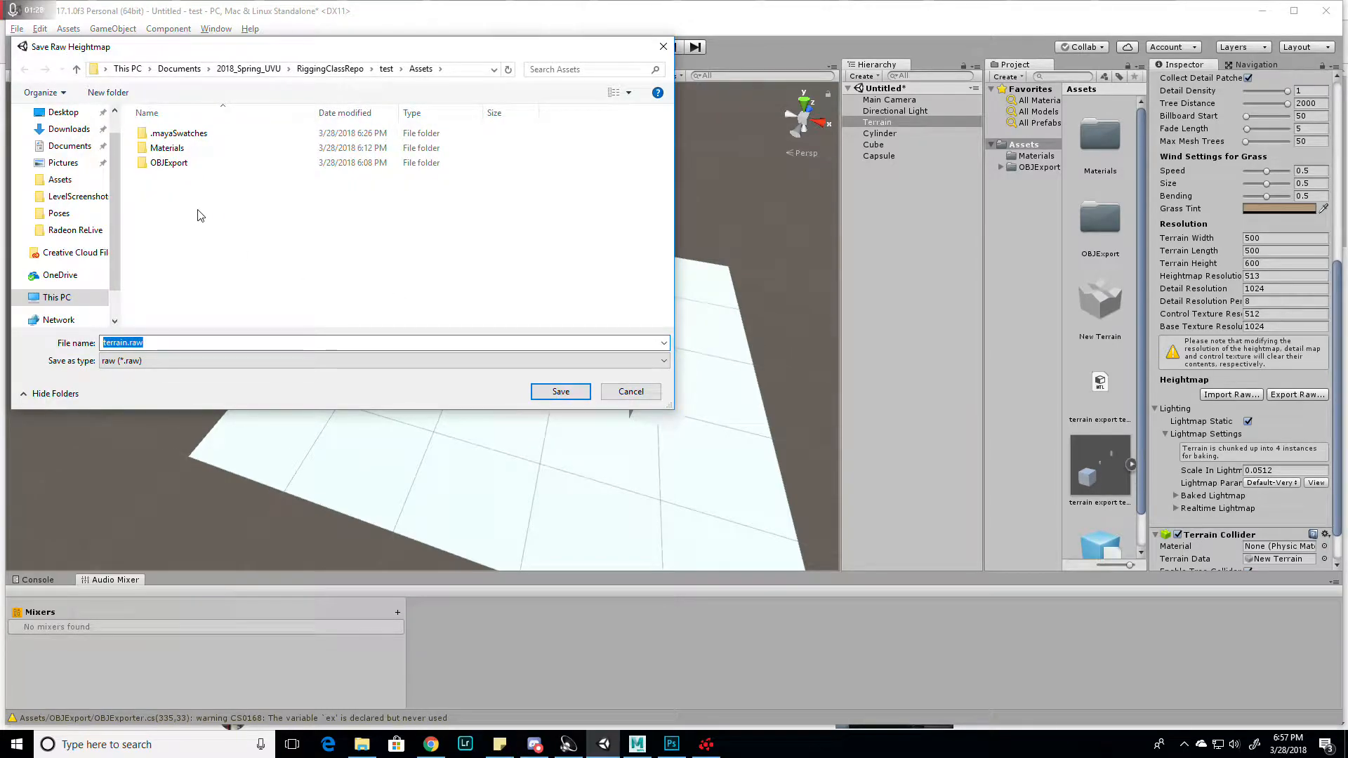
mouse_move(335, 273)
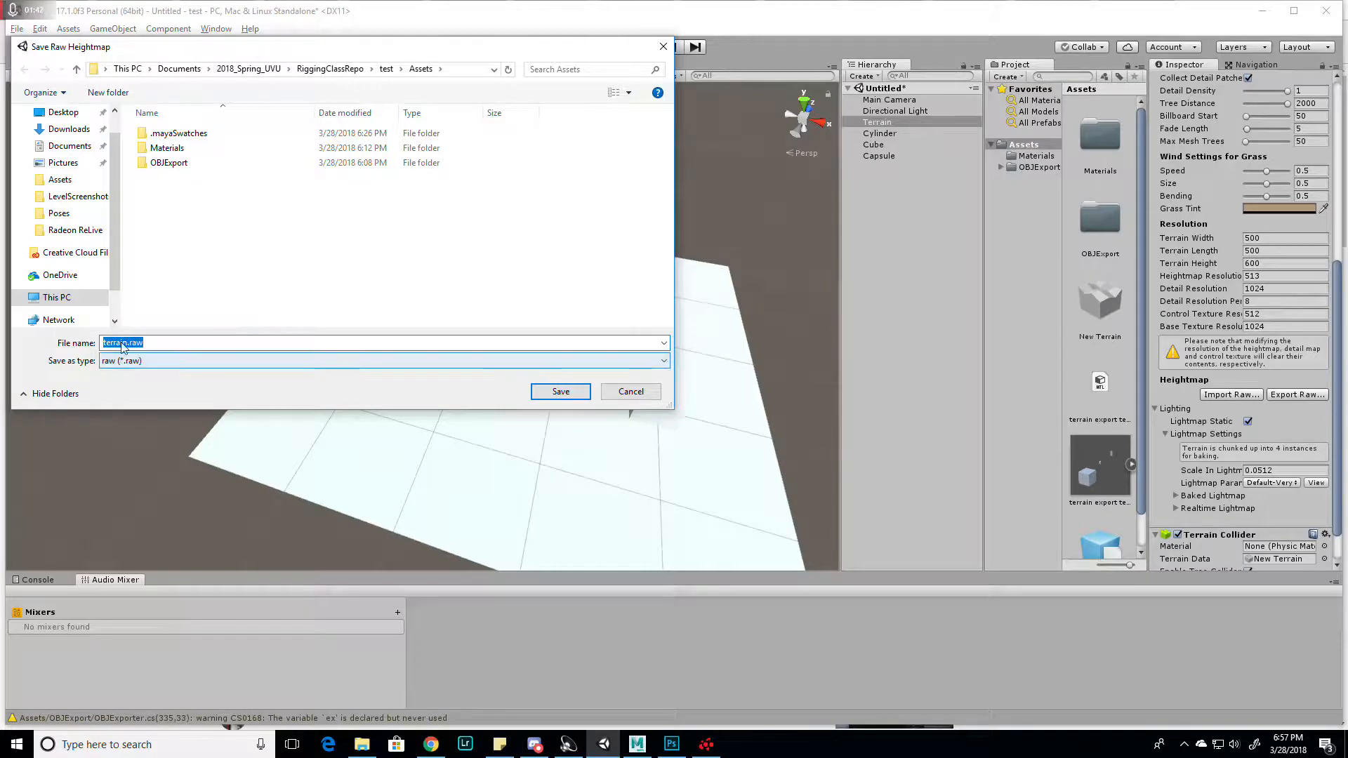
mouse_move(560, 391)
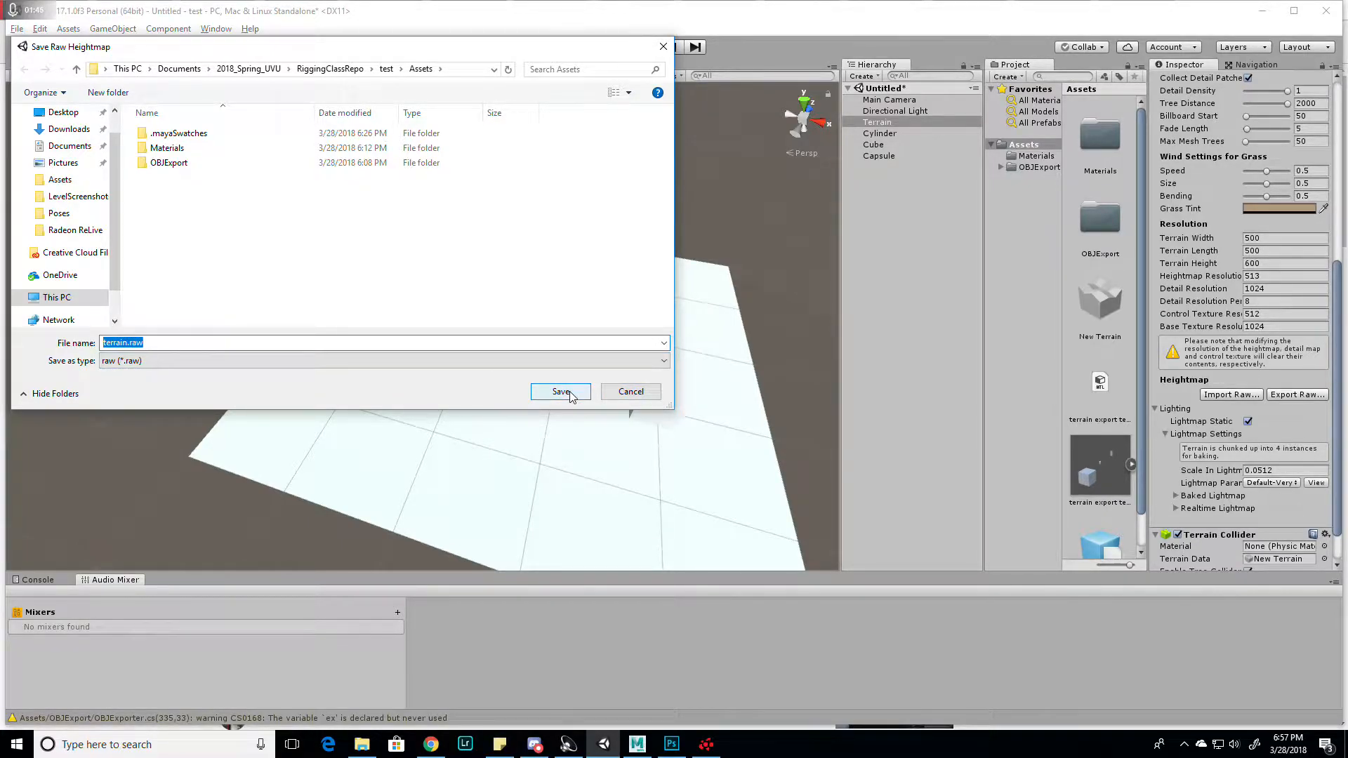
left_click(560, 391)
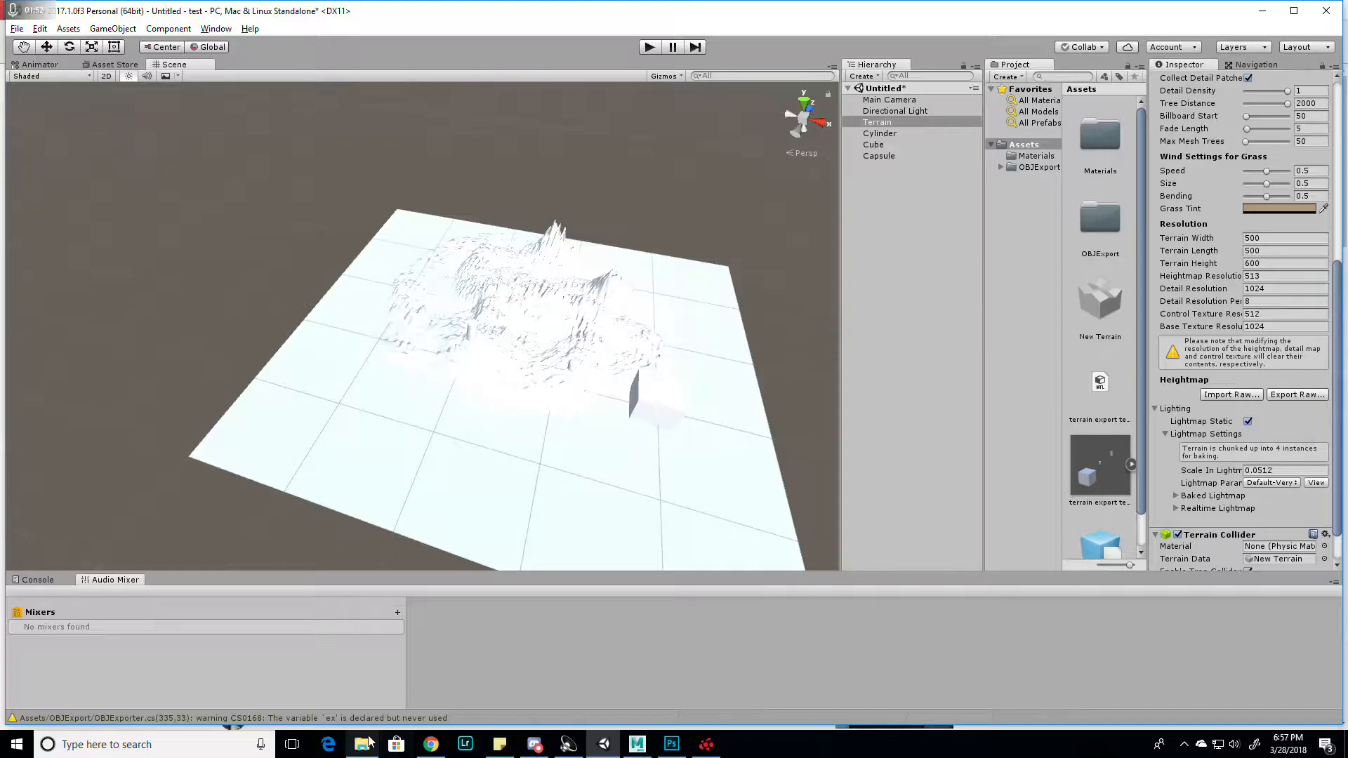
Step: Open terrain.raw from the Assets folder with Adobe Photoshop CC 2018
left_click(362, 744)
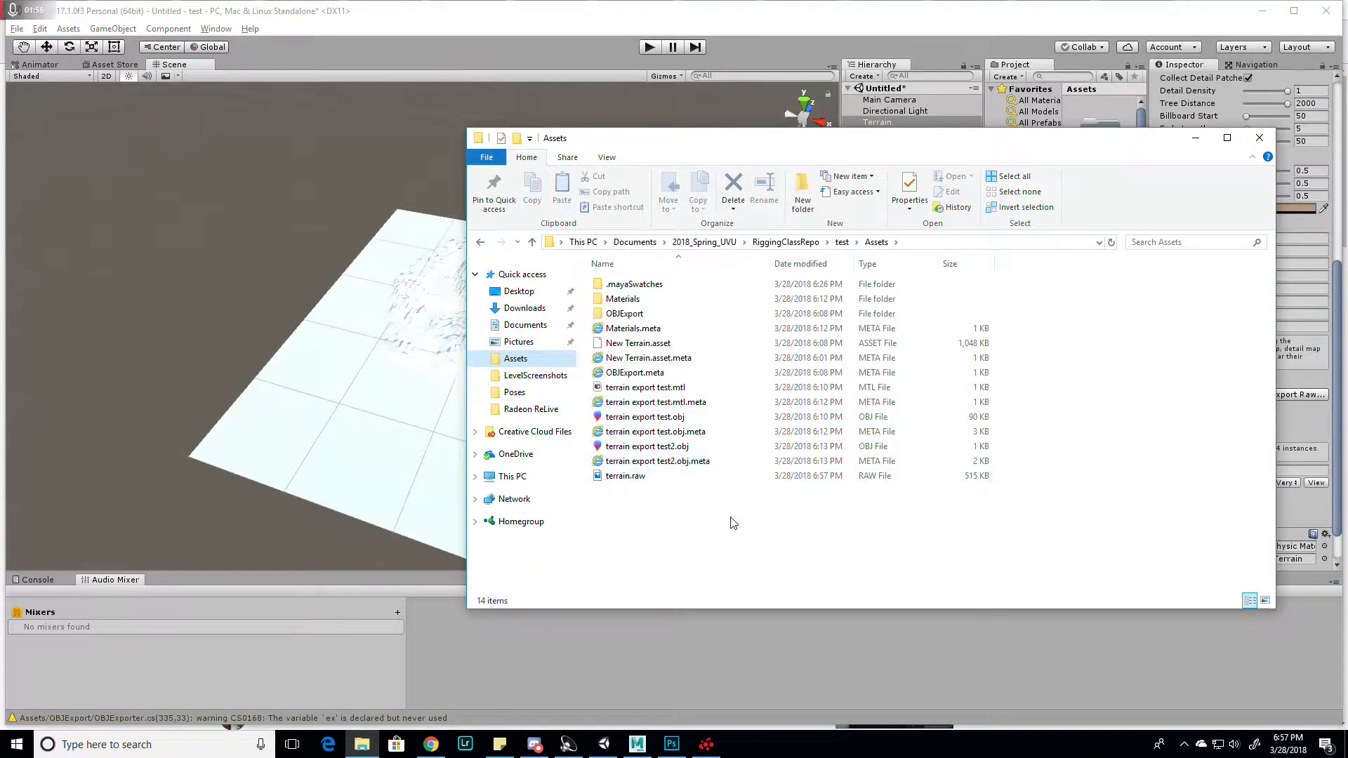
right_click(626, 476)
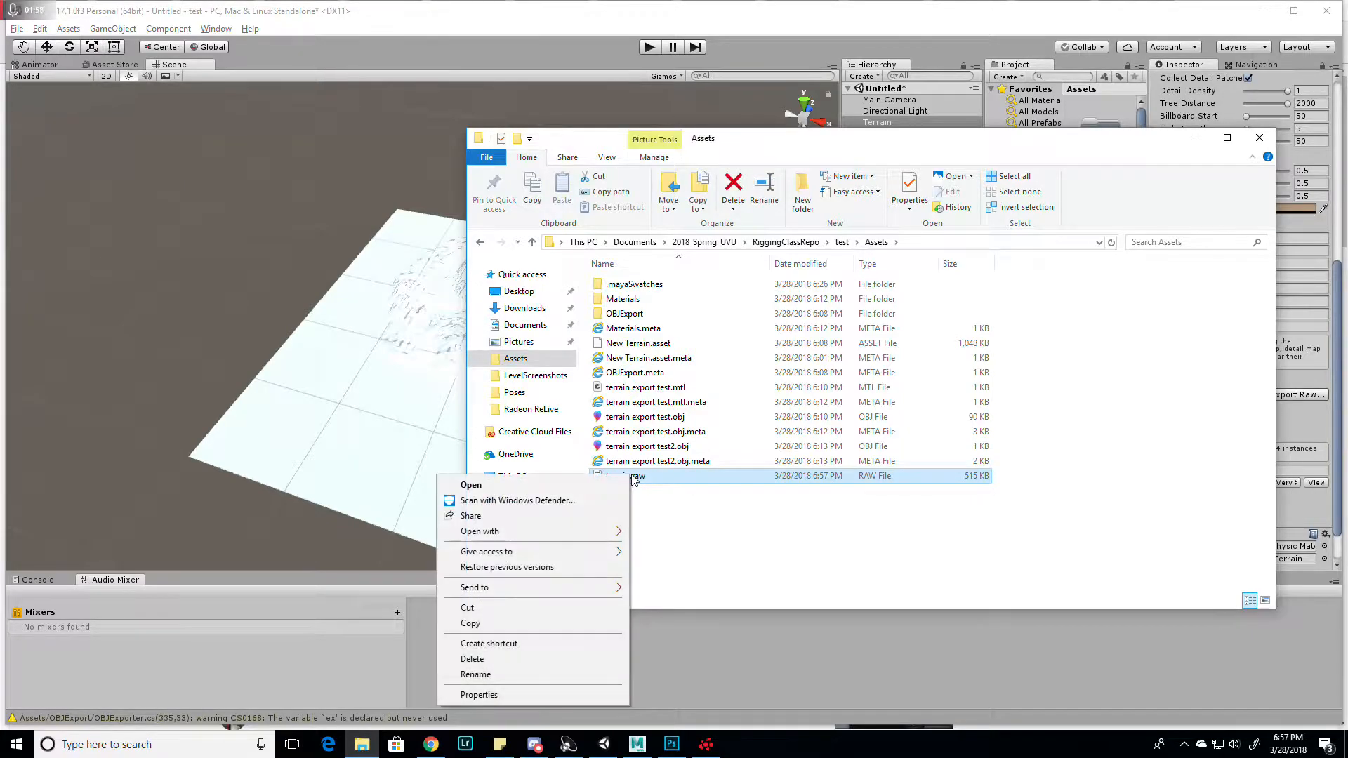
mouse_move(486, 551)
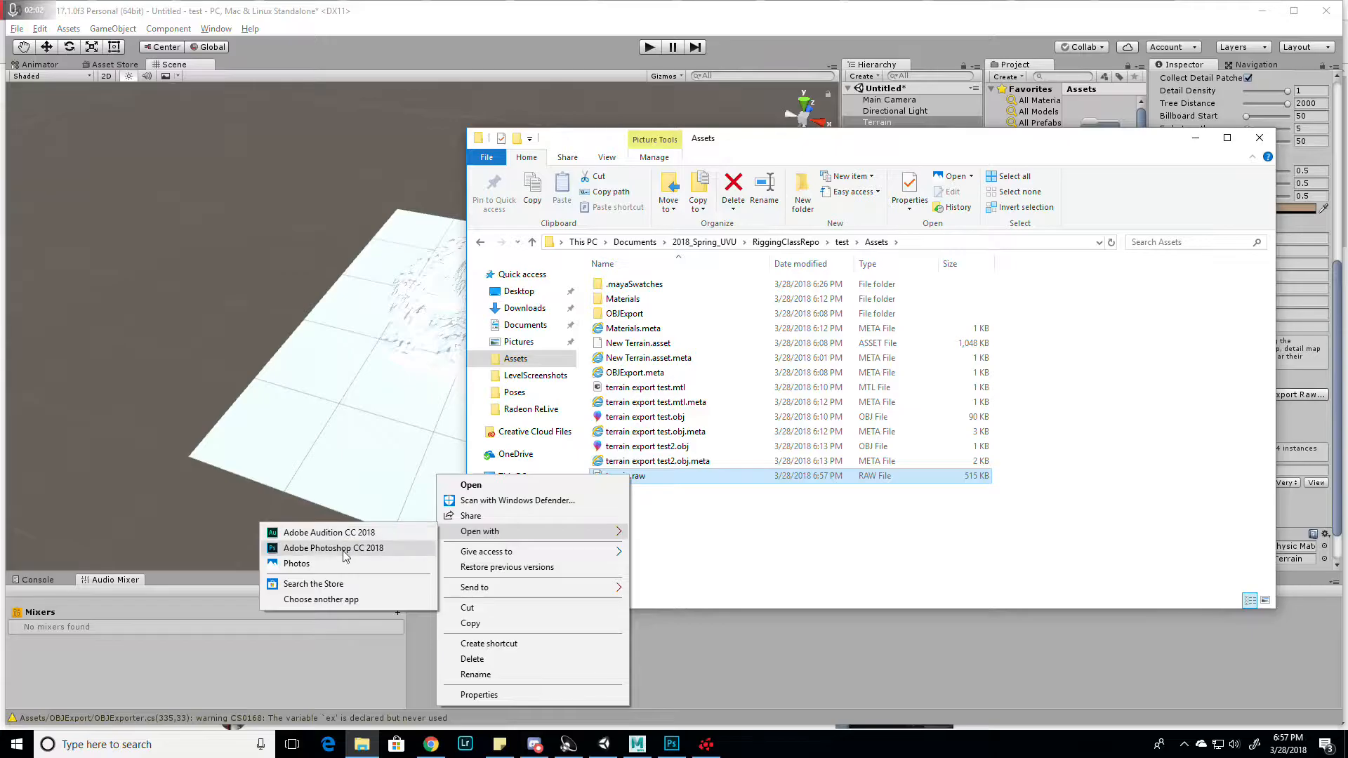
left_click(332, 548)
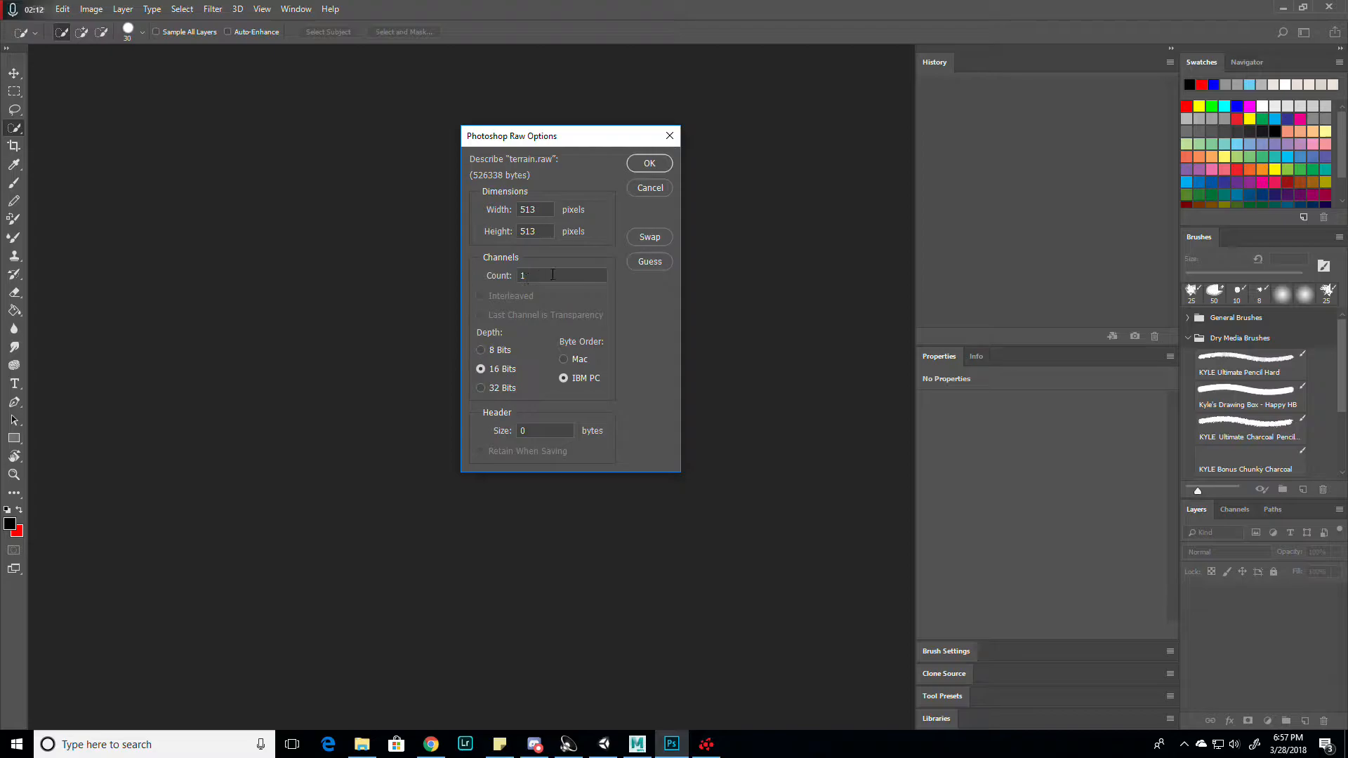
Step: Open the raw file as 513 × 513, 1 channel, 16 bits, IBM PC byte order
left_click(539, 275)
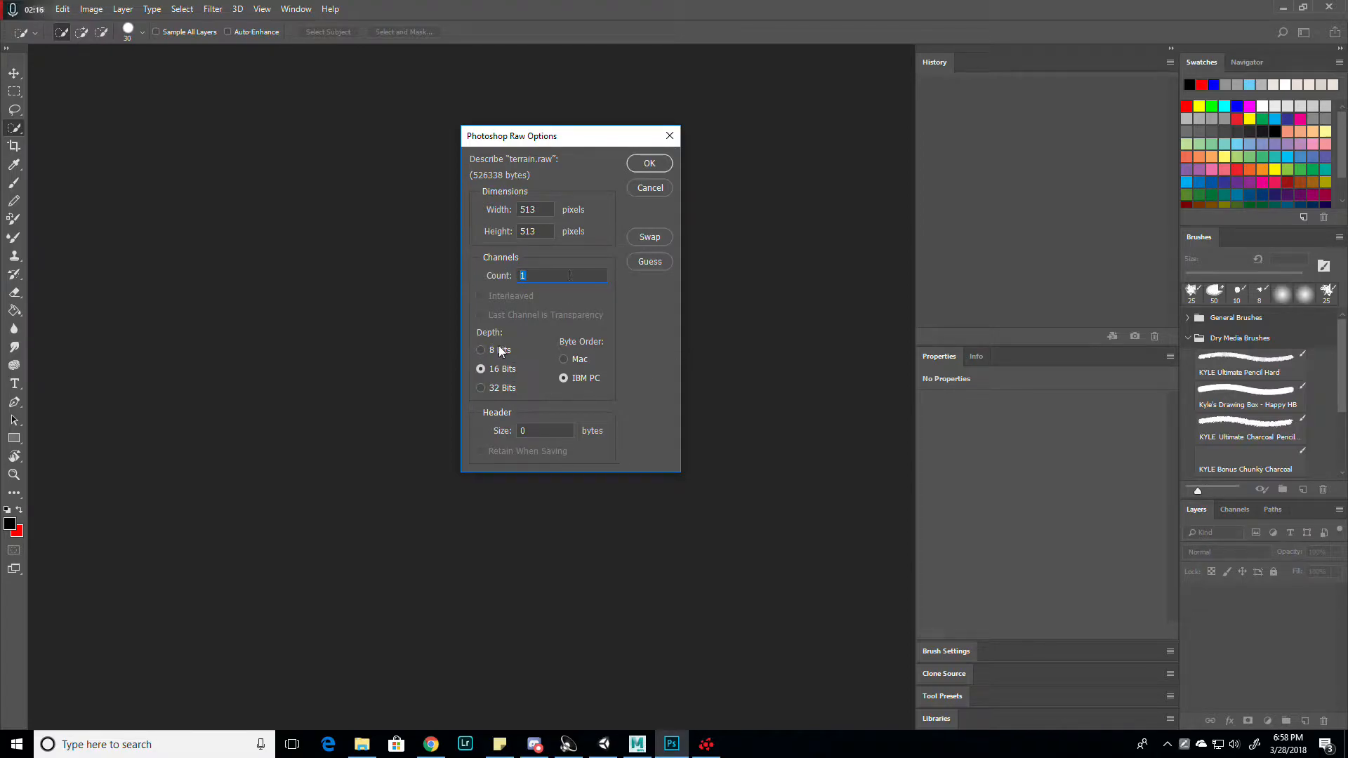
left_click(480, 368)
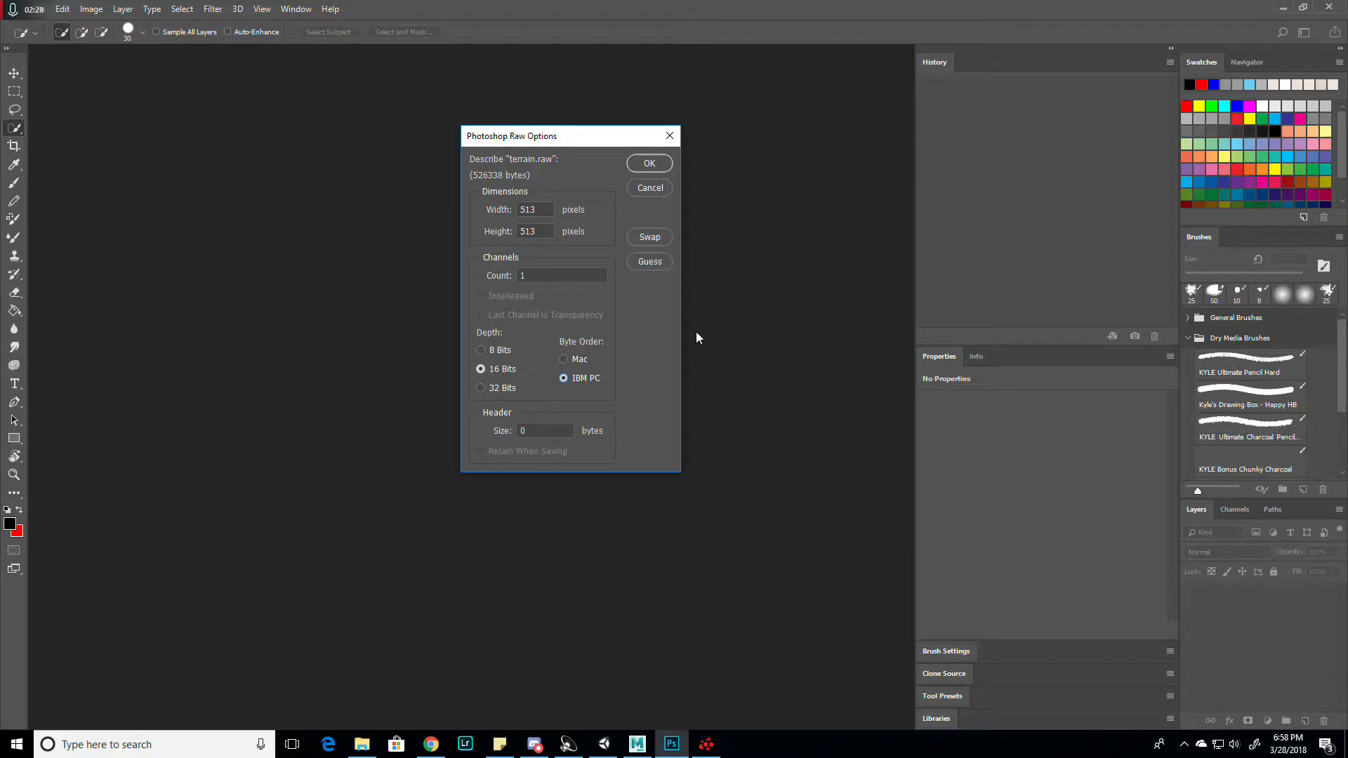
mouse_move(750, 268)
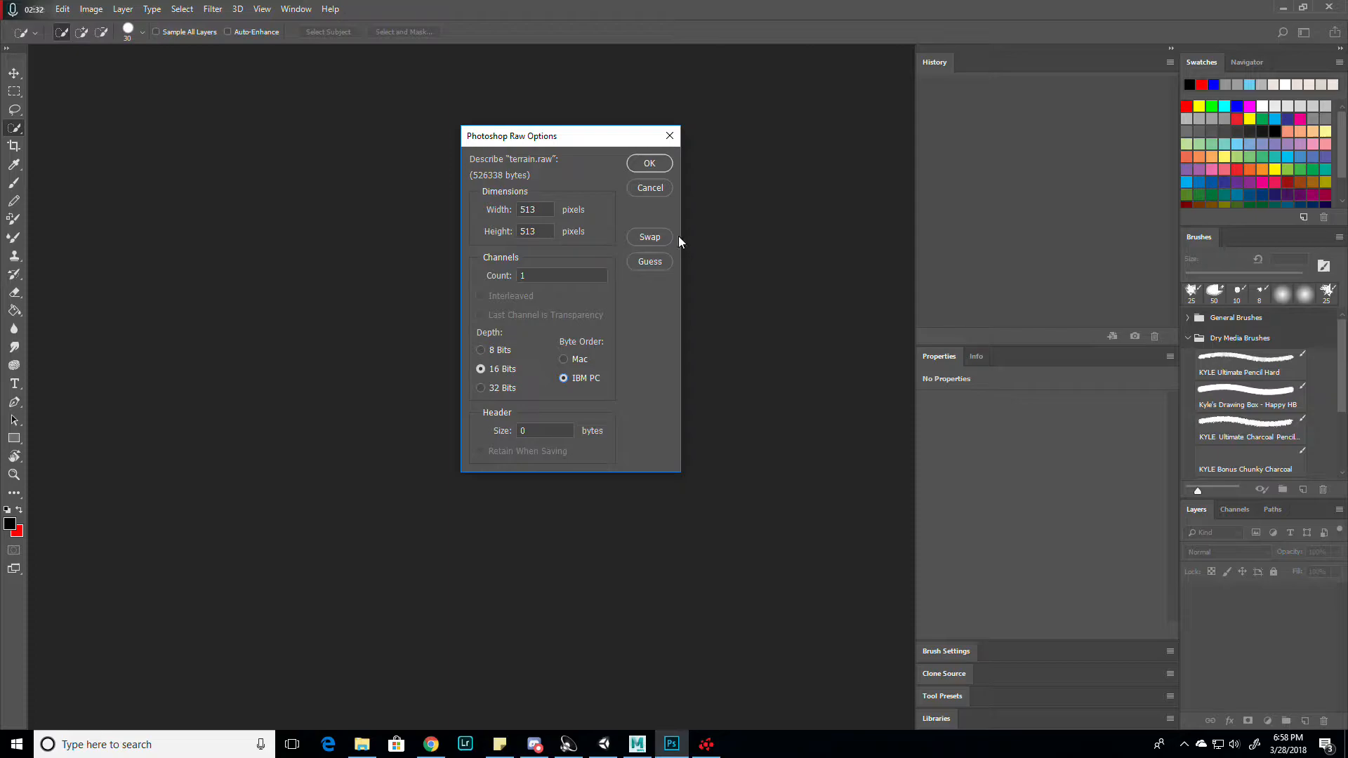
left_click(648, 164)
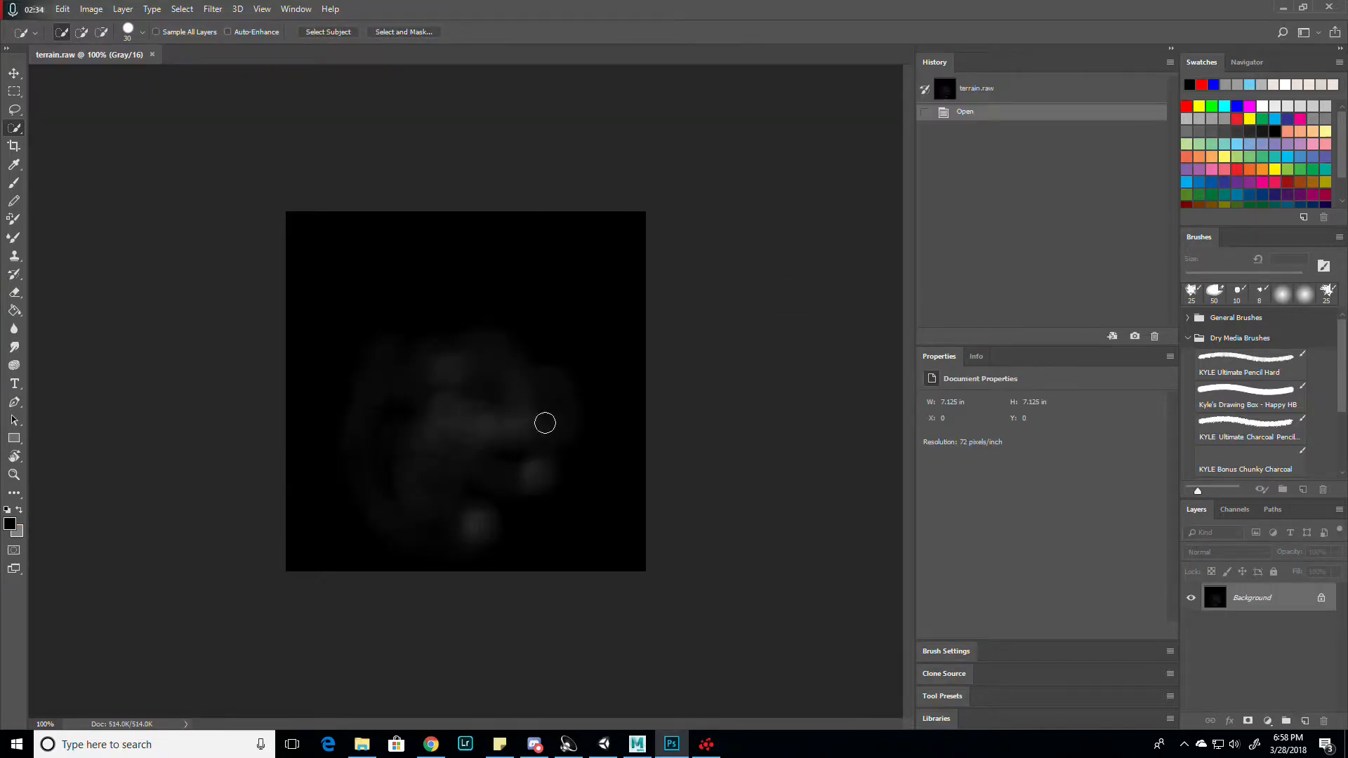
mouse_move(618, 430)
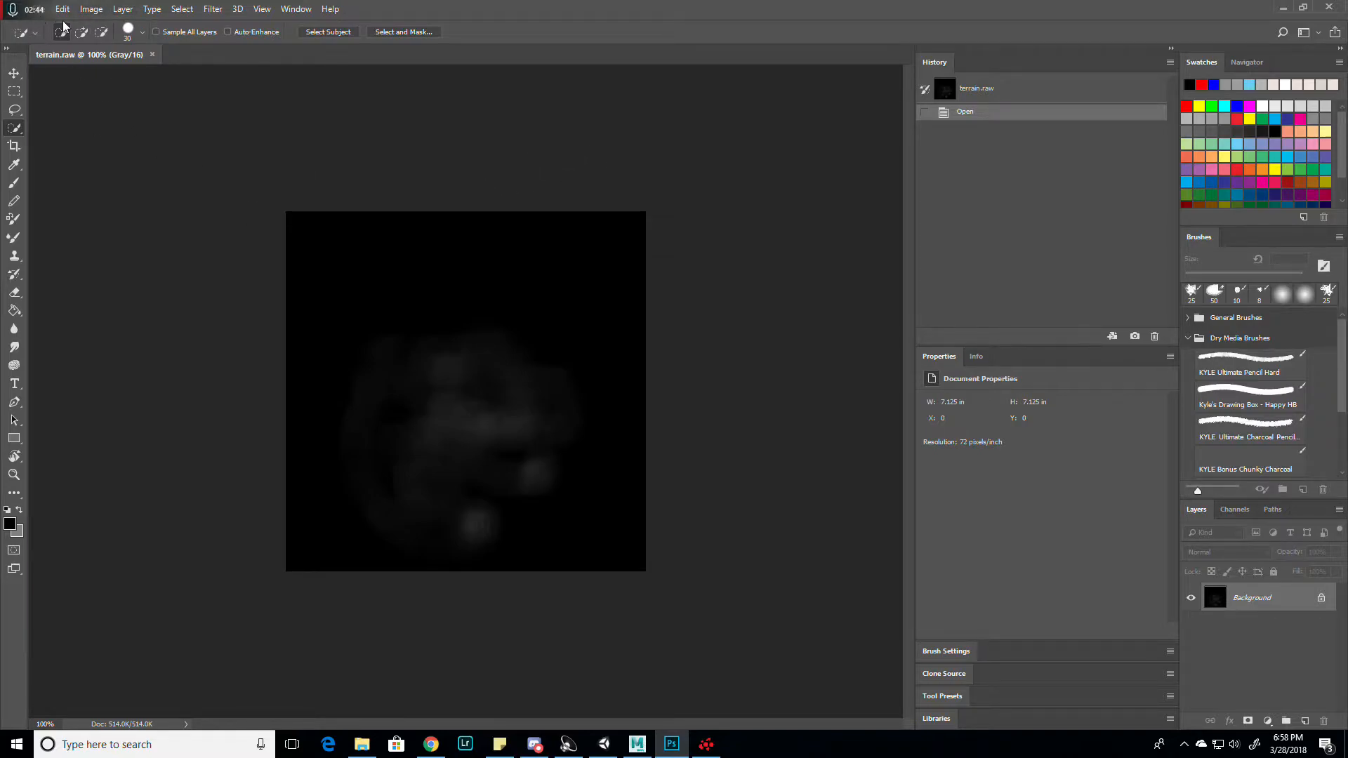
Step: Open File > Export > Export As for the terrain heightmap
left_click(62, 8)
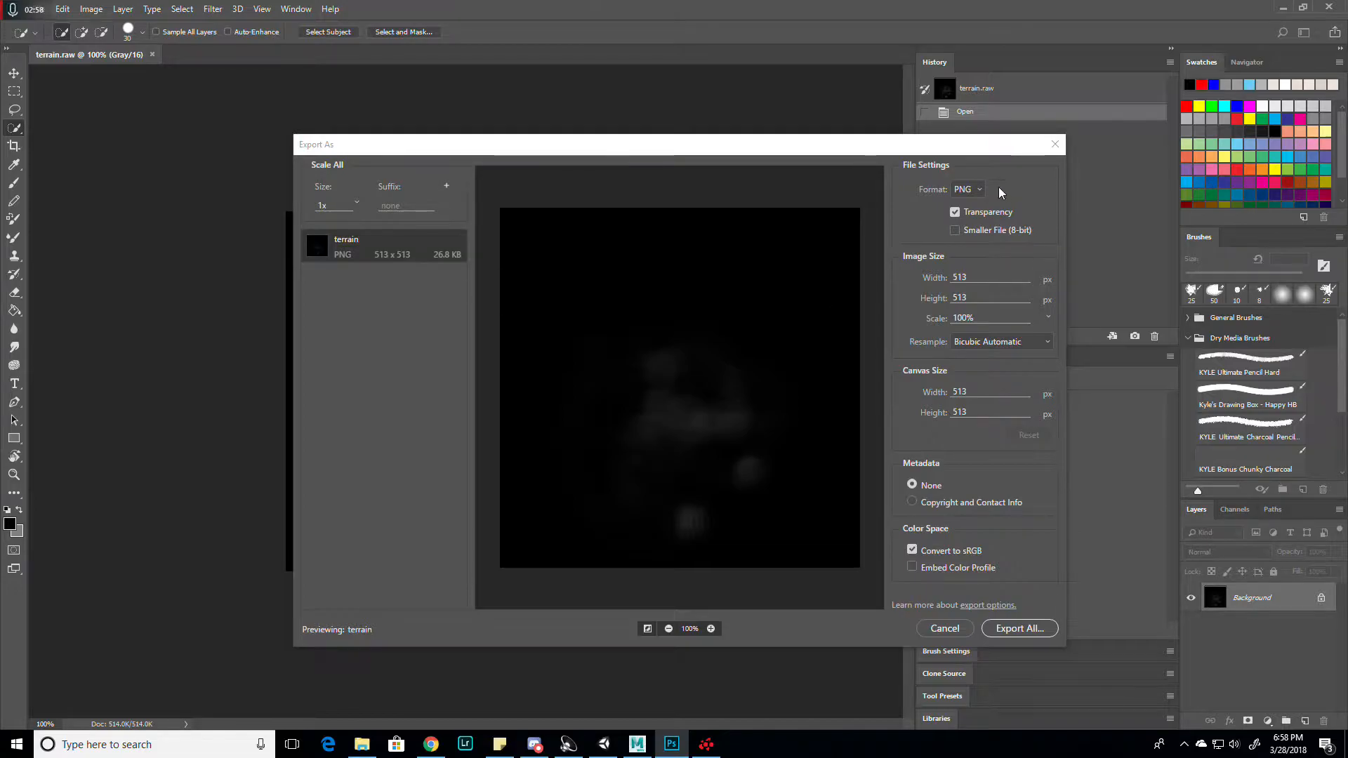
Step: Export the heightmap in JPG format as terrain.jpg into the Assets folder
left_click(966, 188)
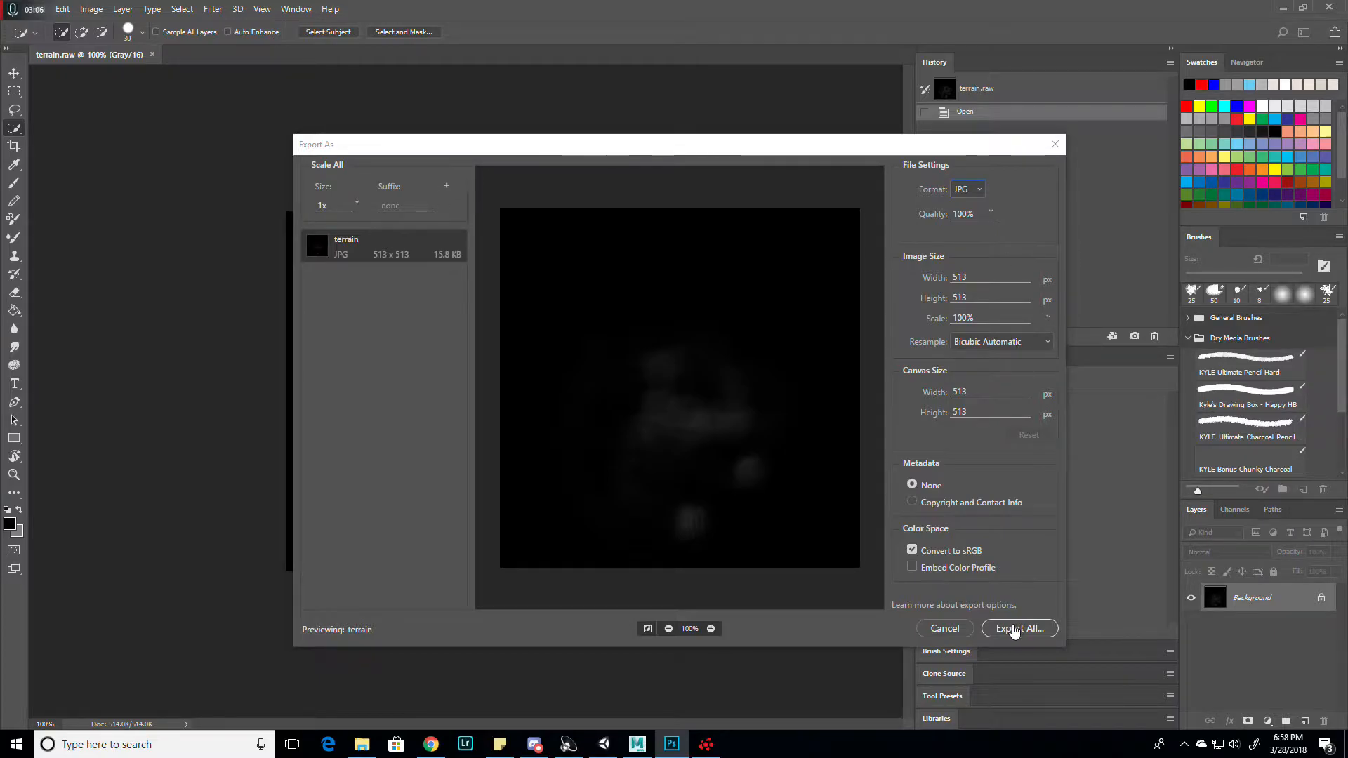
left_click(1019, 629)
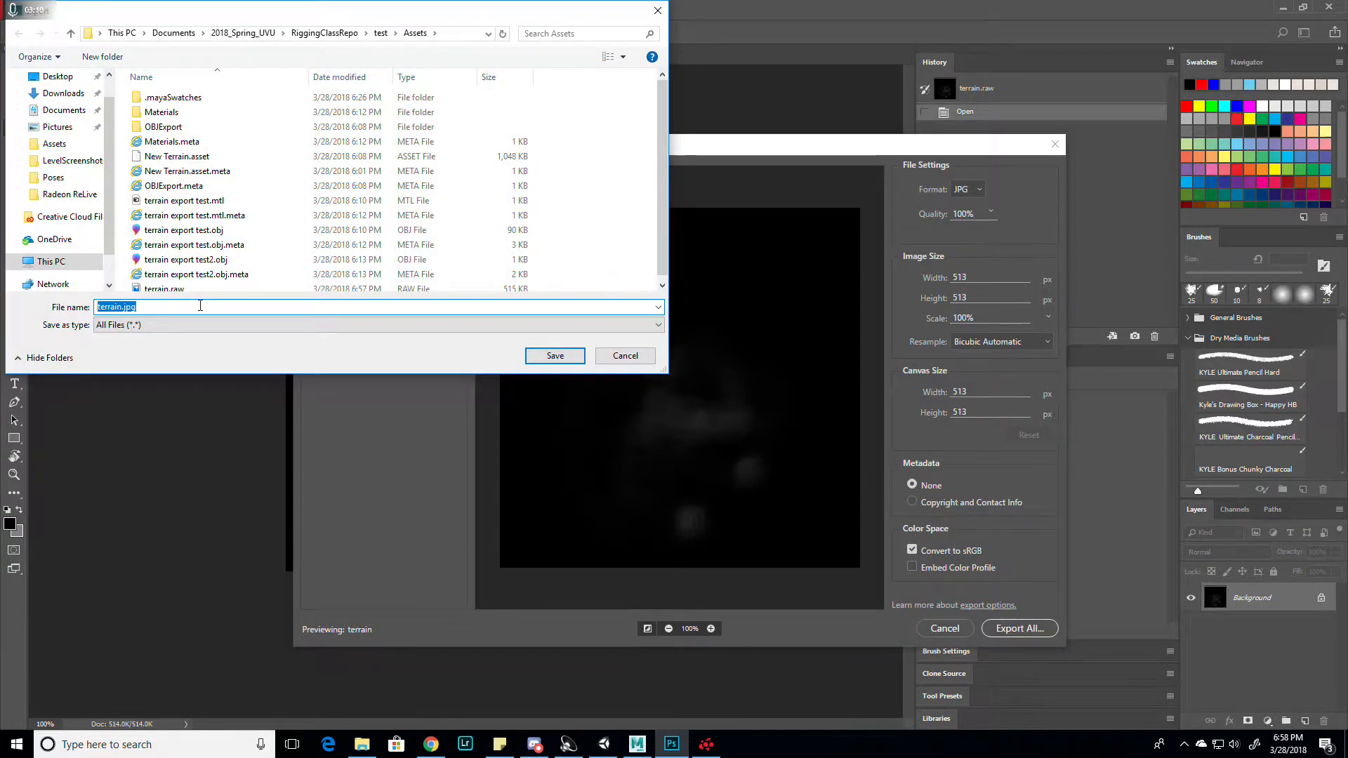
mouse_move(307, 124)
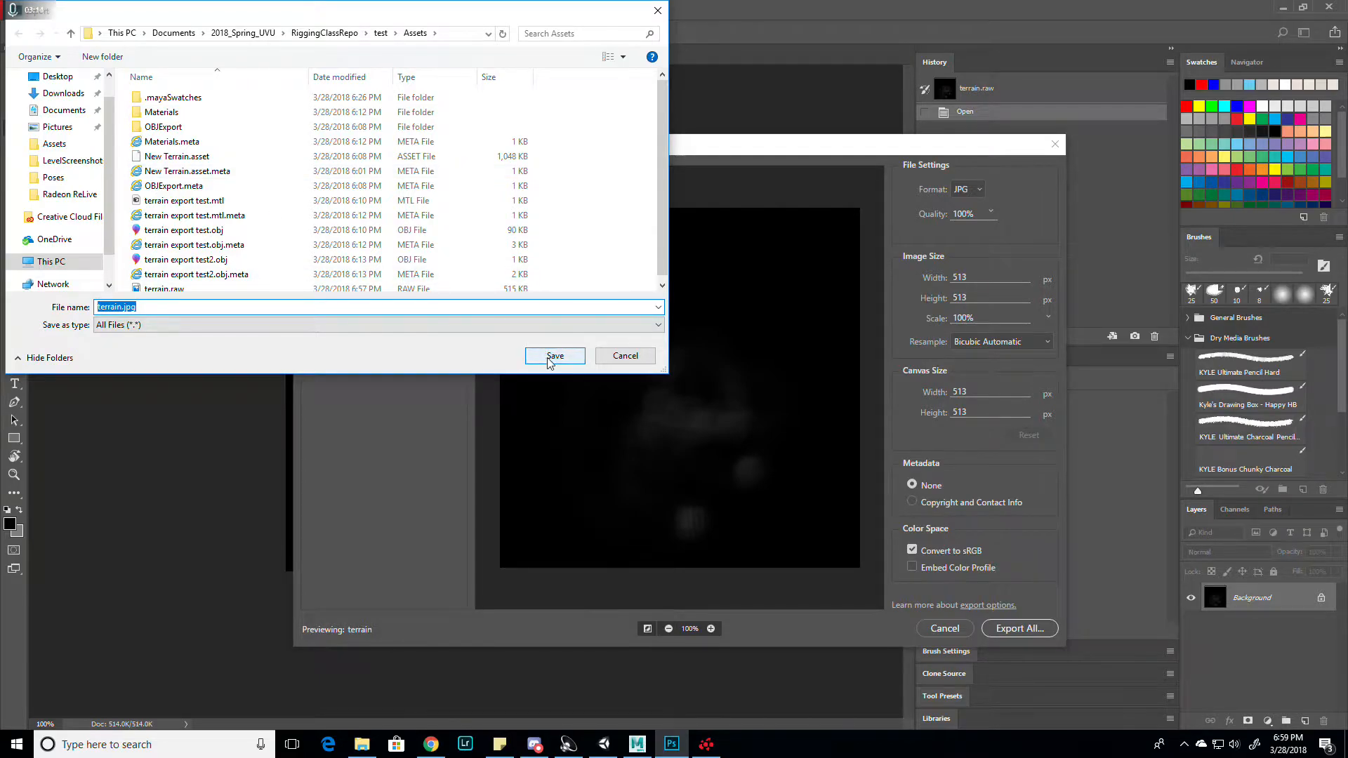
left_click(555, 356)
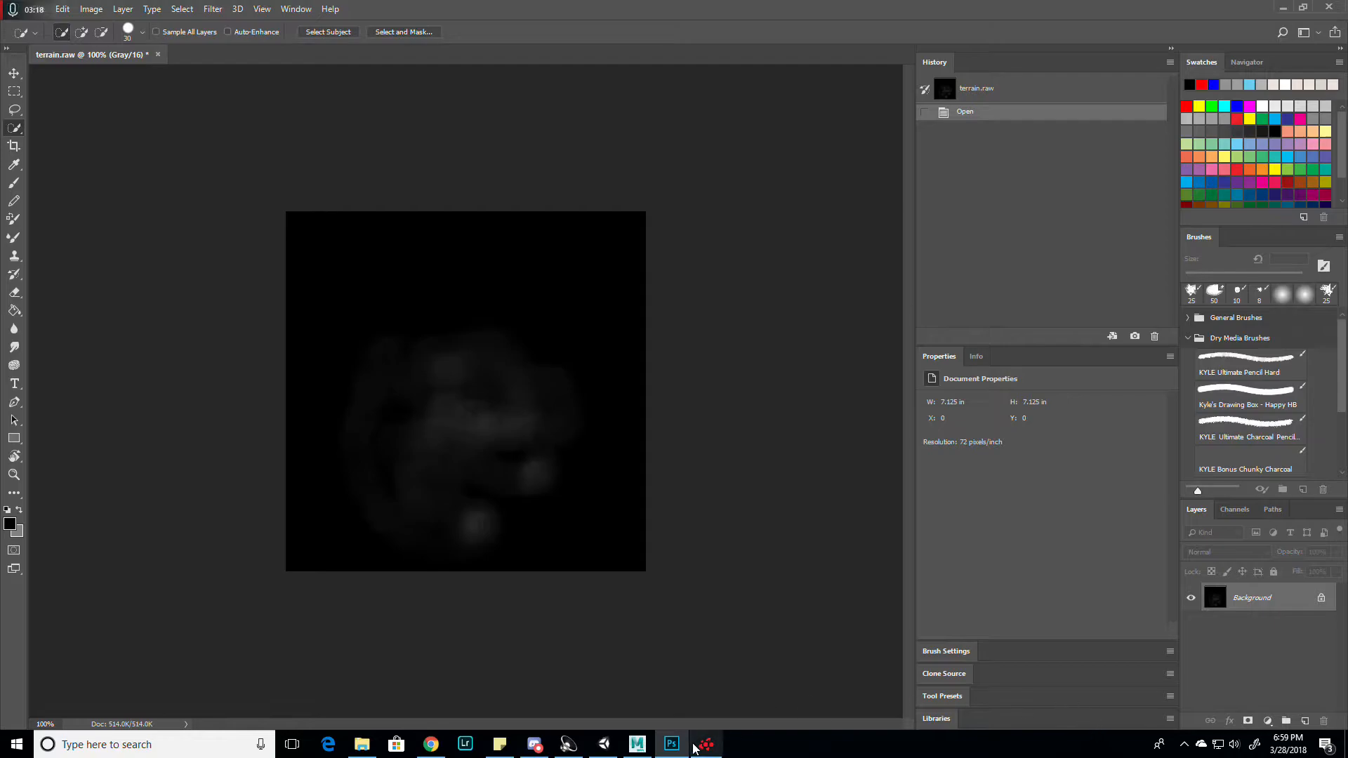
Step: Switch to Maya and create a polygon plane with width and height 100
left_click(636, 744)
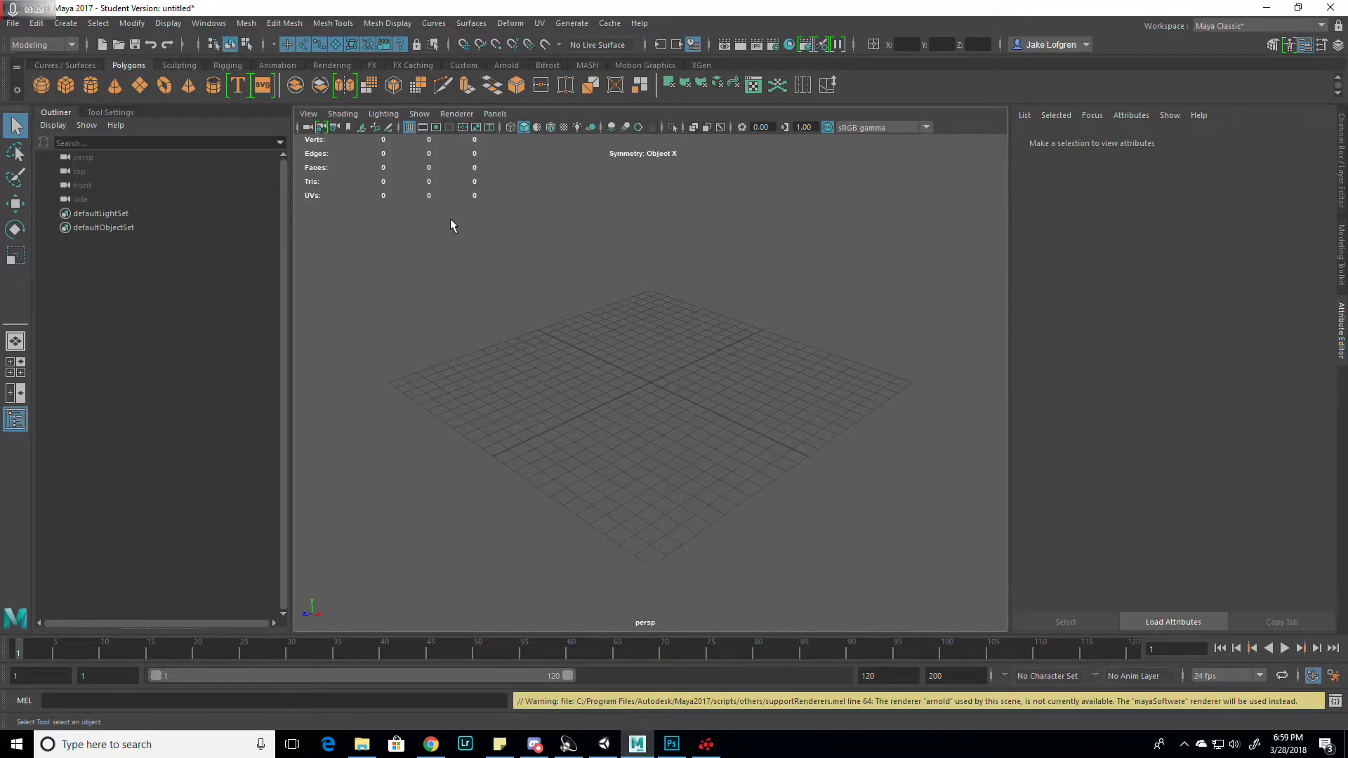
mouse_move(685, 286)
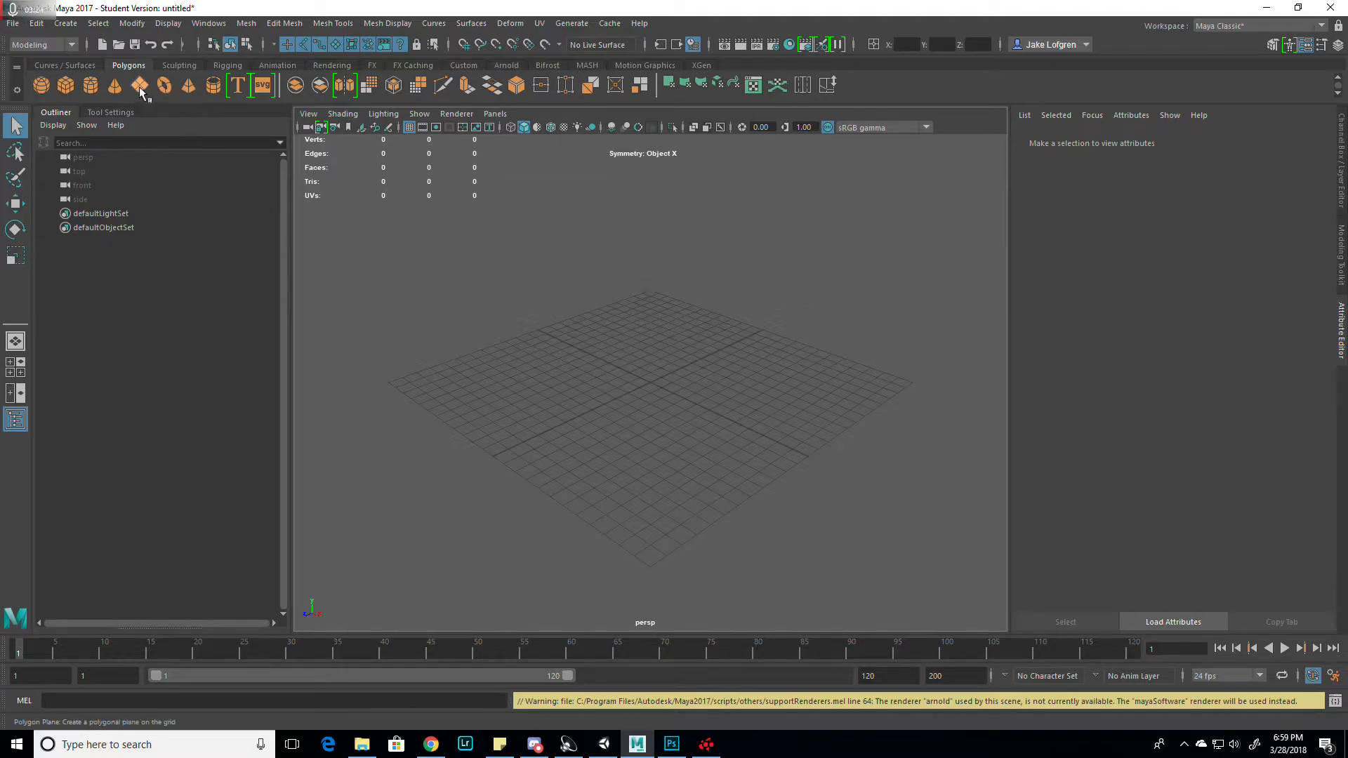
left_click(138, 85)
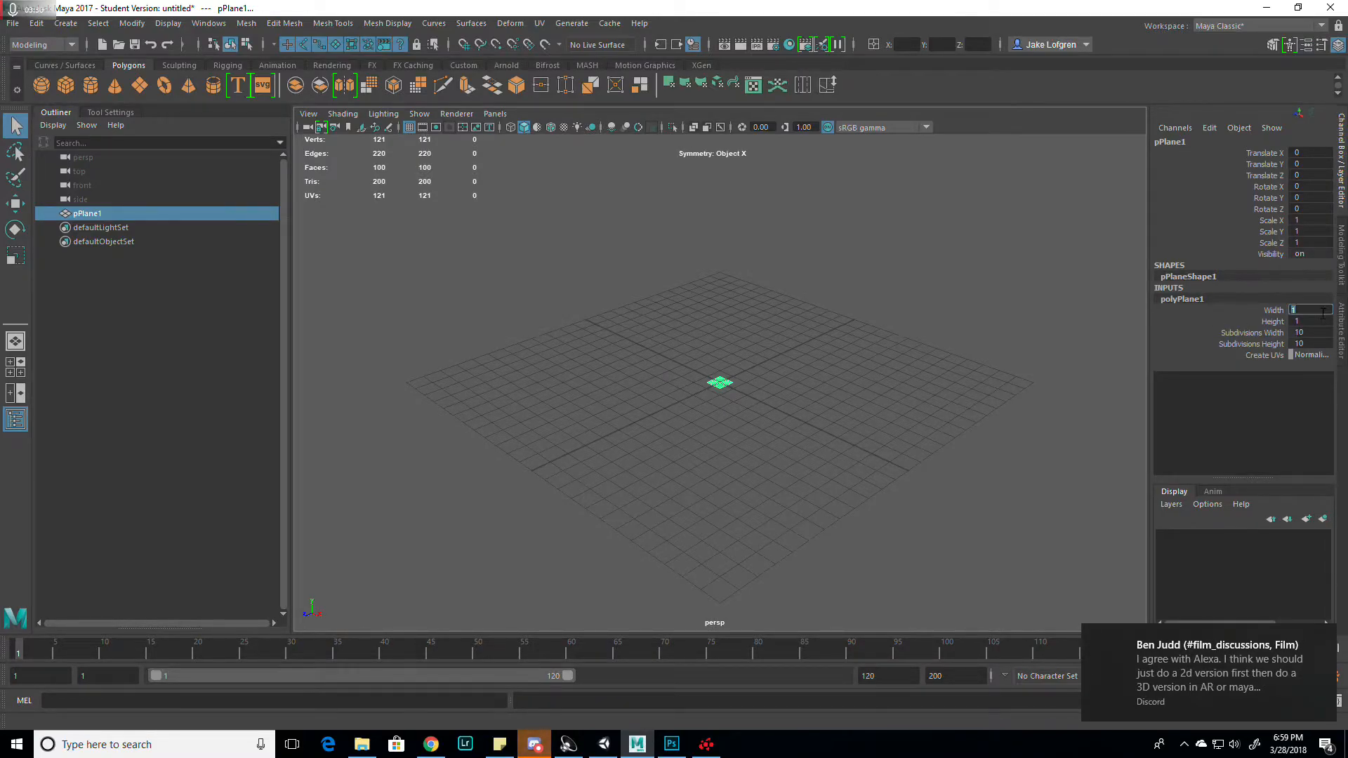
type("100")
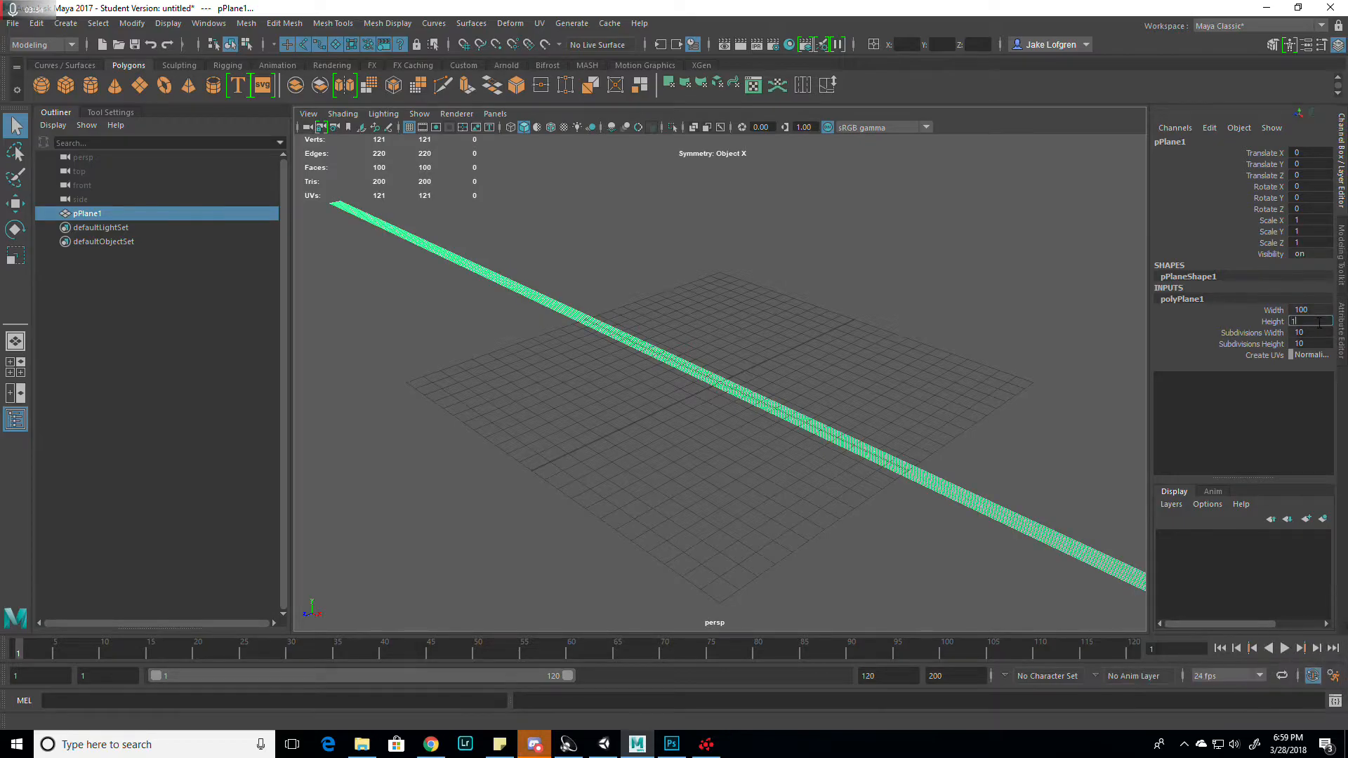
type("100")
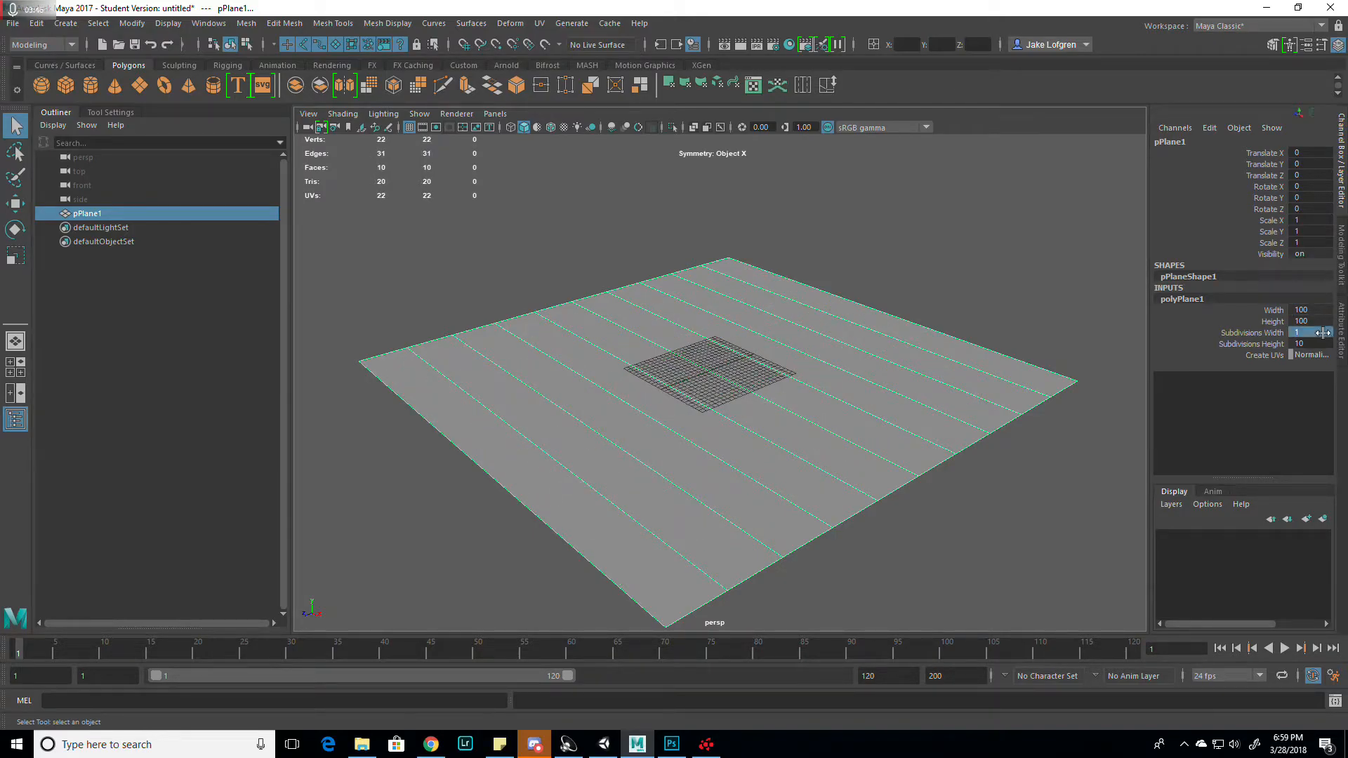
Step: Set both plane subdivisions to 513, accept the large values, and deselect
left_click(1311, 333)
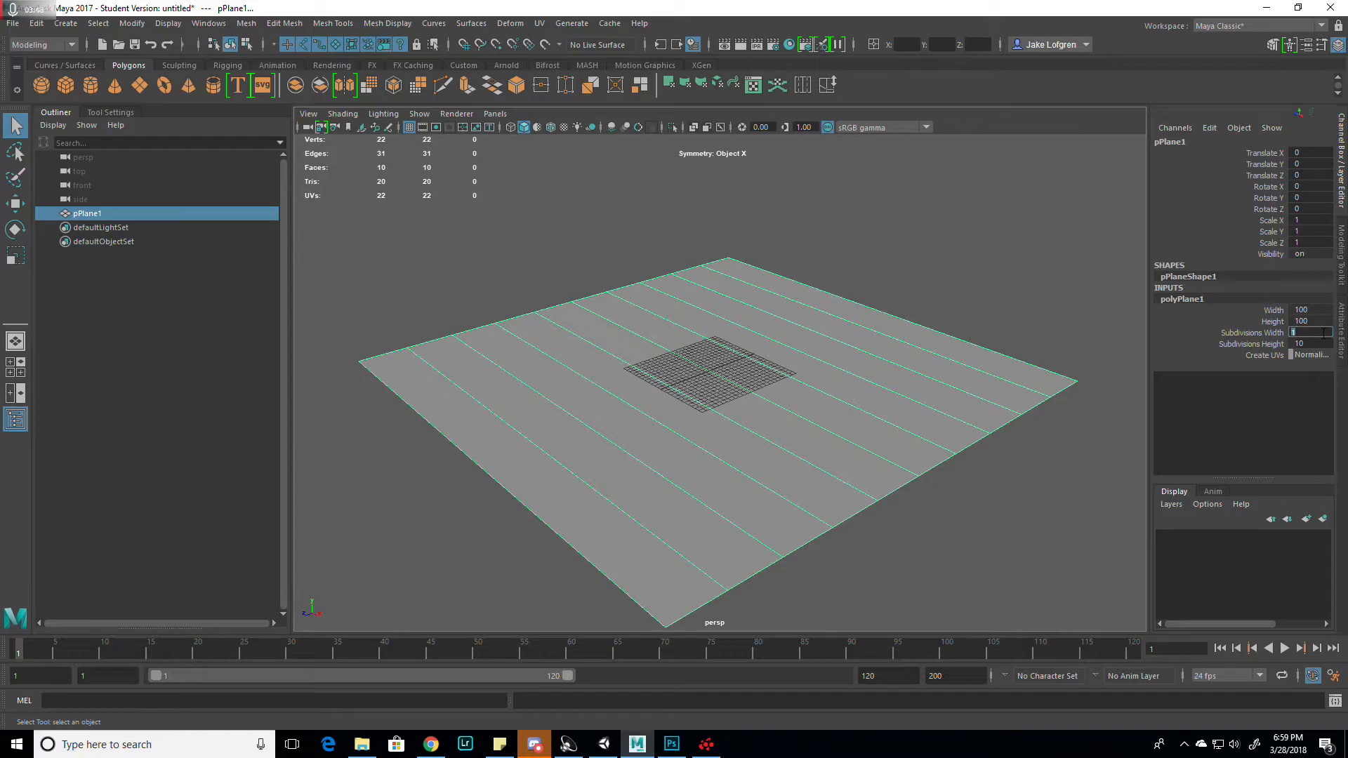
type("513")
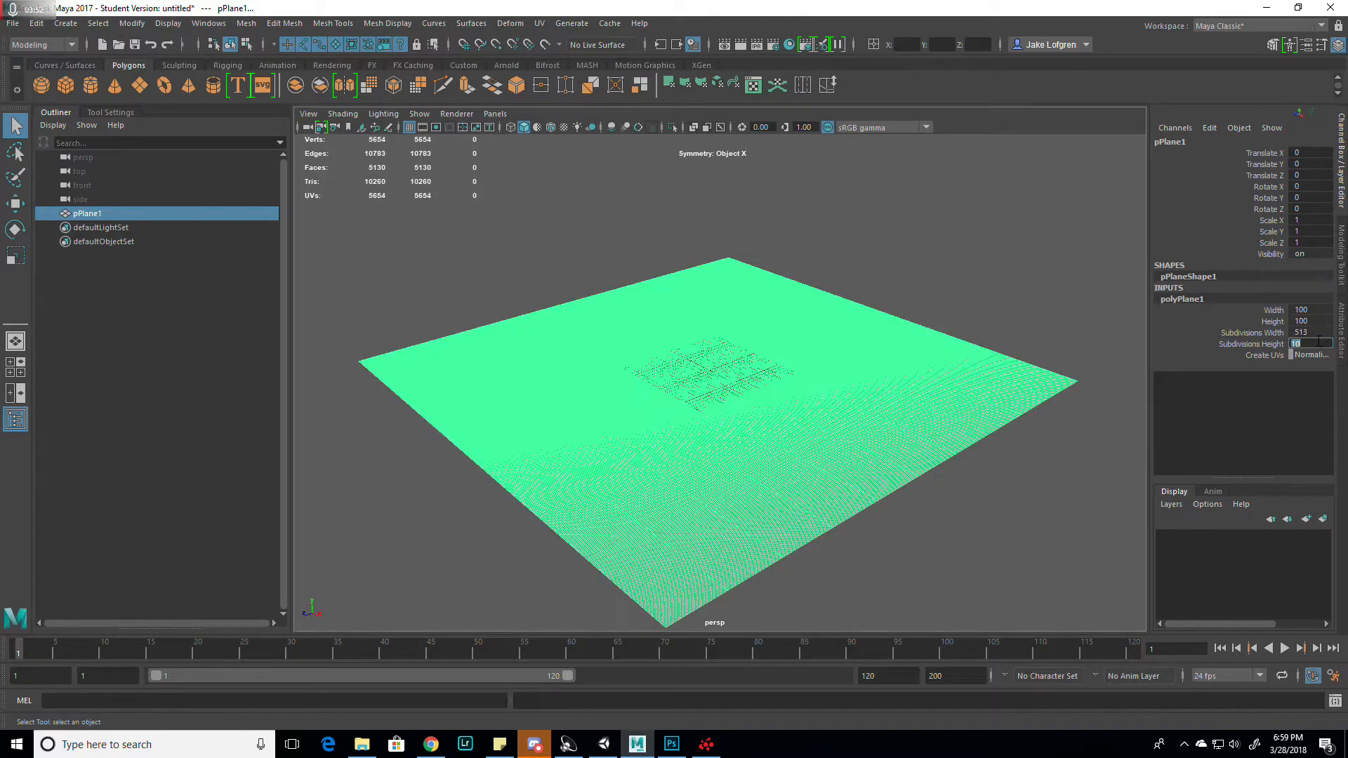
type("5")
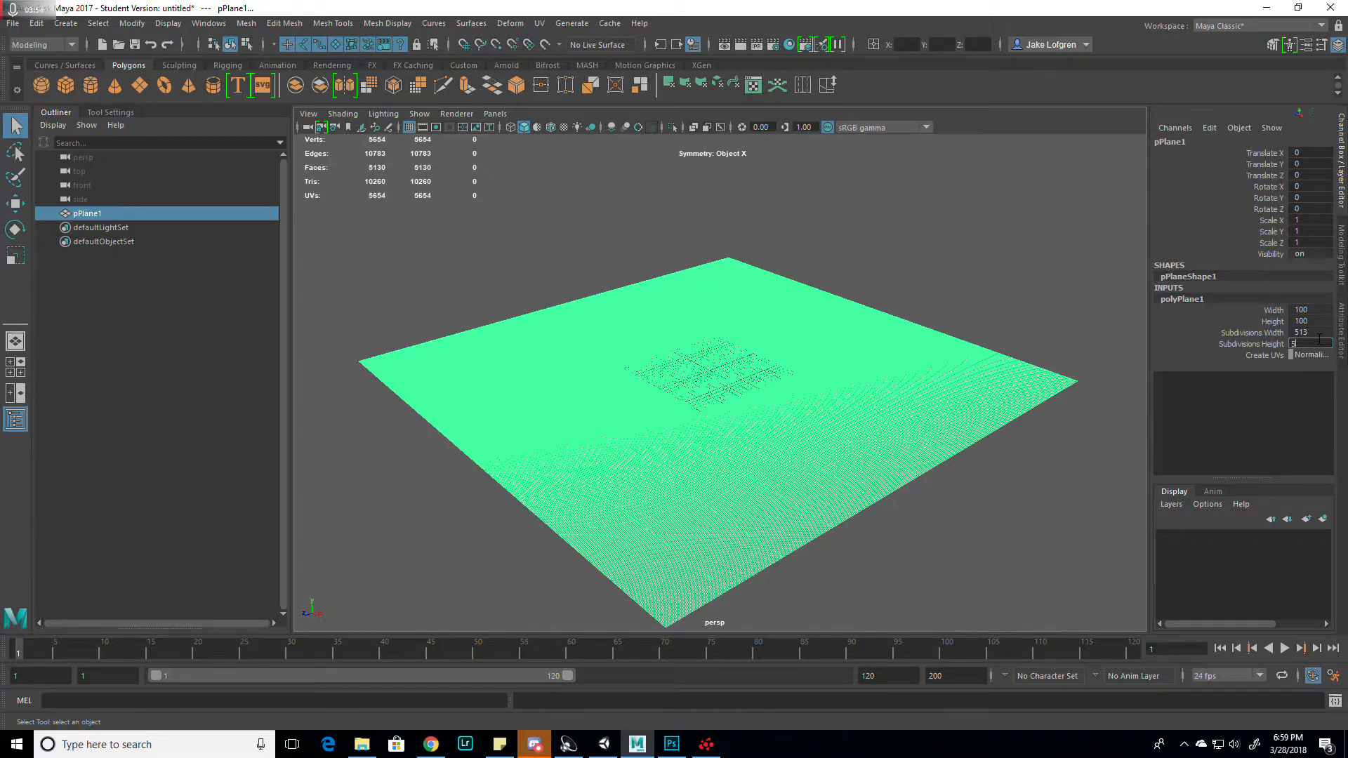
type("513")
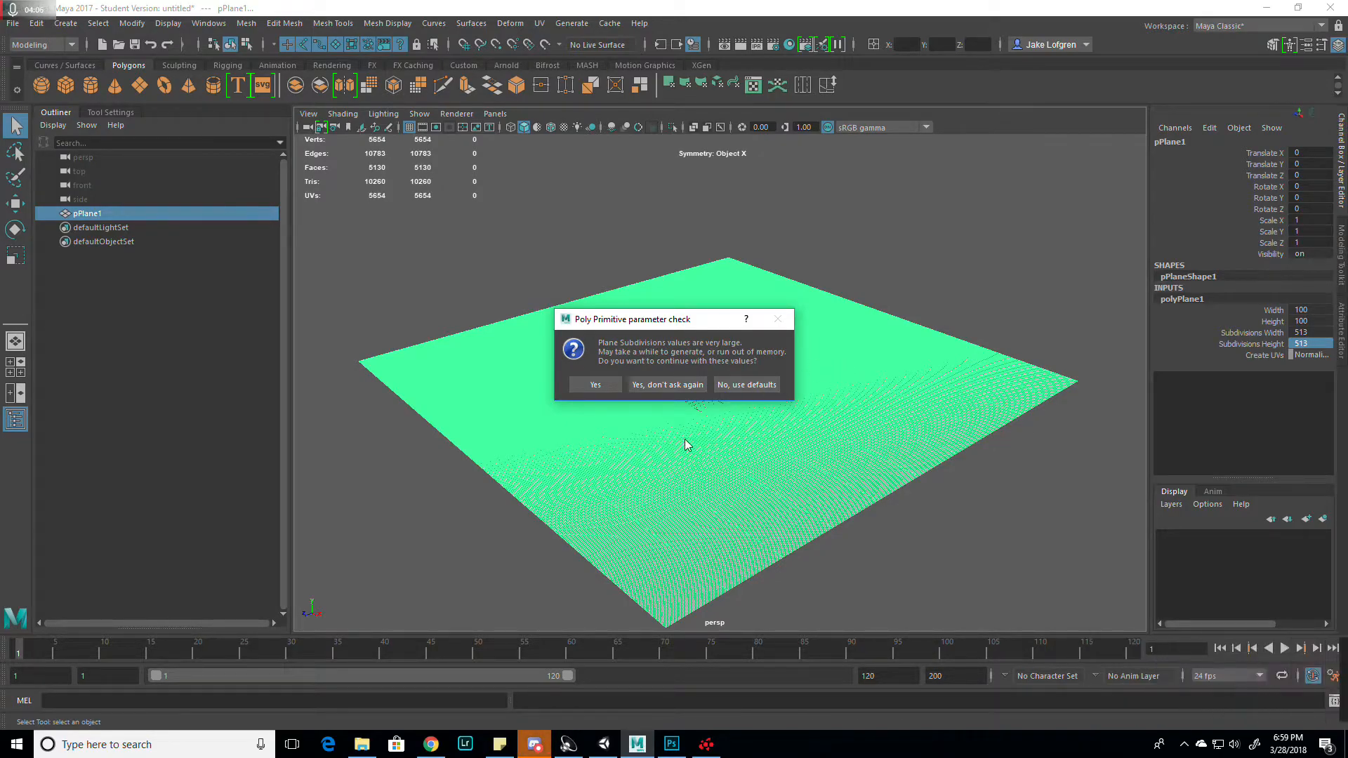
mouse_move(941, 449)
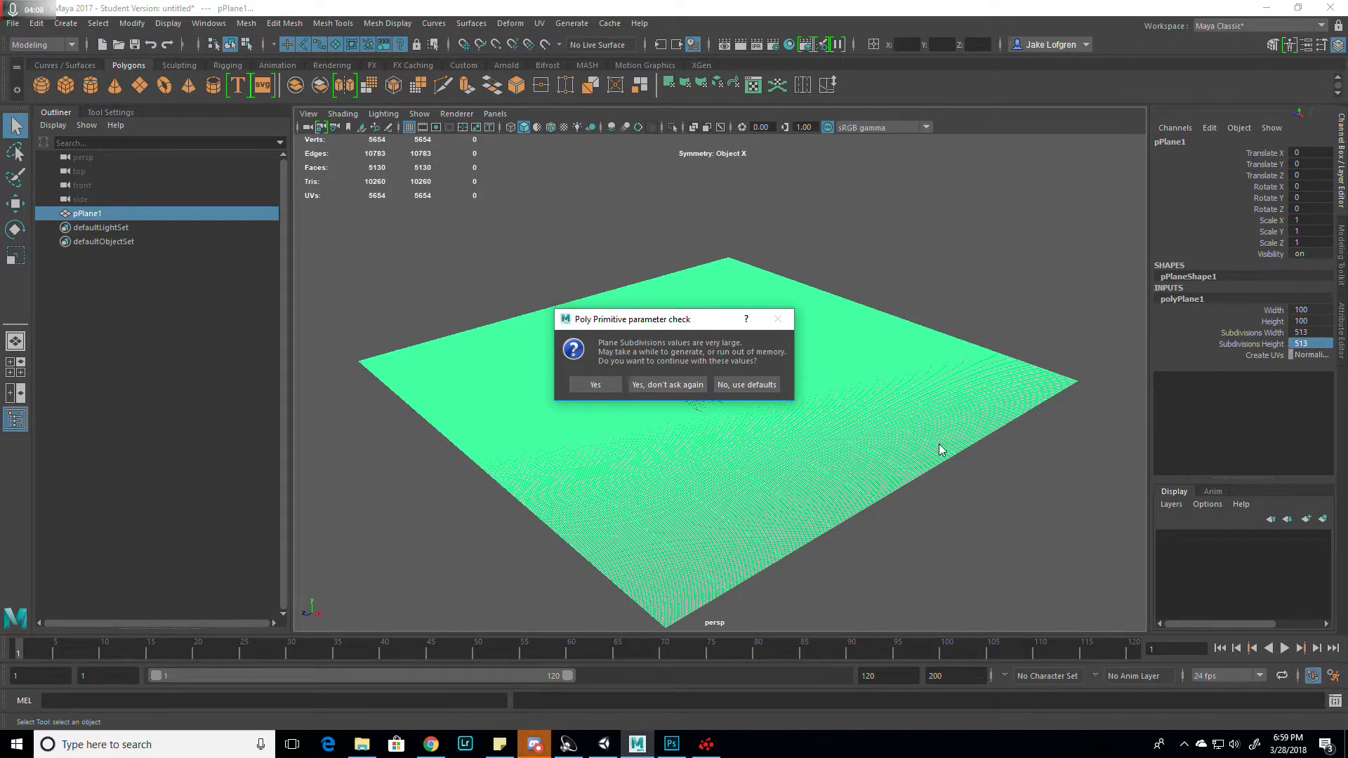
mouse_move(625, 494)
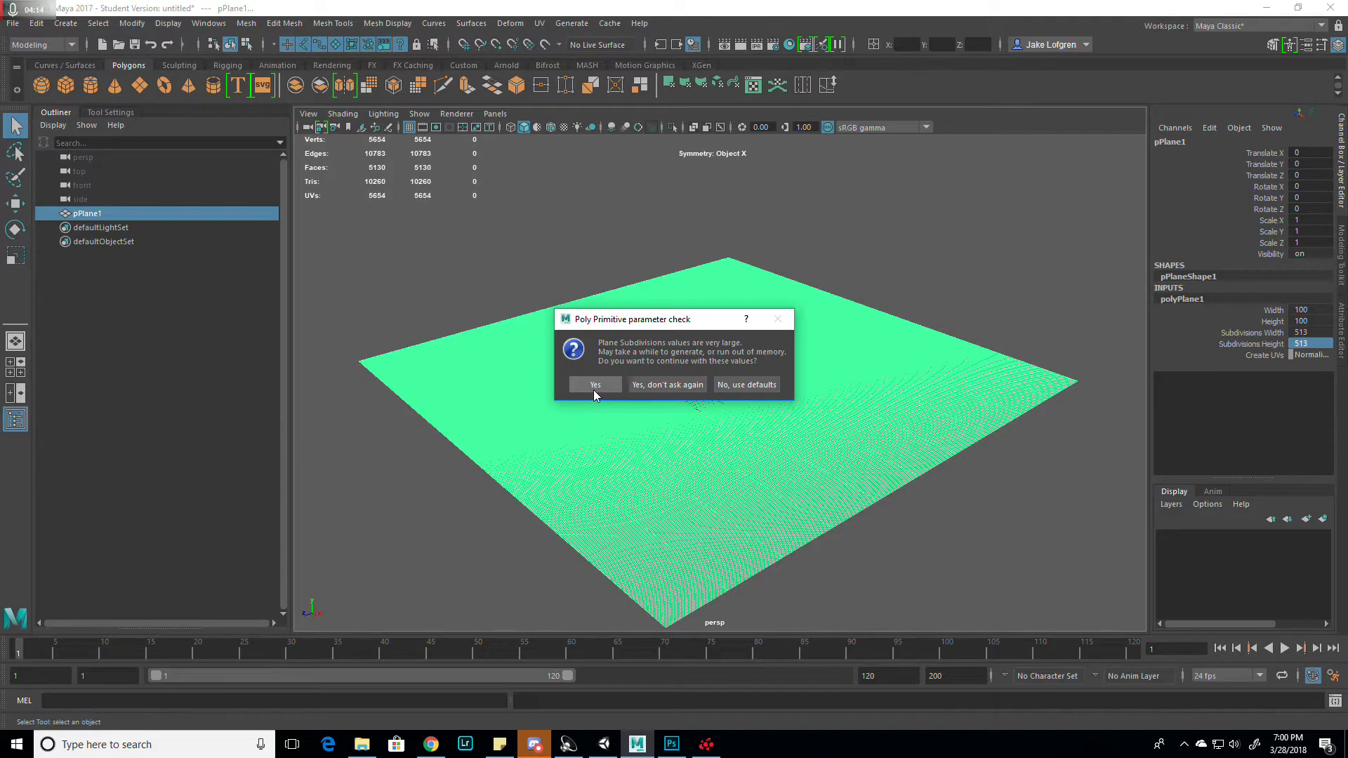
left_click(594, 383)
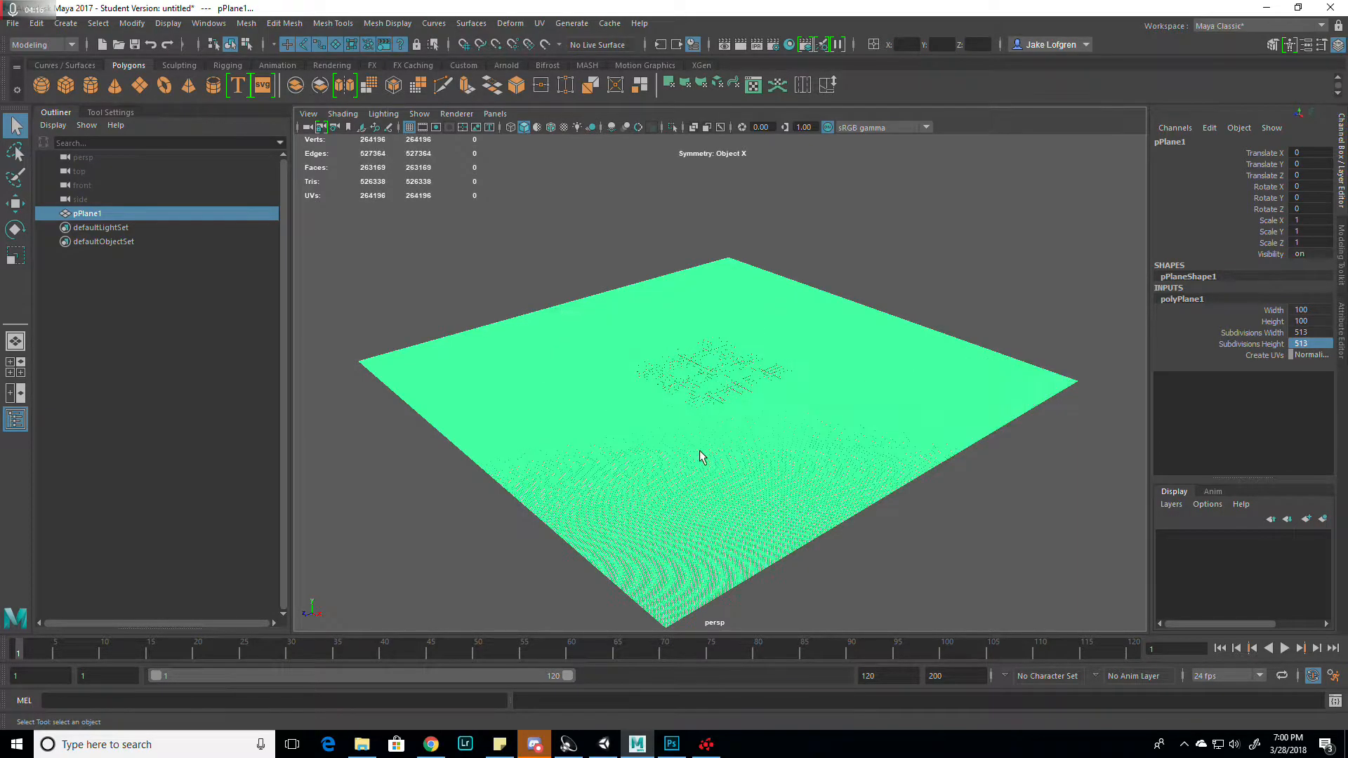
left_click_drag(700, 456, 739, 440)
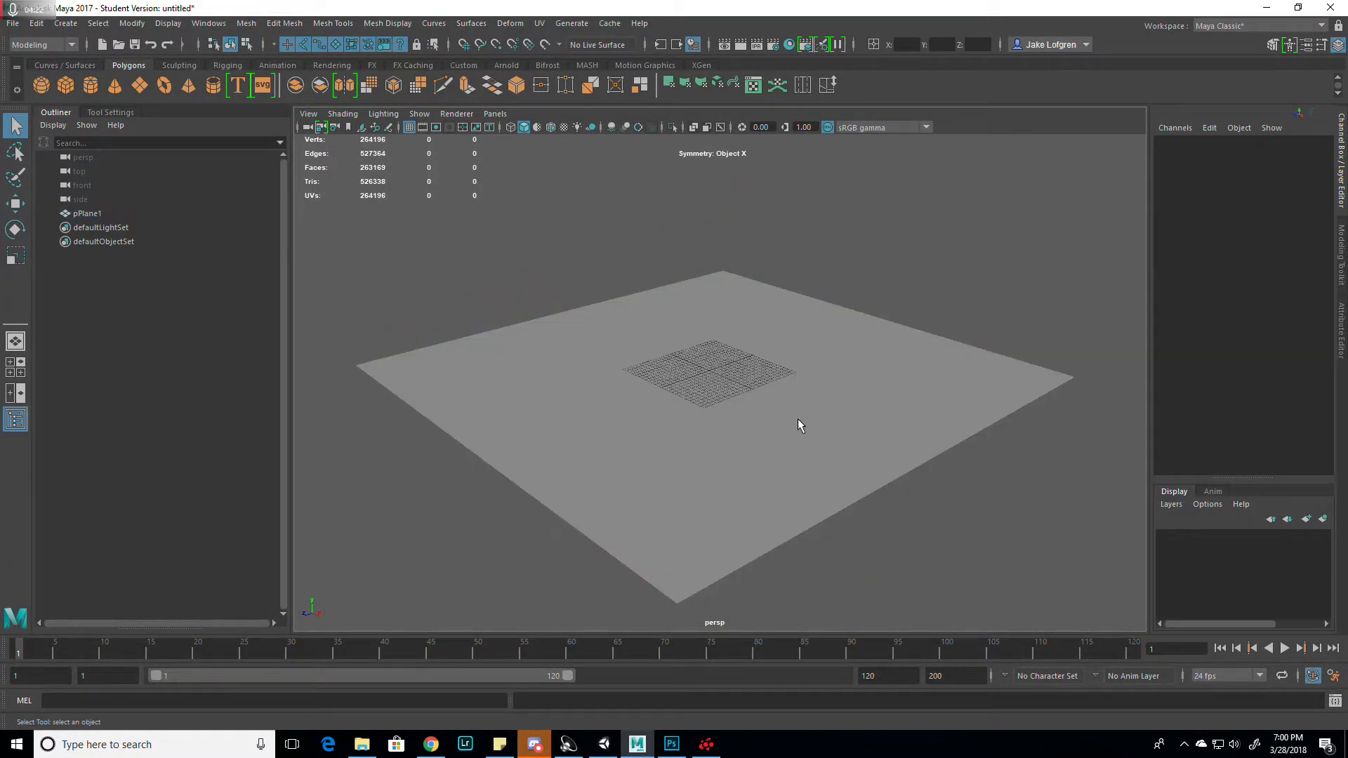
Step: Select the plane and connect a new File render node to textureDeformer1's Texture input
left_click(510, 23)
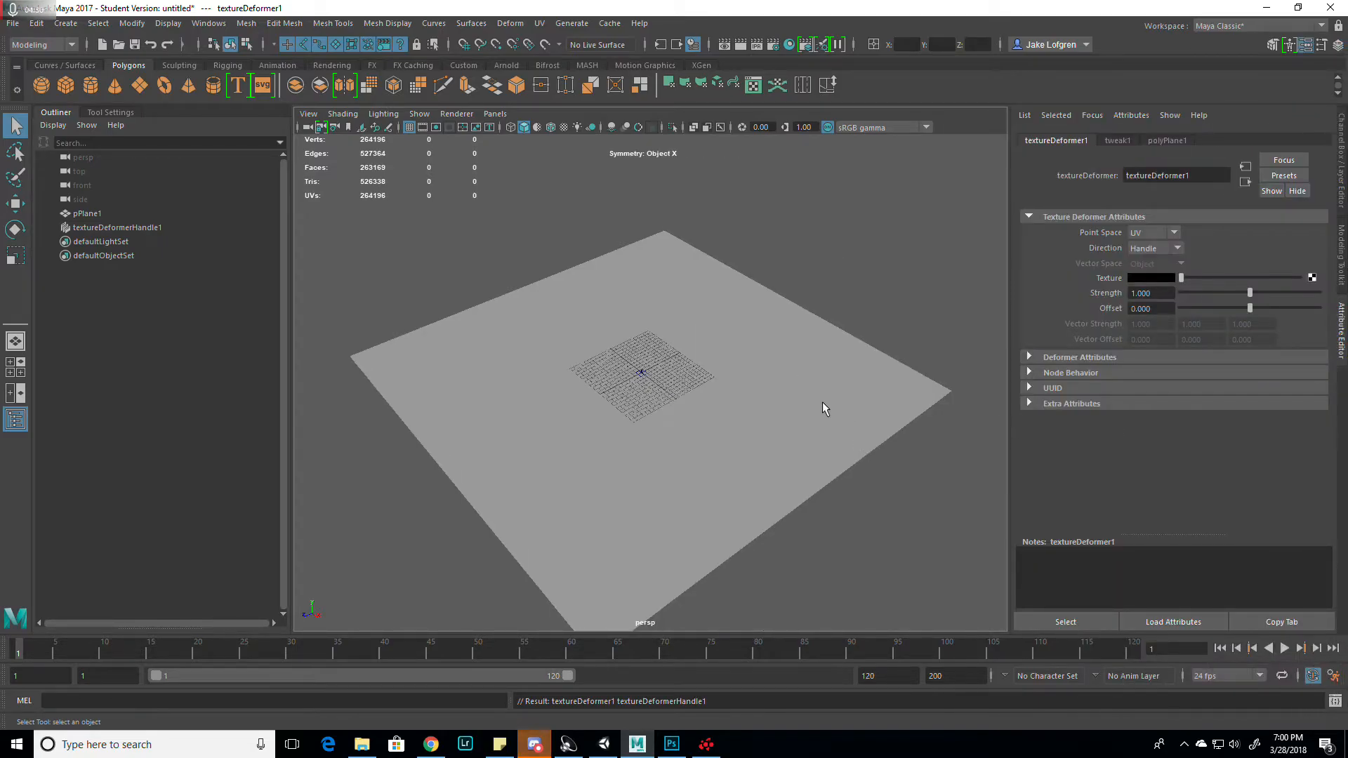
left_click(87, 214)
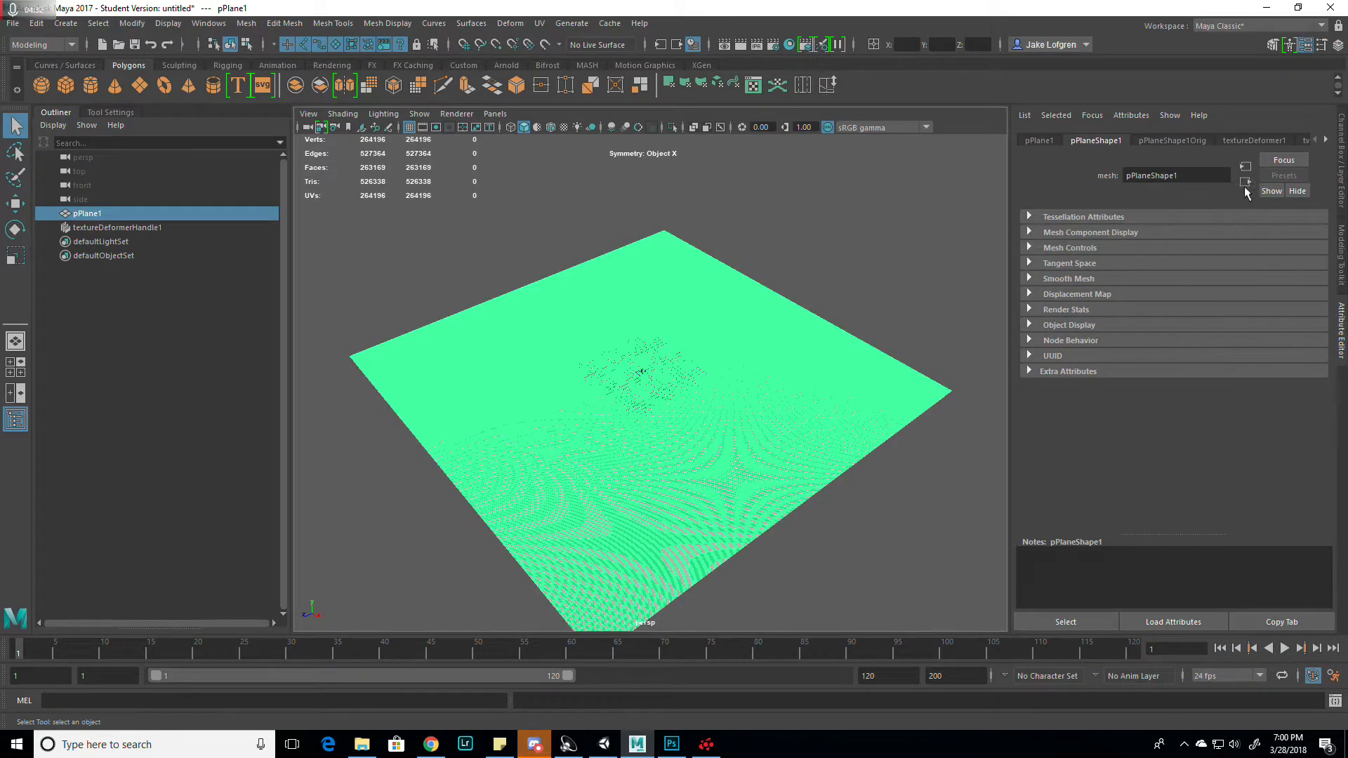
left_click(1254, 140)
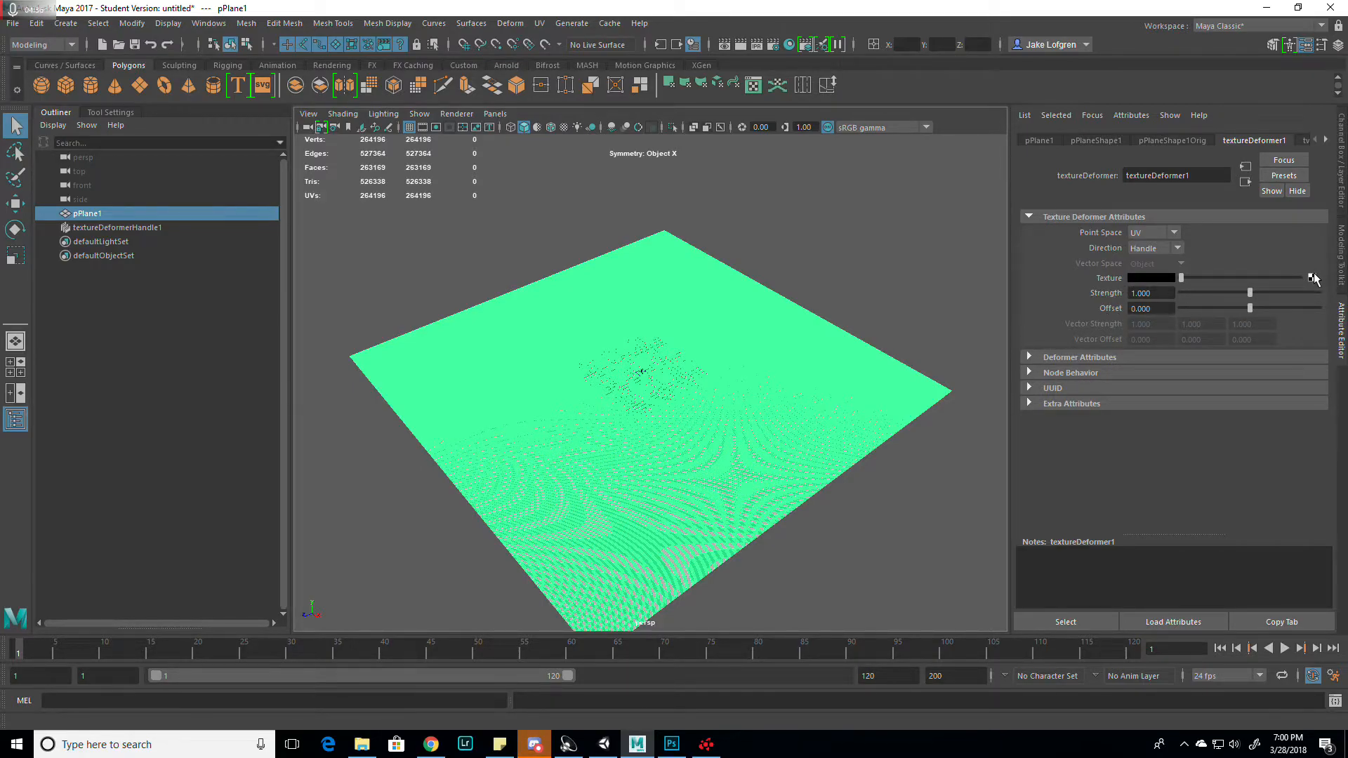
left_click(1312, 277)
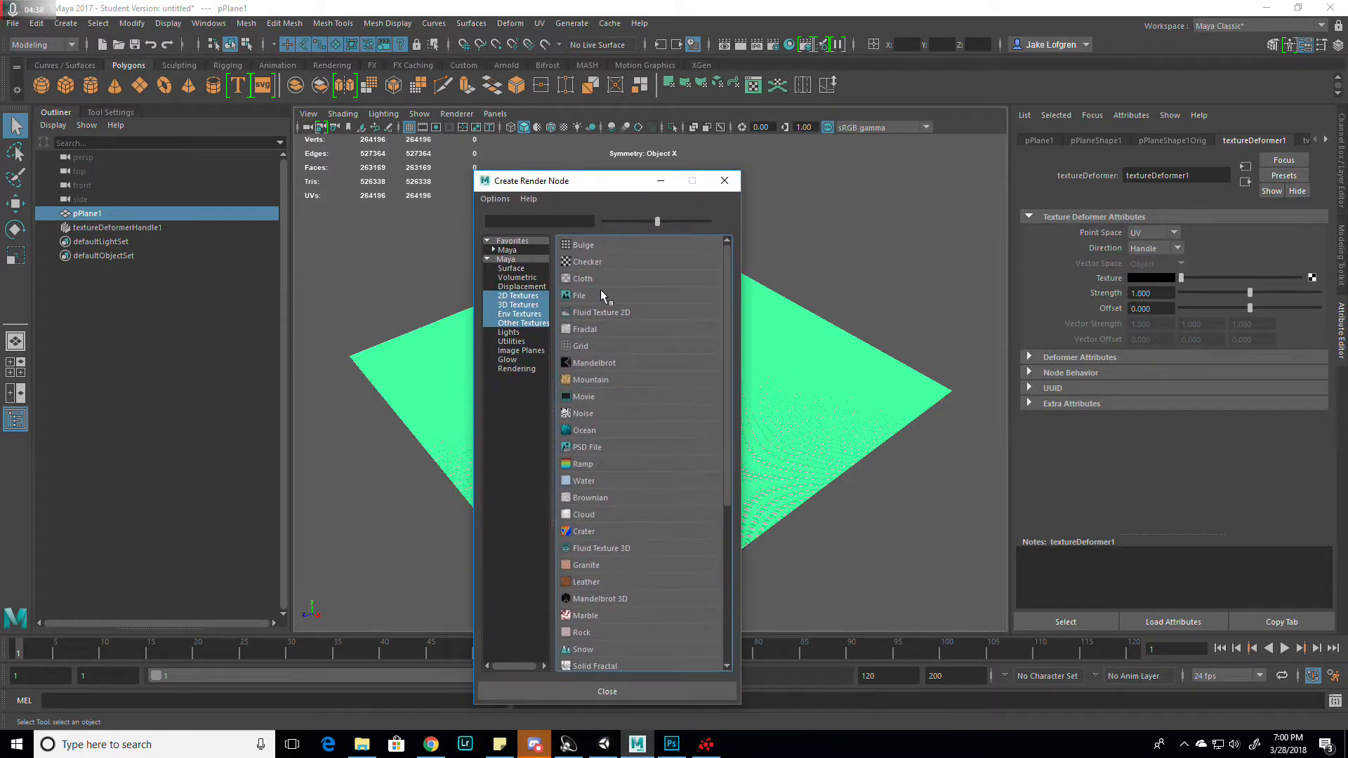
left_click(581, 295)
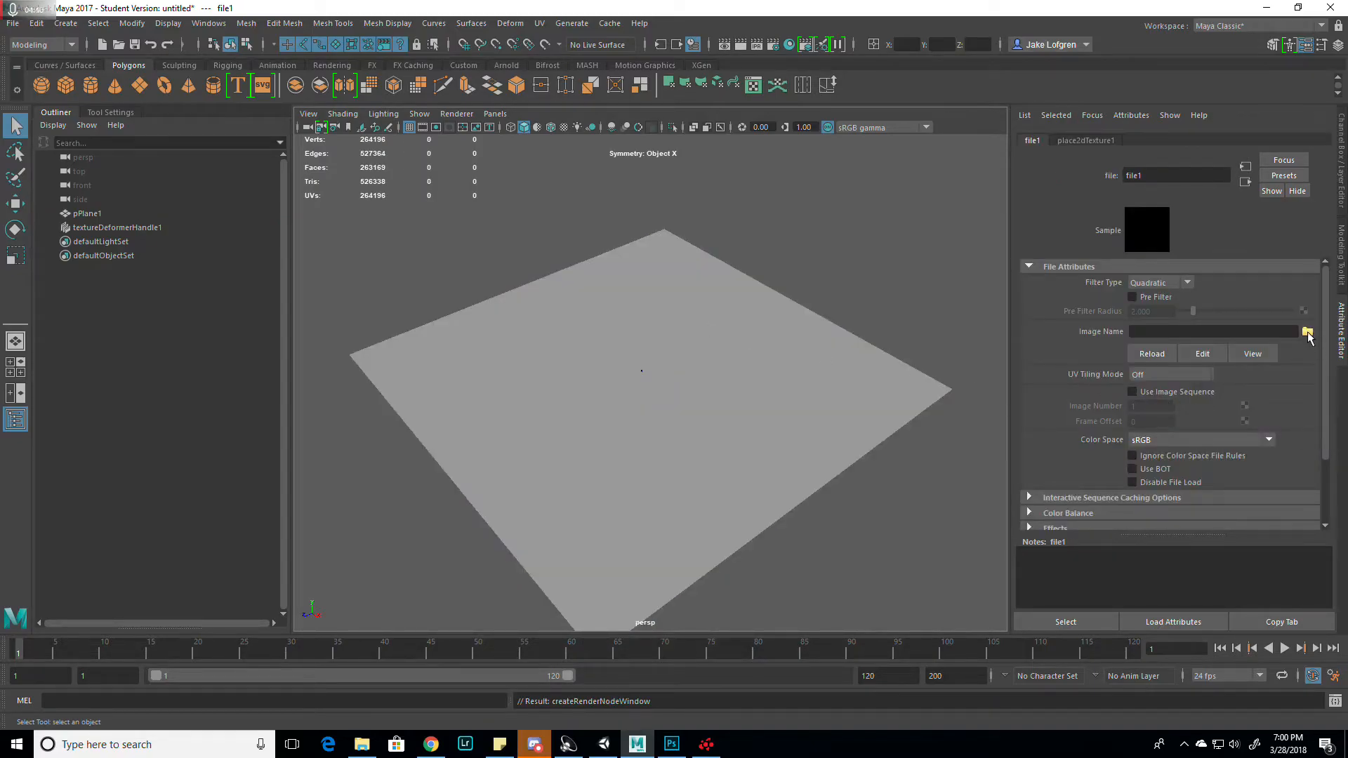
Step: Load terrain.jpg as the file node's image and orbit closer to see the bumps
left_click(1307, 332)
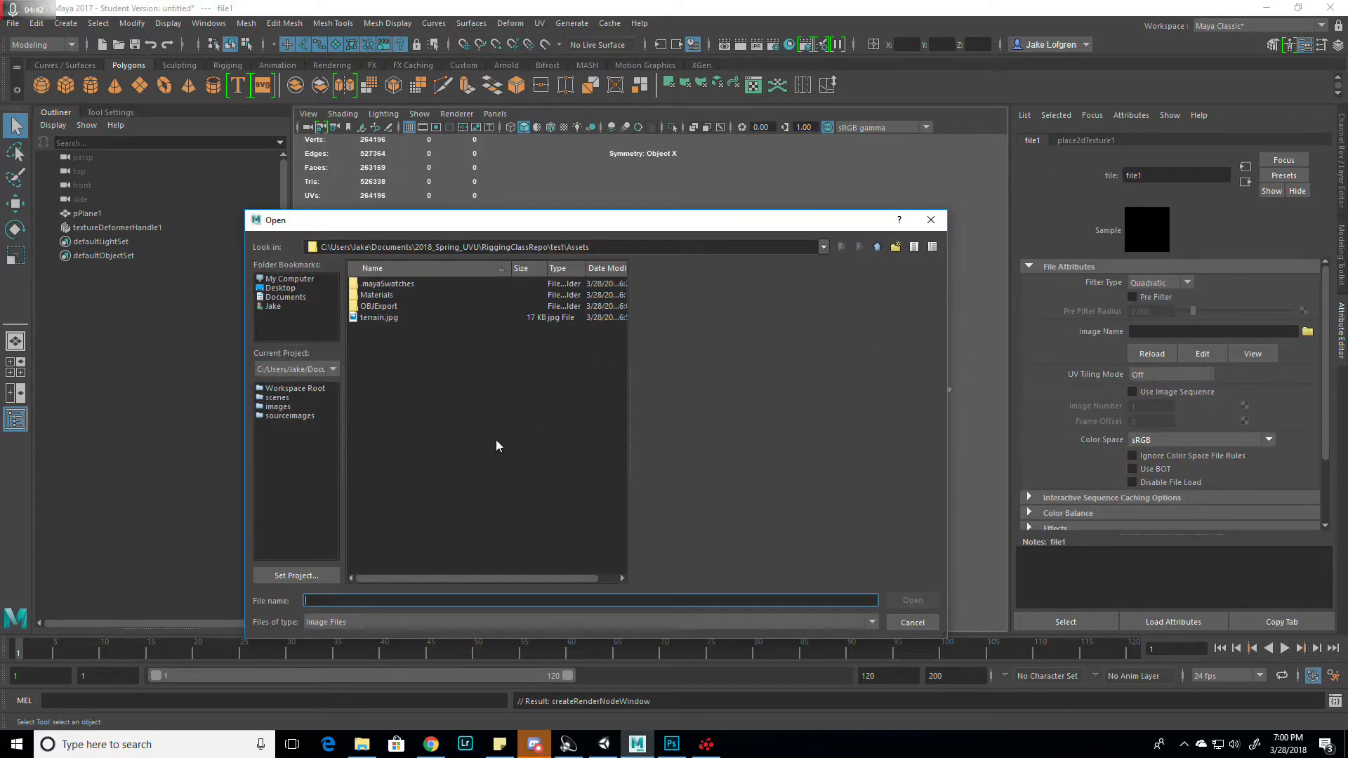
mouse_move(846, 318)
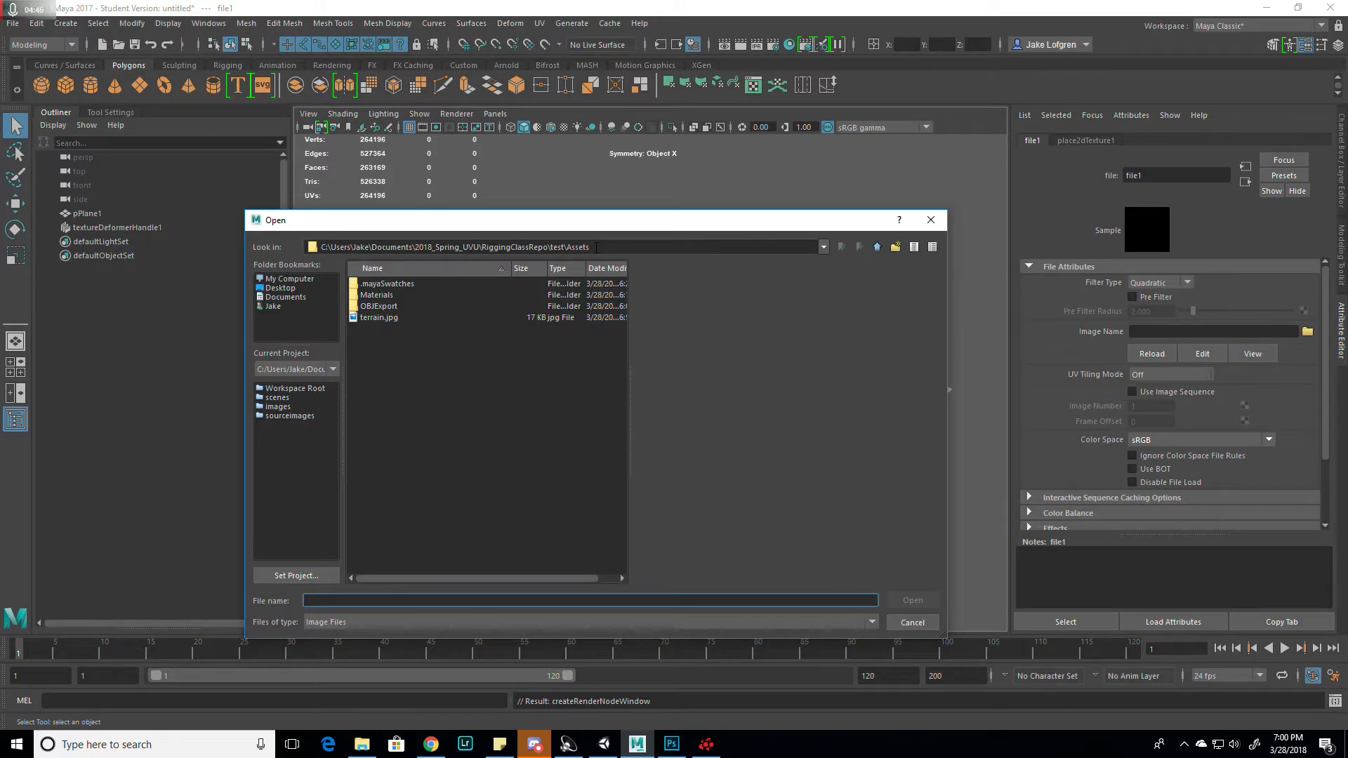
left_click(379, 317)
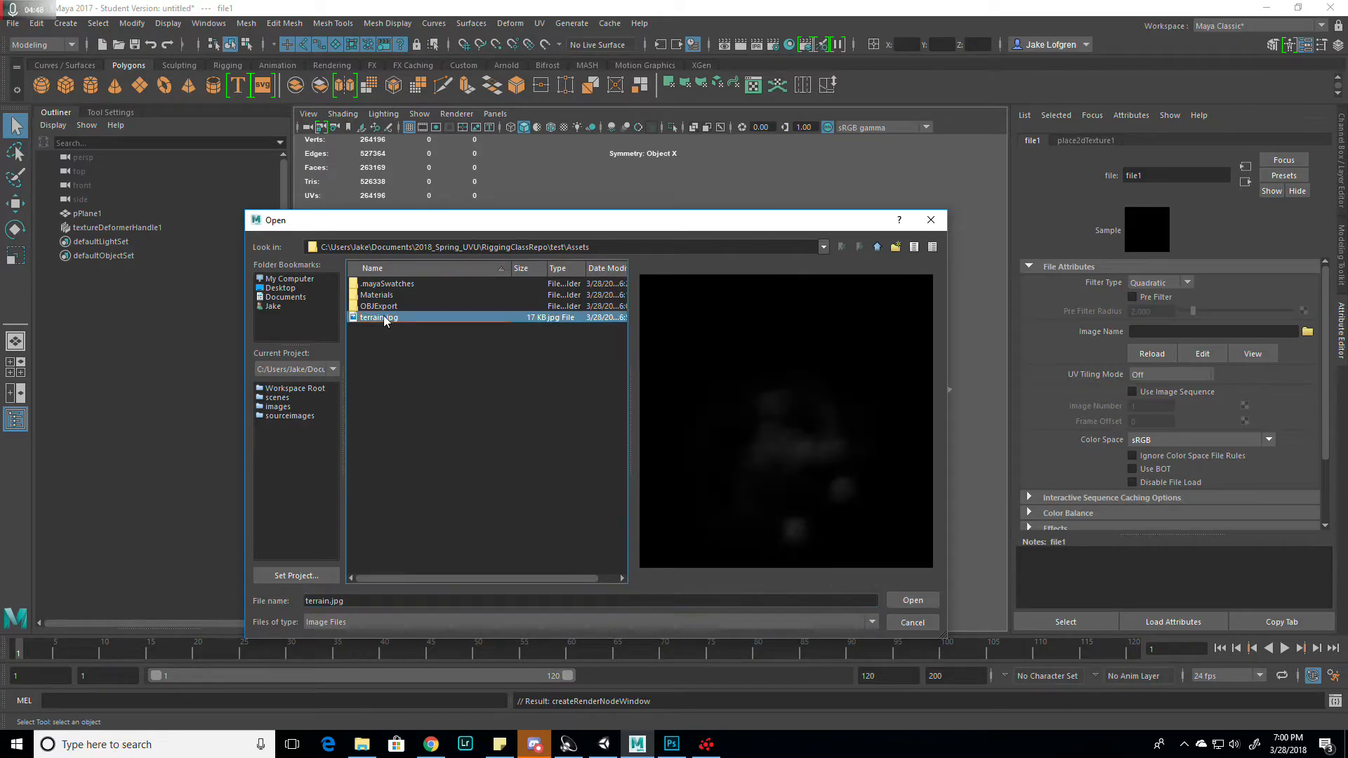
left_click(911, 599)
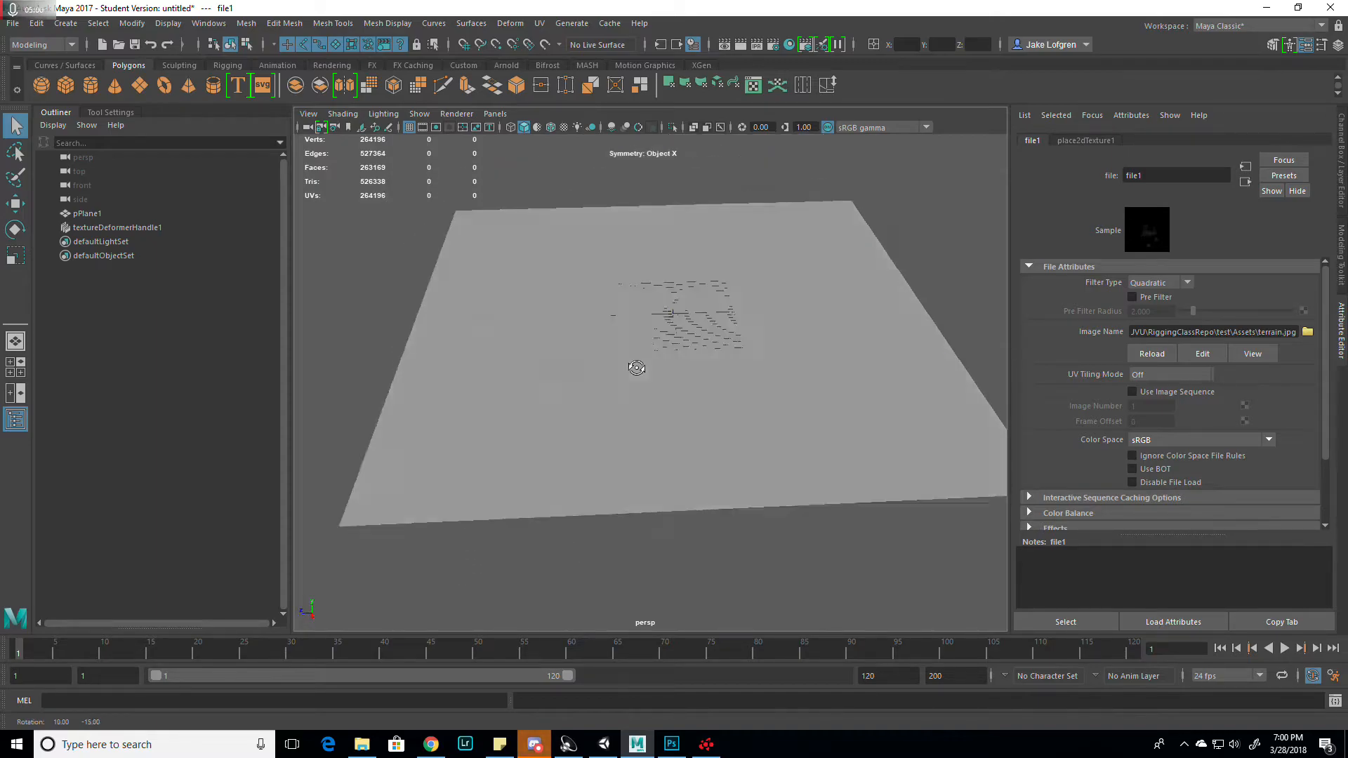
left_click_drag(636, 368, 662, 344)
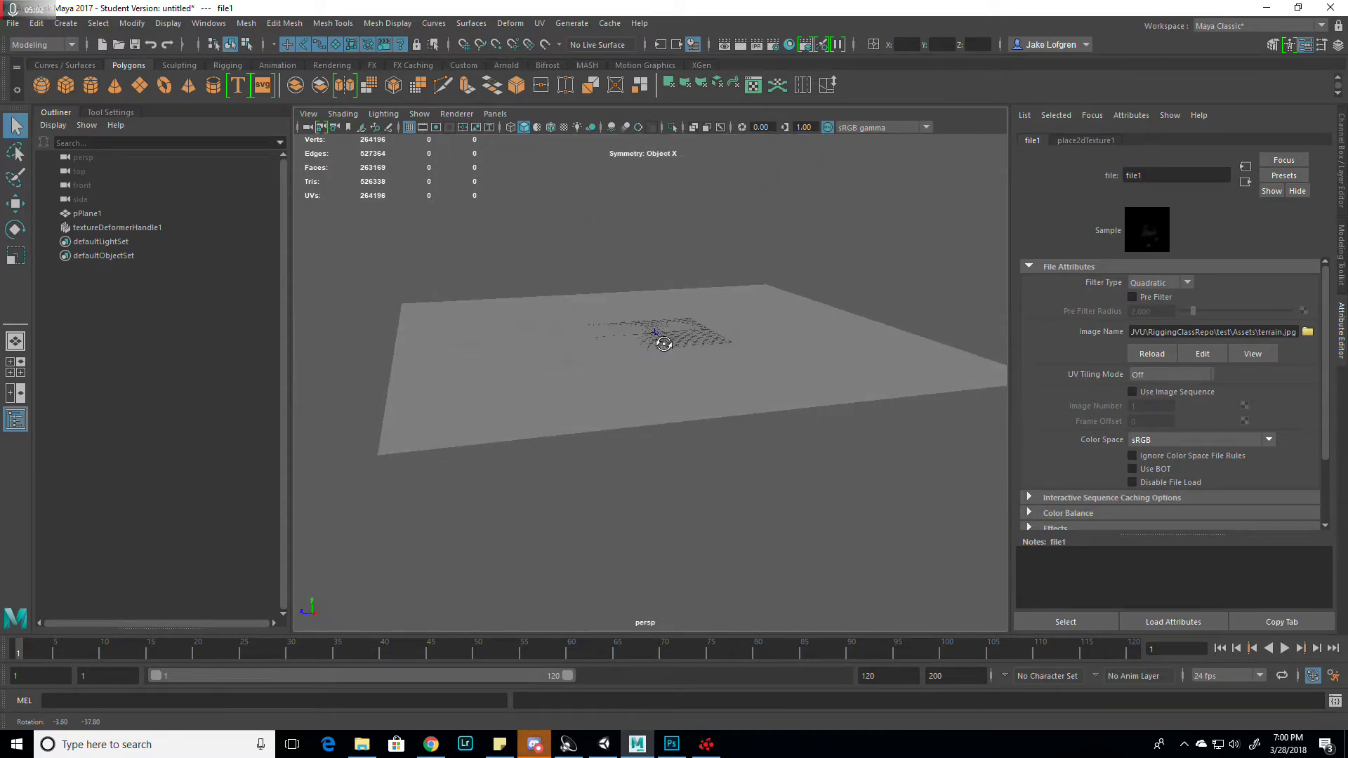
left_click_drag(662, 344, 599, 396)
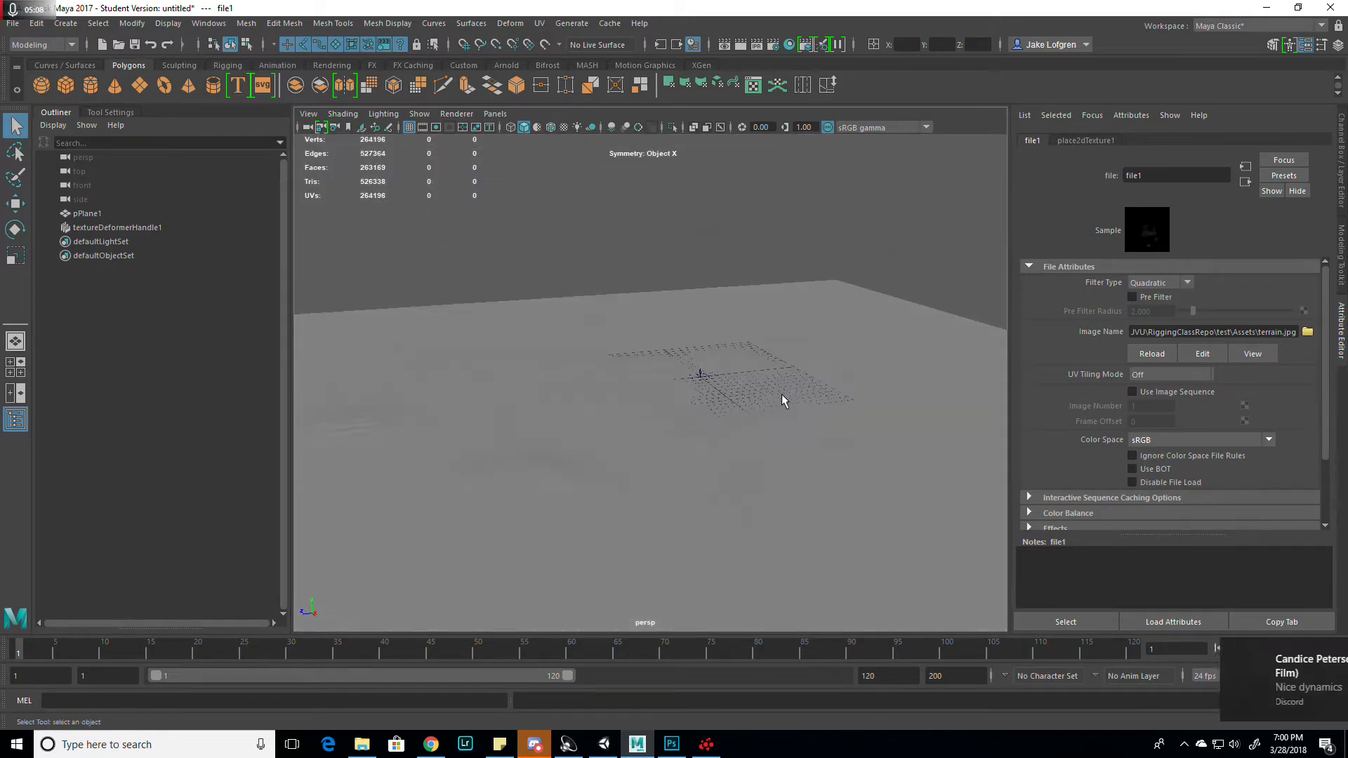
left_click_drag(781, 400, 566, 456)
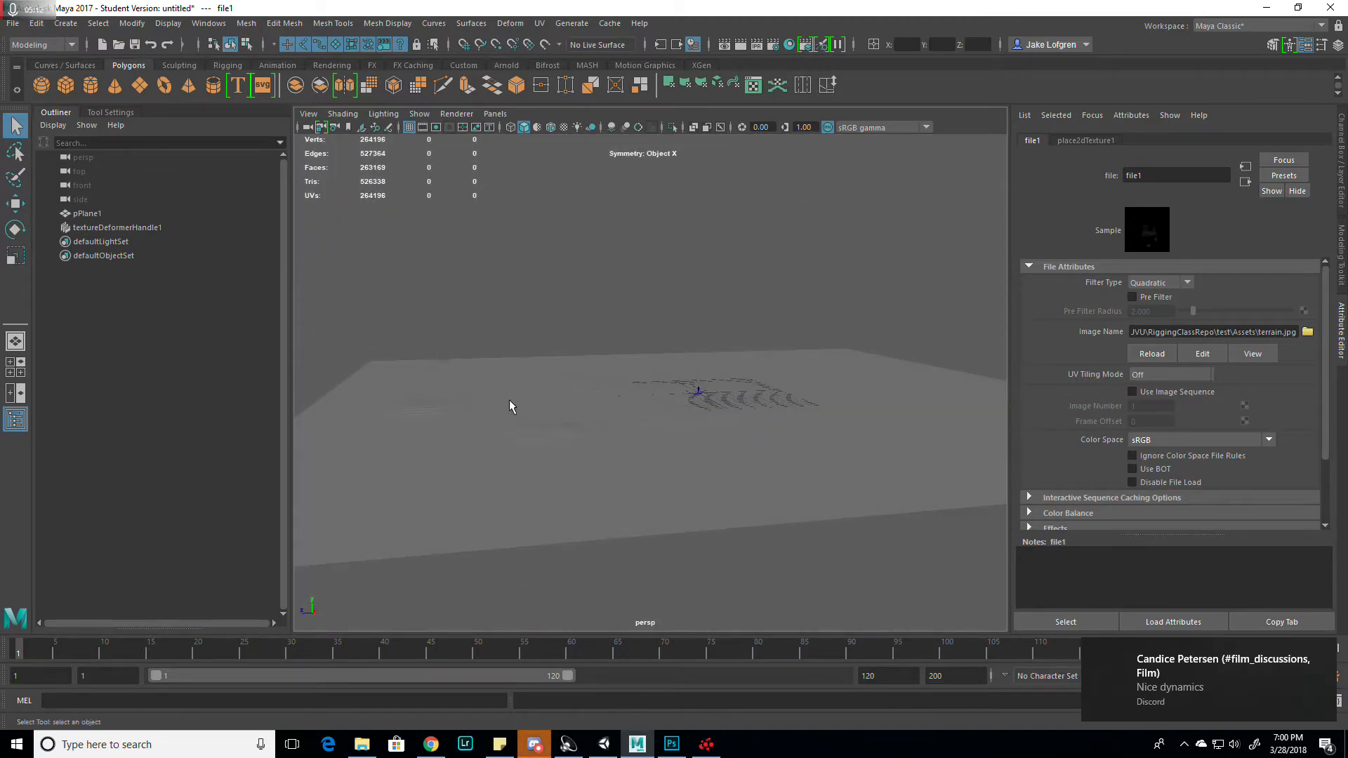
mouse_move(964, 422)
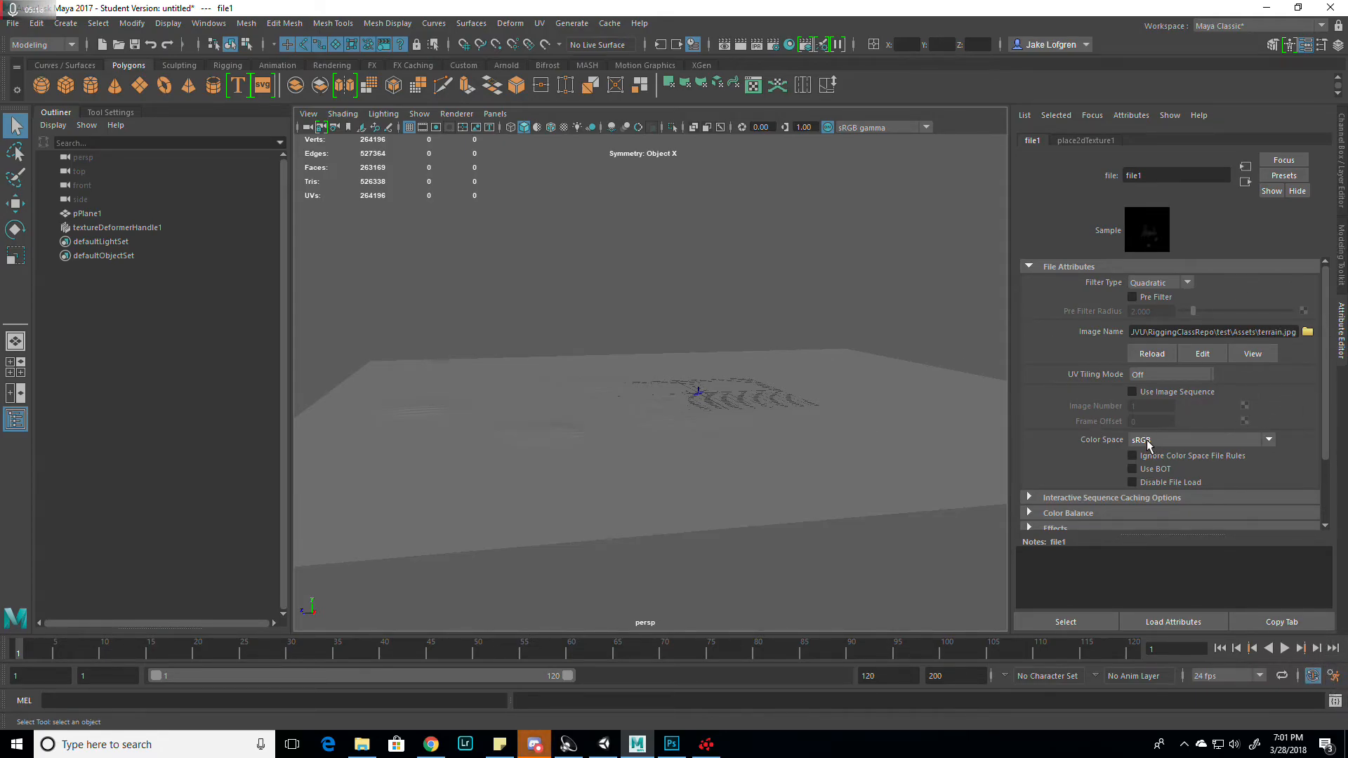
mouse_move(828, 431)
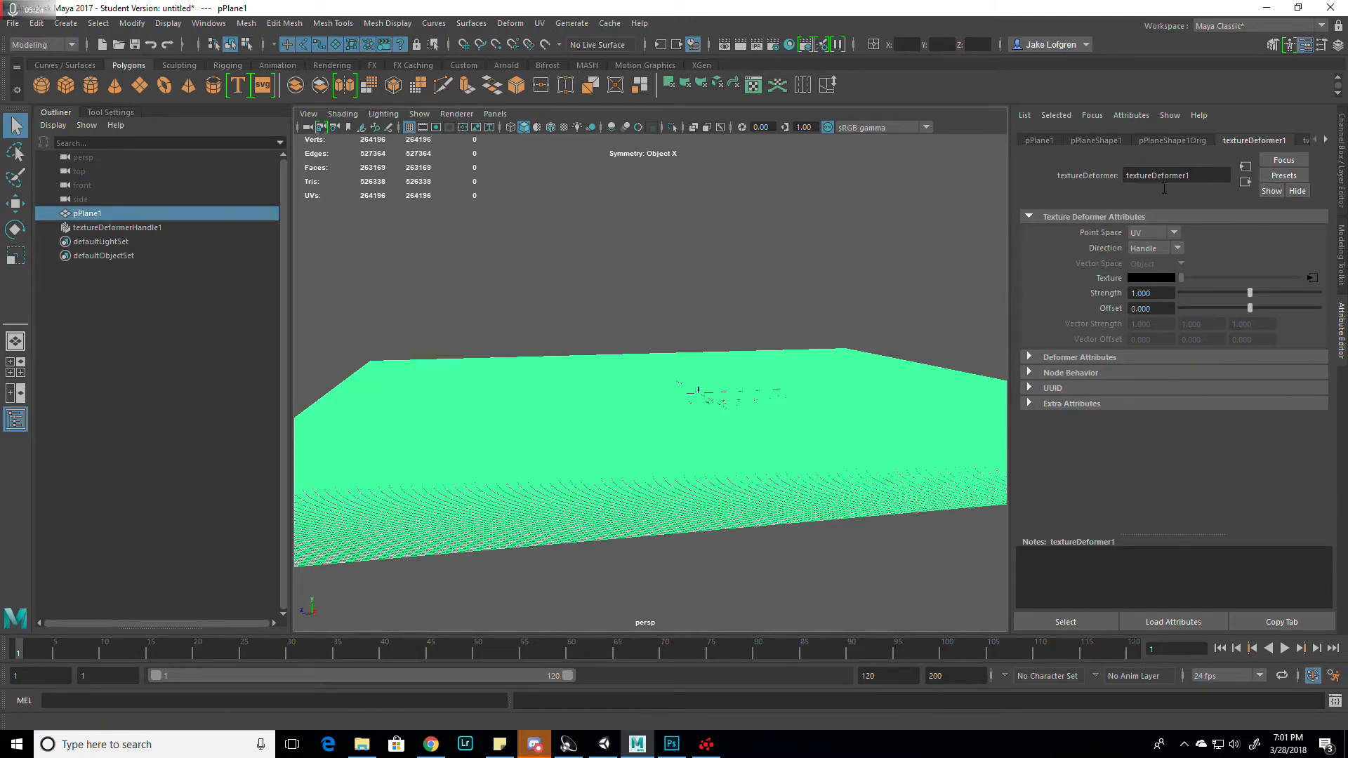
Step: Set textureDeformer1 Strength to 100, orbit the mountains, and bring up Unity's terrain
left_click(1172, 141)
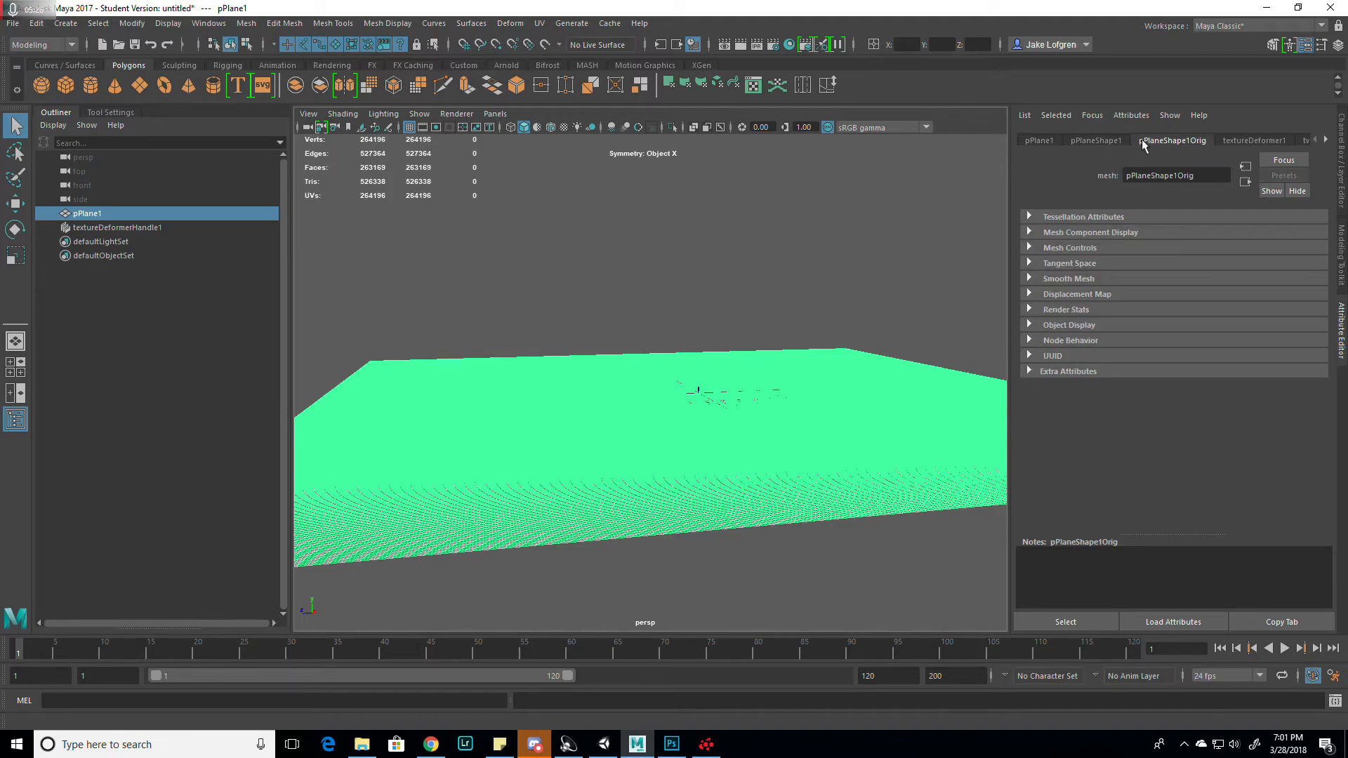
left_click(1253, 140)
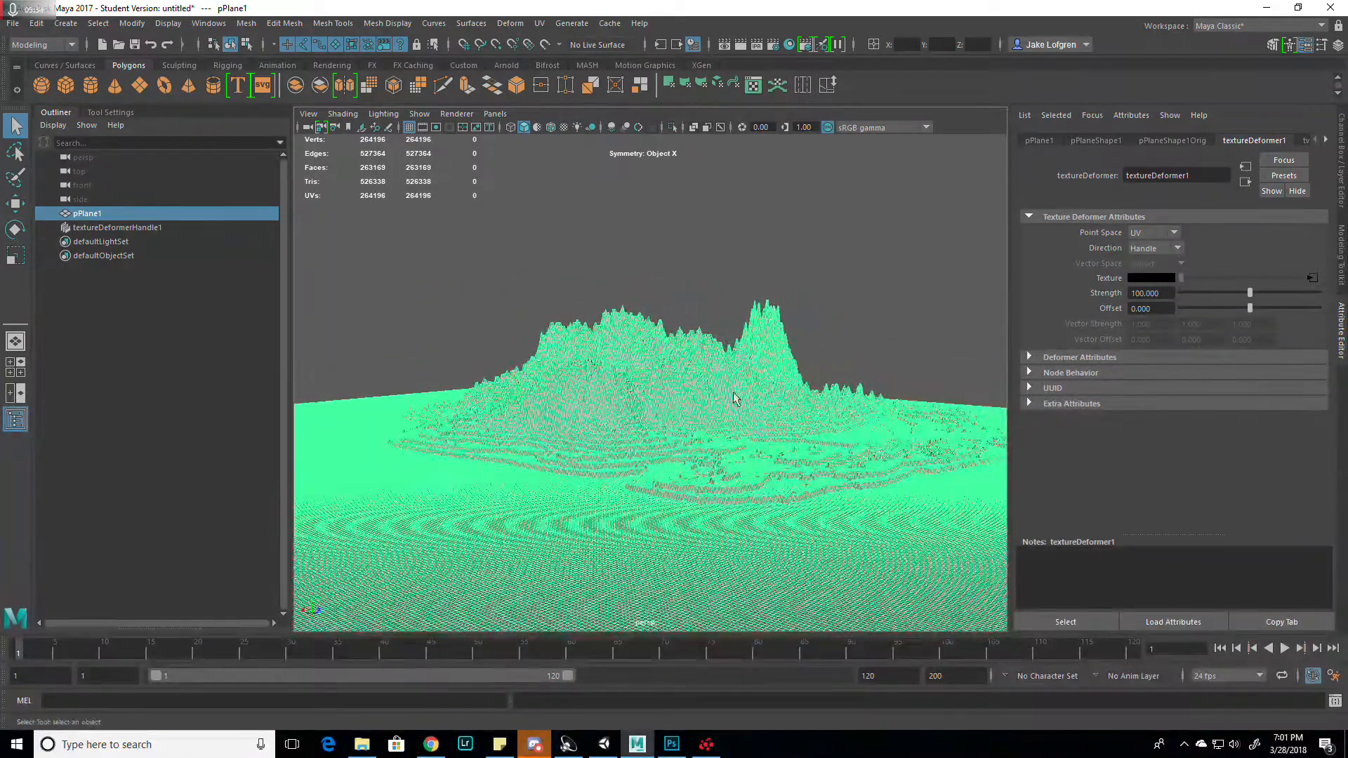
left_click_drag(732, 399, 735, 399)
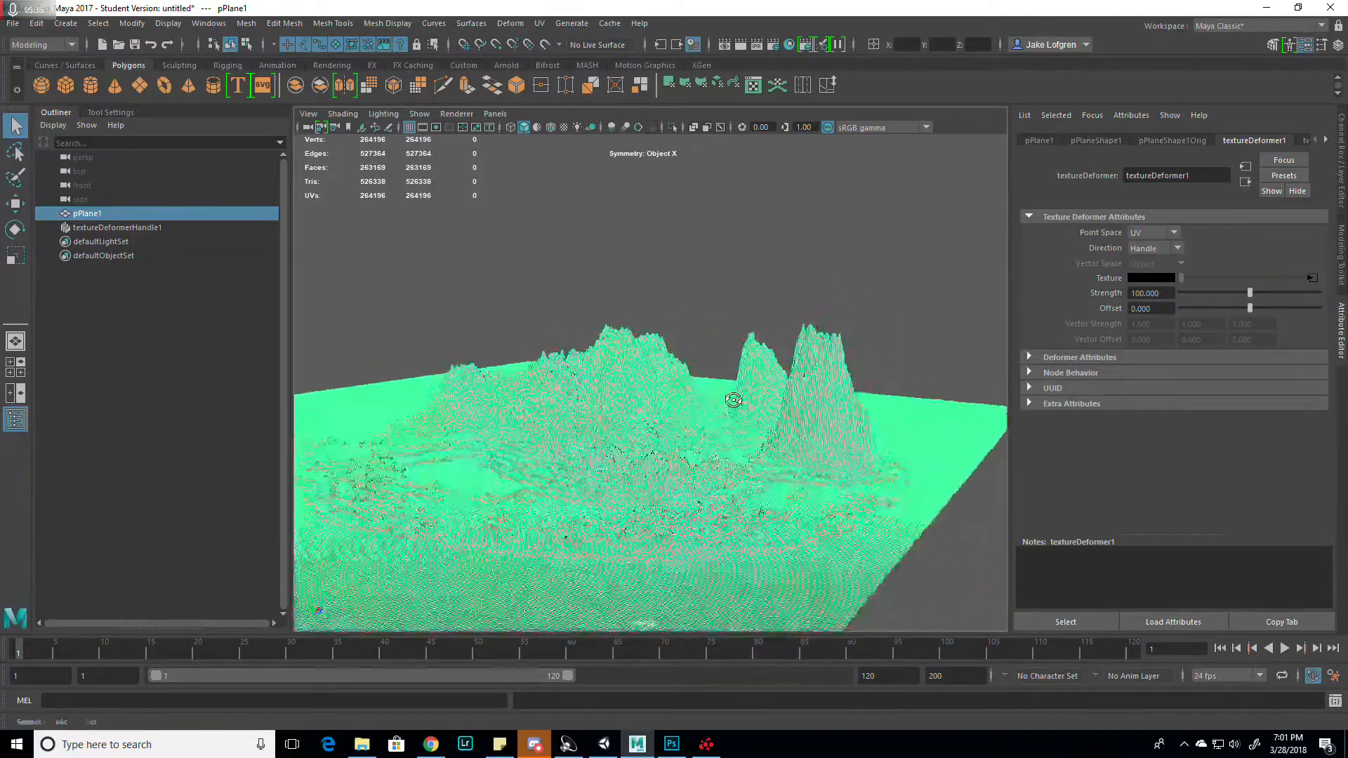
left_click(604, 743)
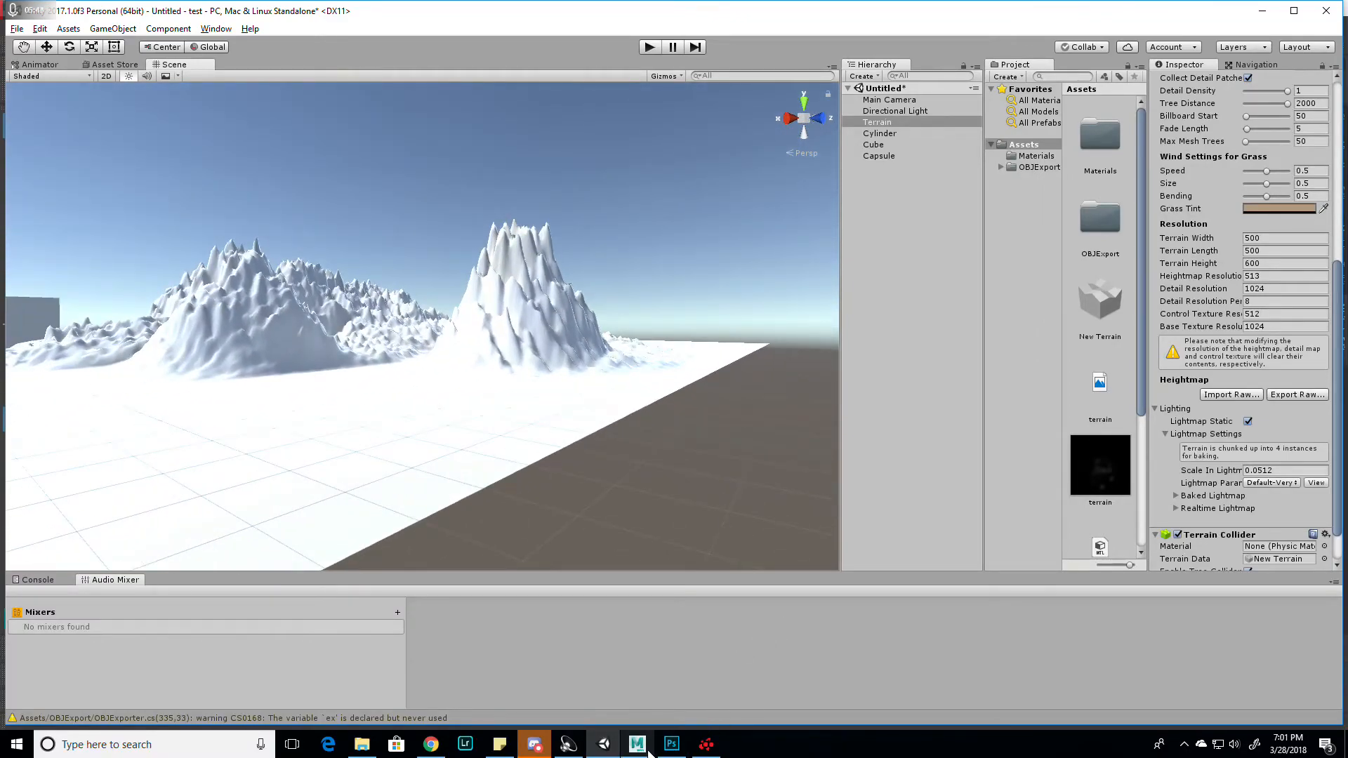
Step: Compare Unity's terrain mountains, then return to the heightmap-deformed plane in Maya
left_click(636, 744)
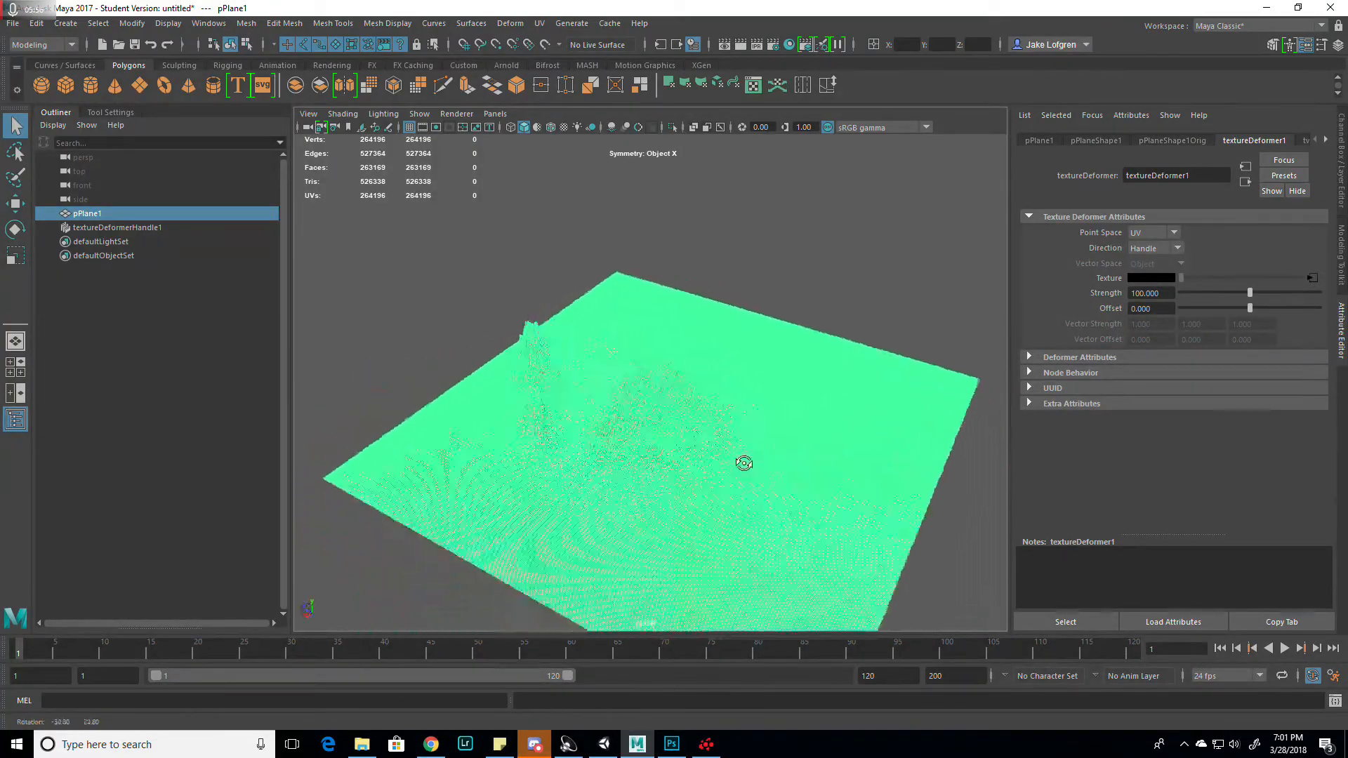
left_click_drag(744, 463, 723, 453)
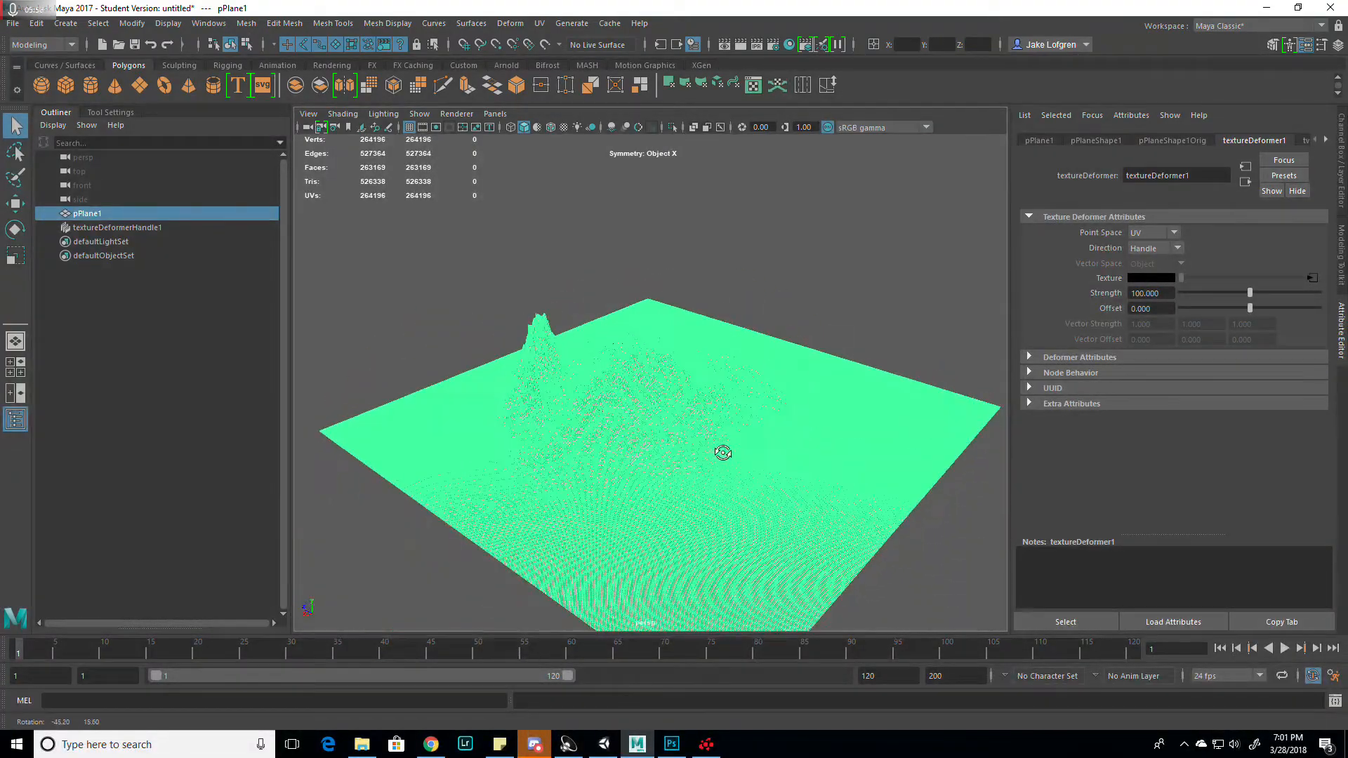
left_click_drag(722, 453, 722, 453)
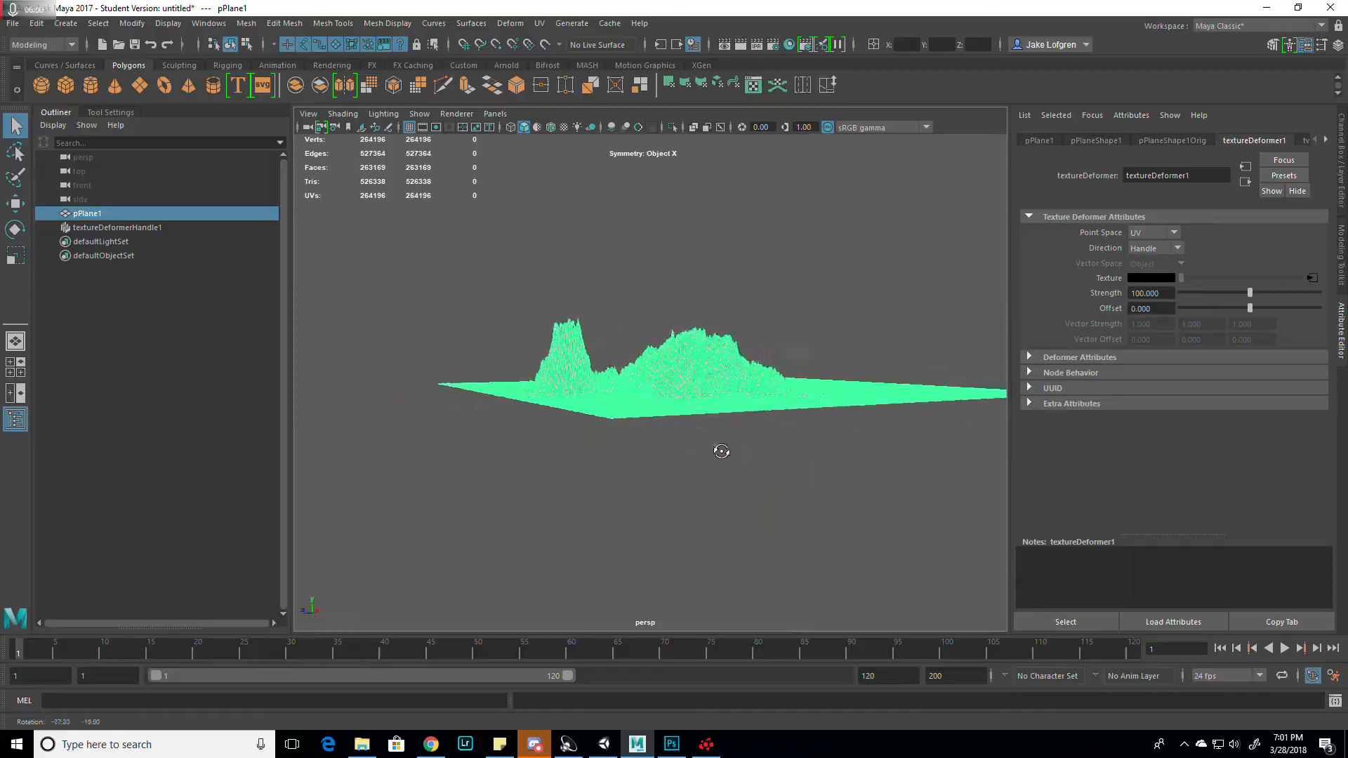
left_click_drag(722, 452, 675, 464)
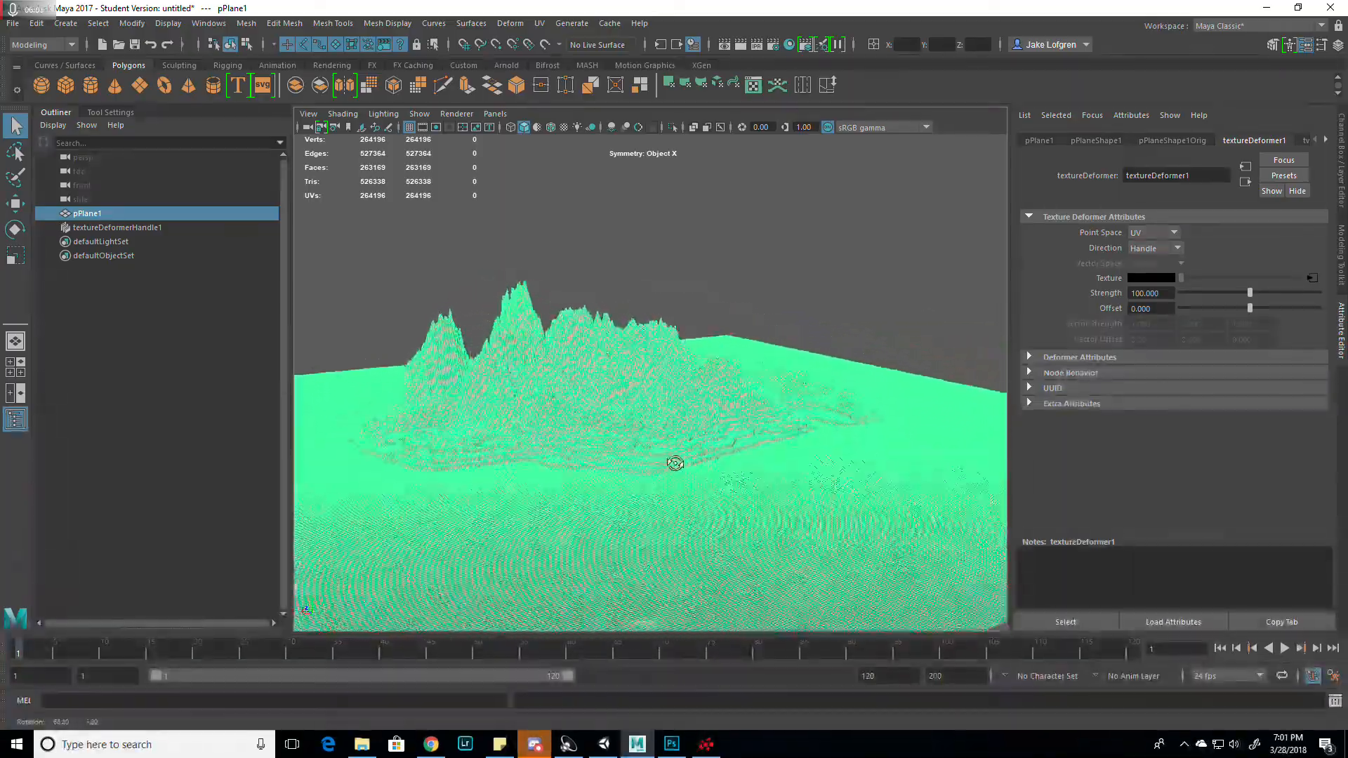
left_click_drag(675, 464, 615, 520)
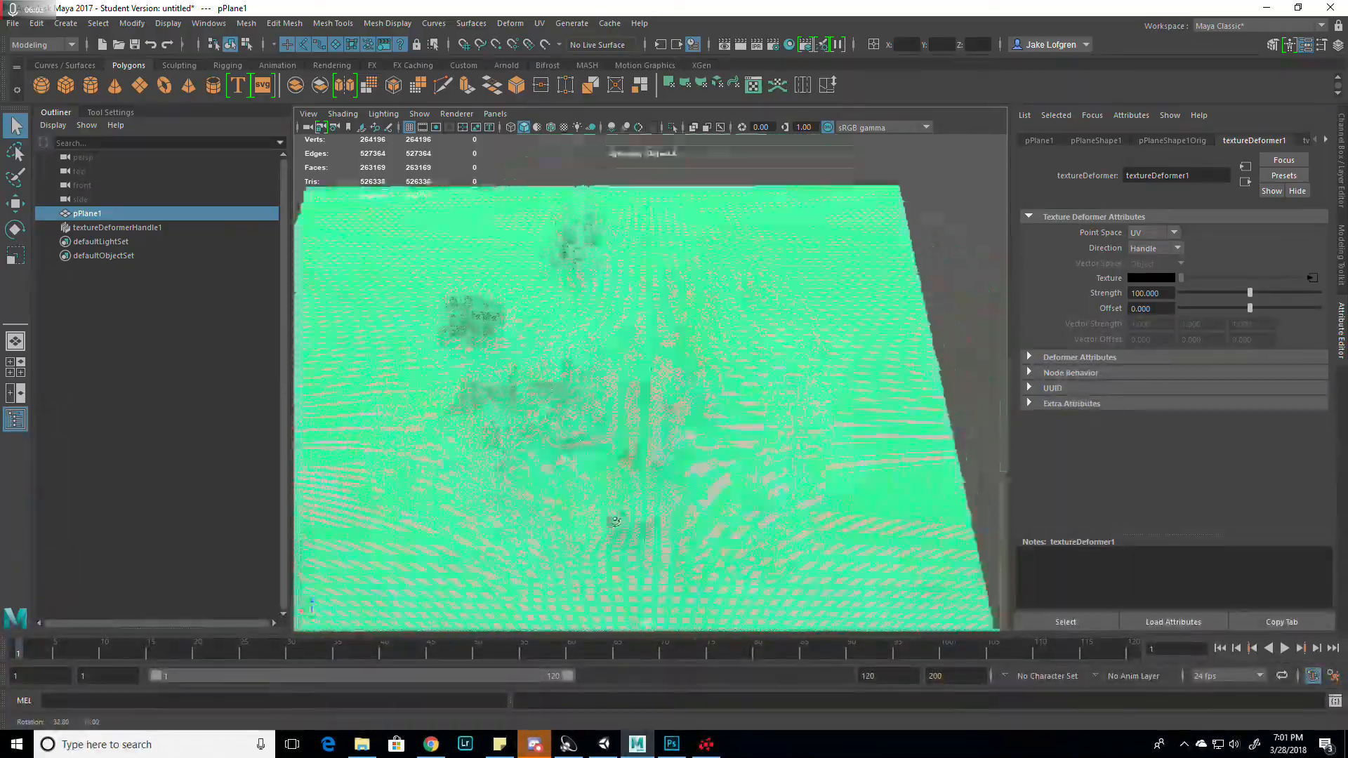
left_click_drag(614, 521, 730, 477)
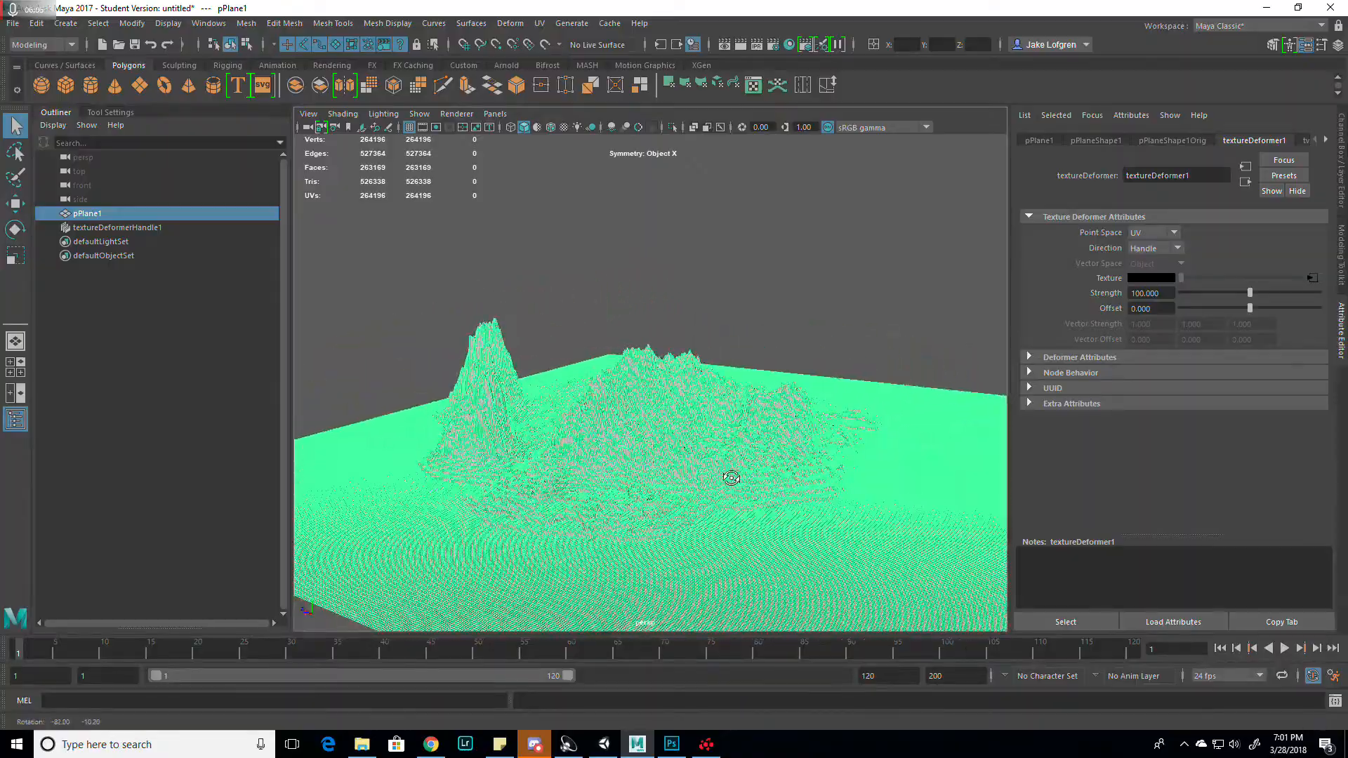
left_click_drag(731, 478, 546, 478)
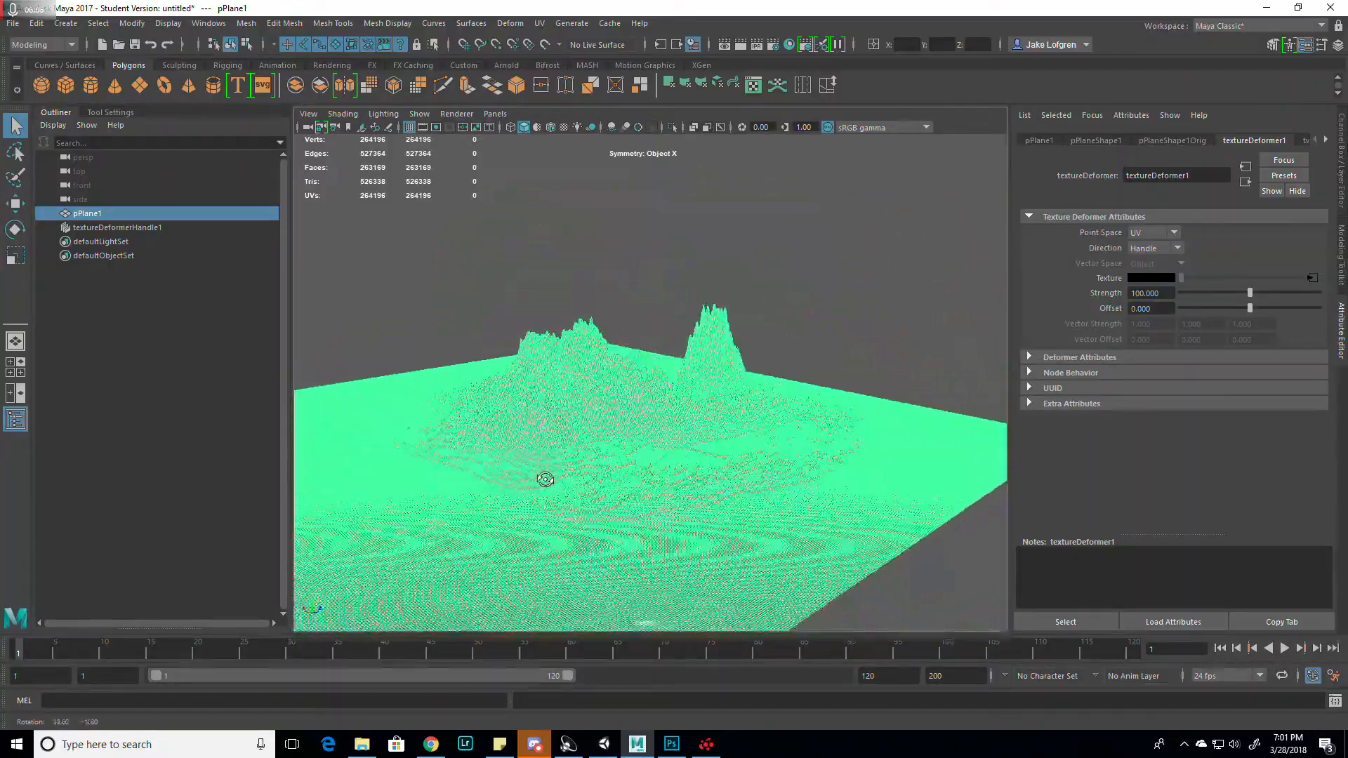